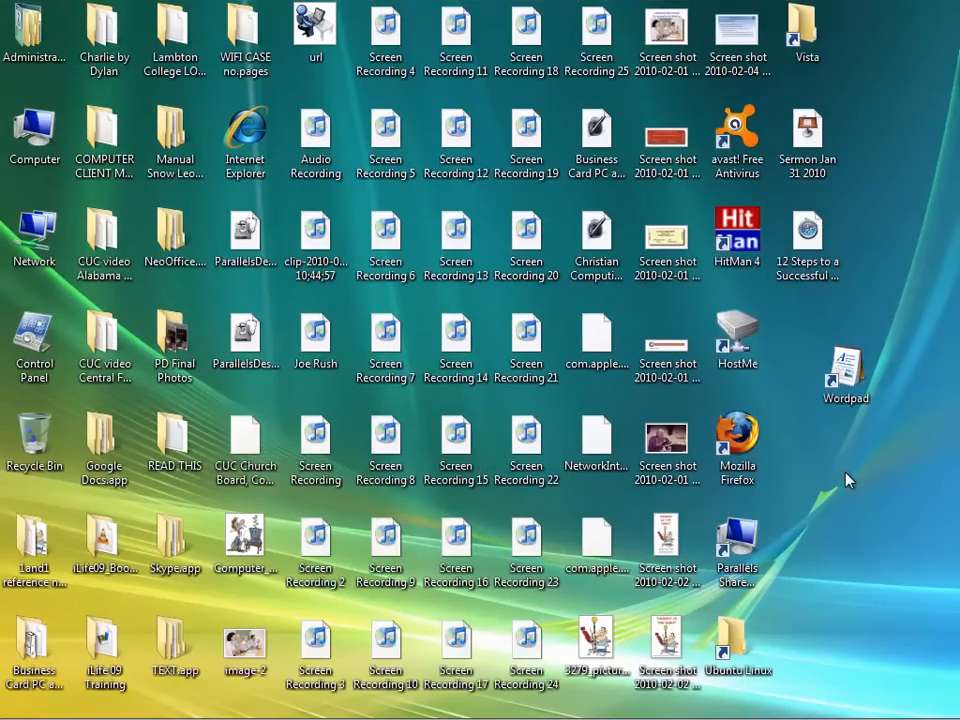
pyautogui.moveTo(862, 474)
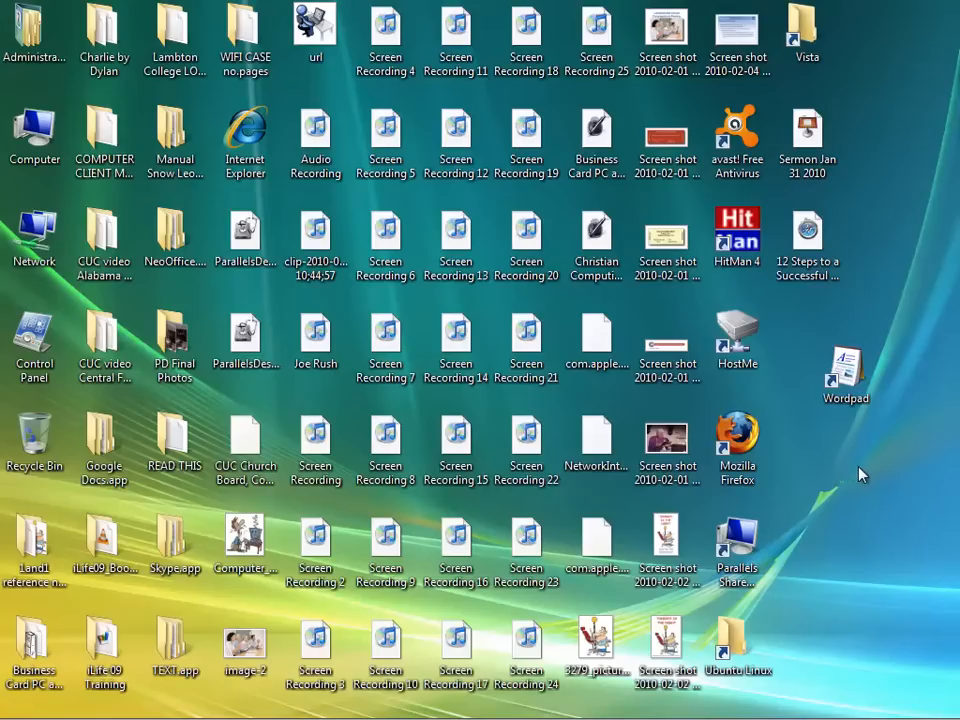
pyautogui.moveTo(680, 584)
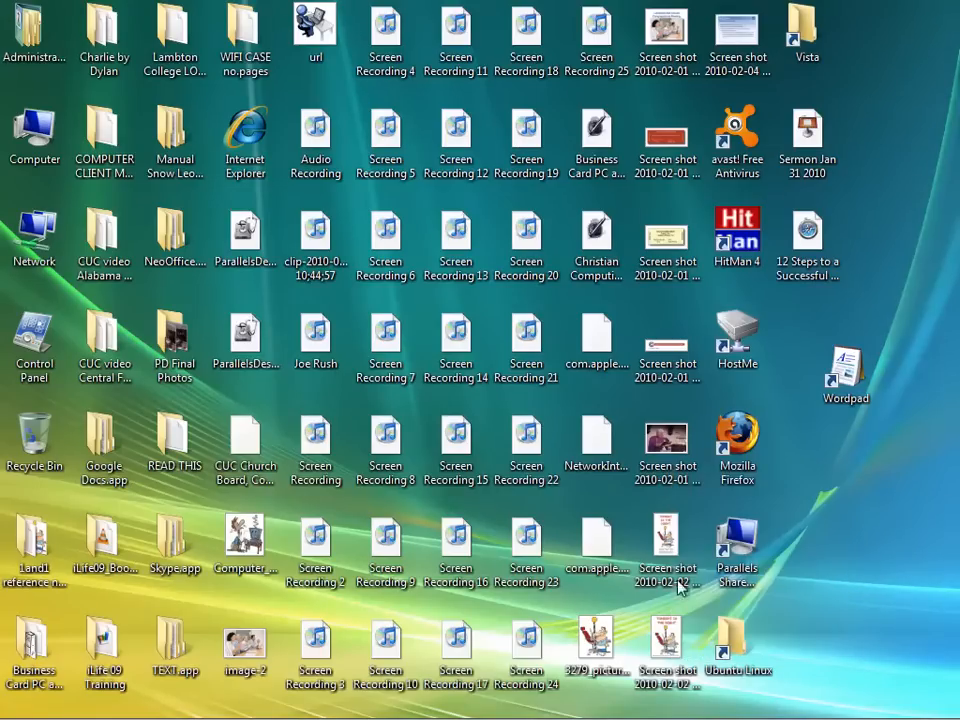
# Create a new folder named Recipes in Documents and merge it into the existing Recipes folder
pyautogui.click(22, 704)
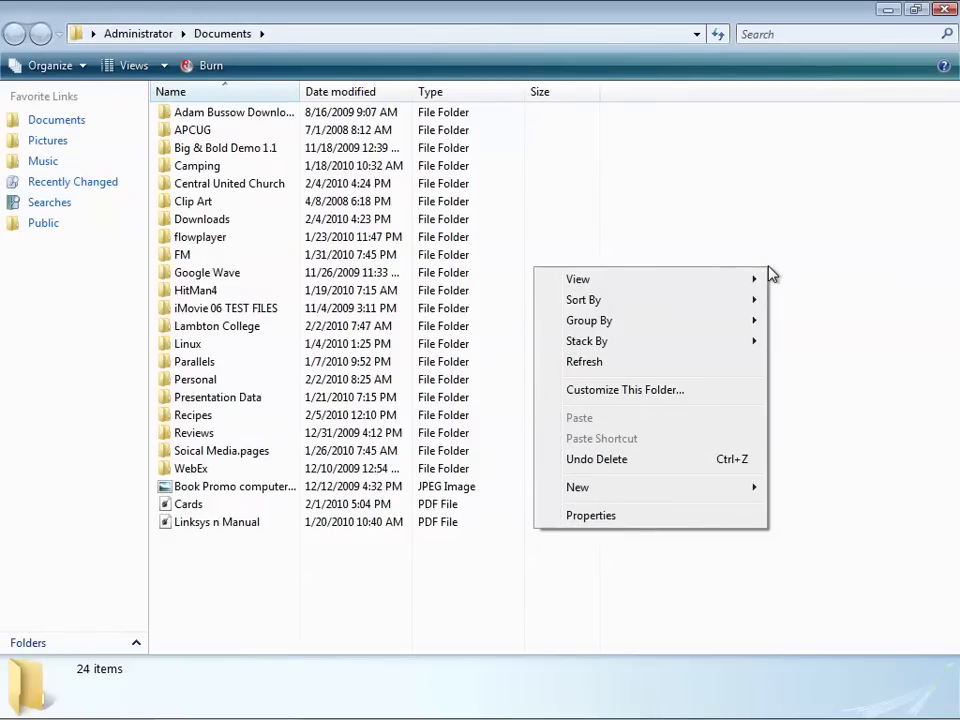
pyautogui.moveTo(636, 500)
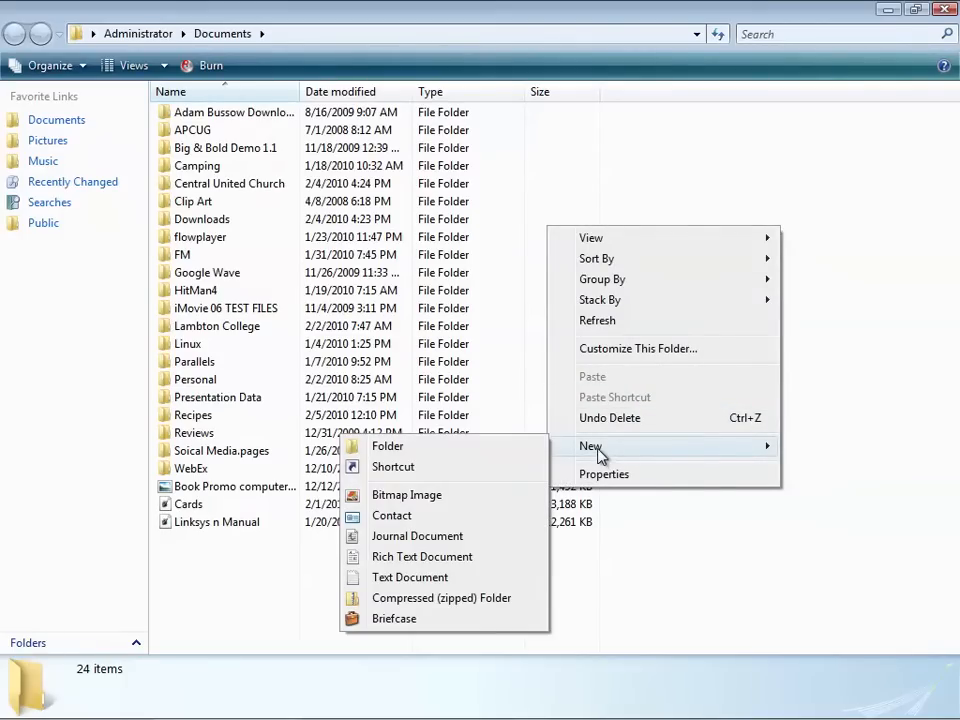
pyautogui.click(388, 446)
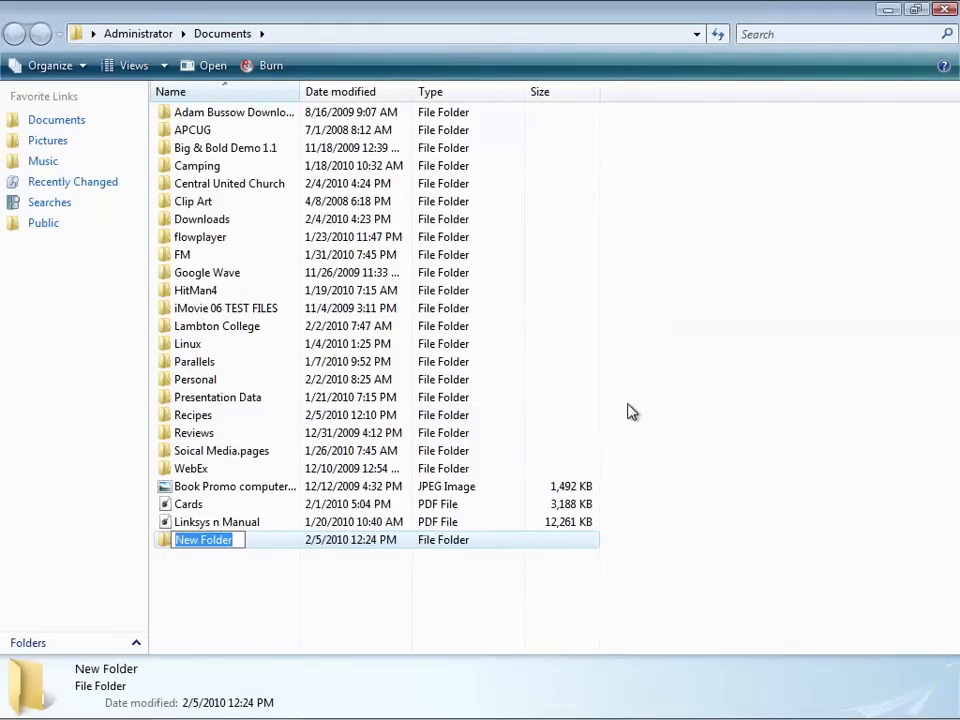
pyautogui.write('Re')
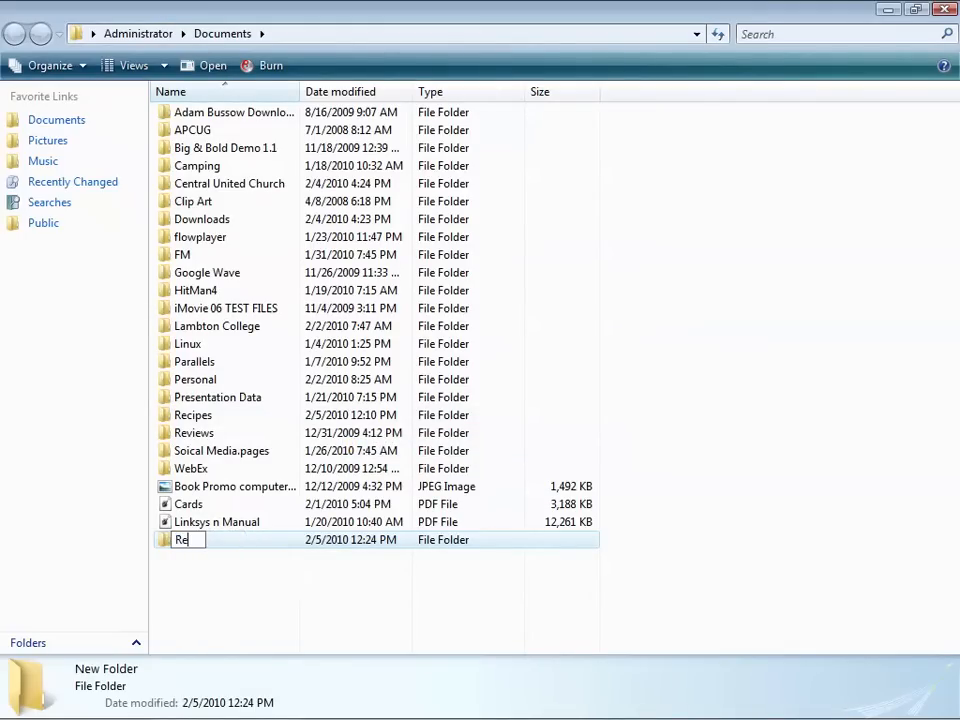
pyautogui.write('cipes')
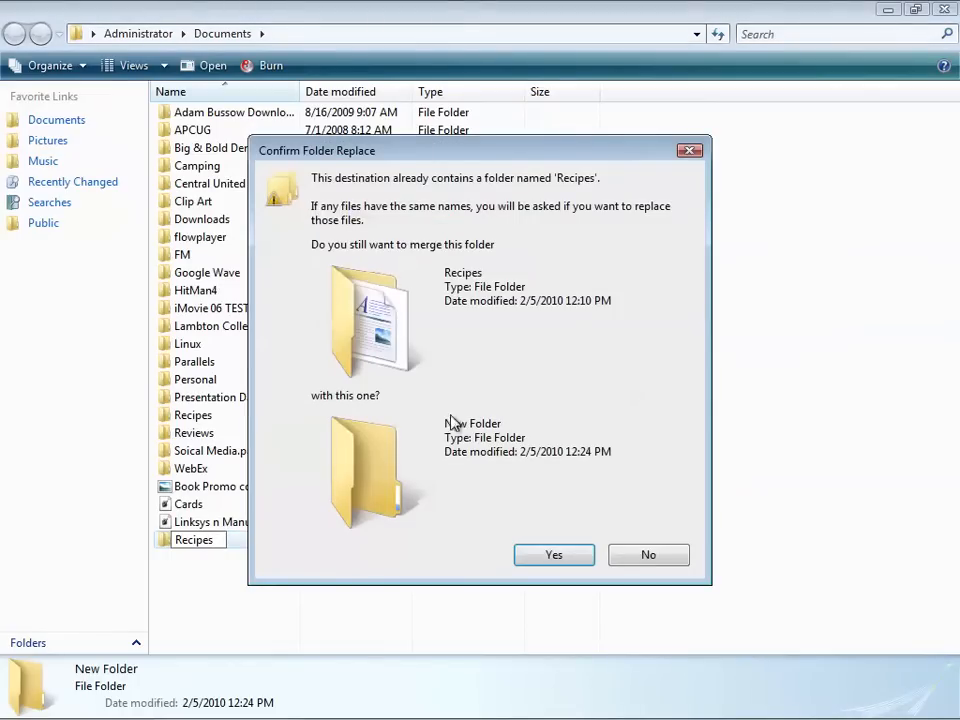
pyautogui.click(554, 556)
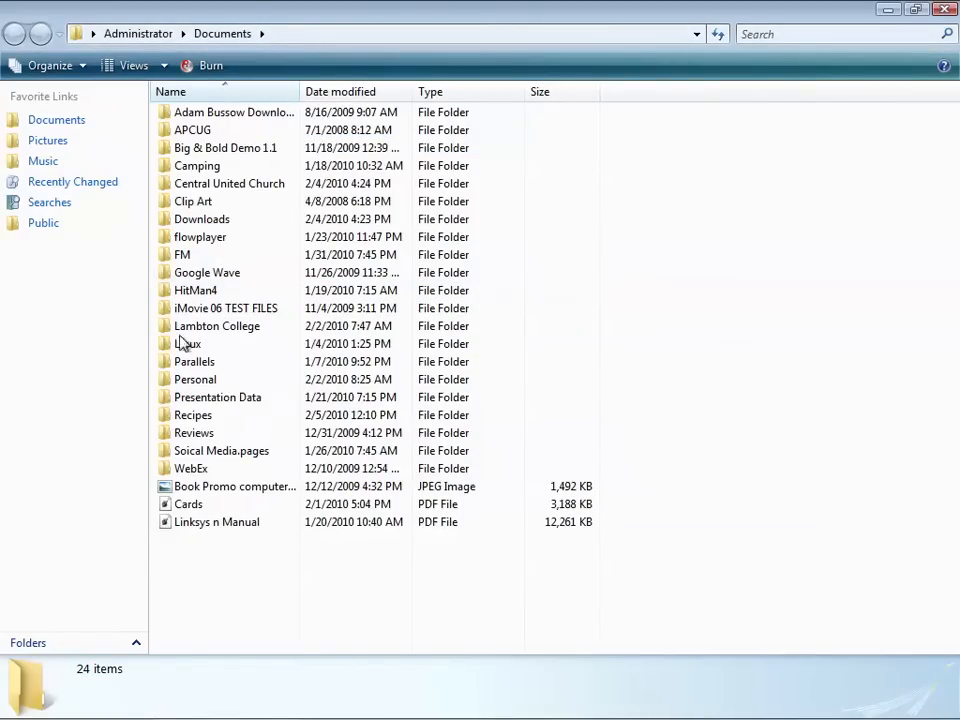
pyautogui.moveTo(880, 384)
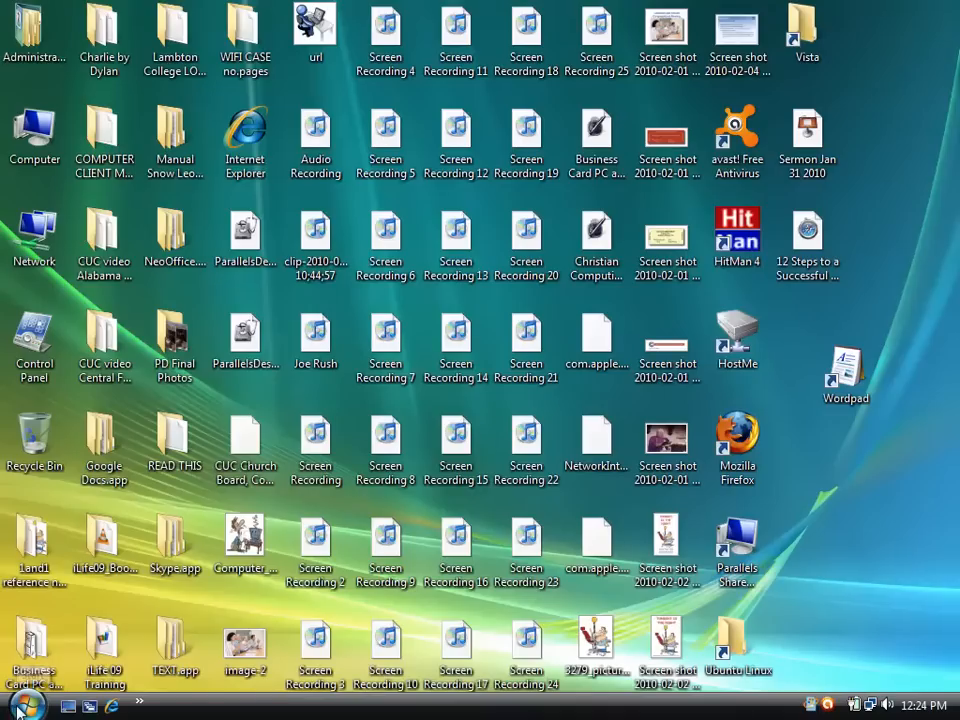
# Search the Start menu for wordpad and copy the WordPad shortcut onto the desktop
pyautogui.click(20, 704)
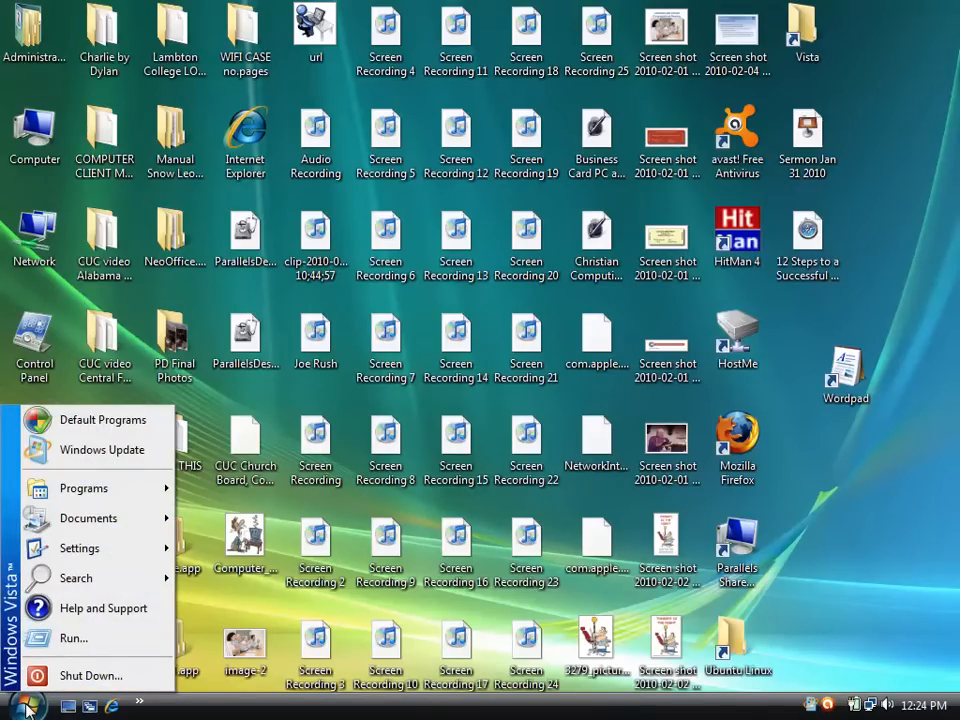
pyautogui.moveTo(76, 578)
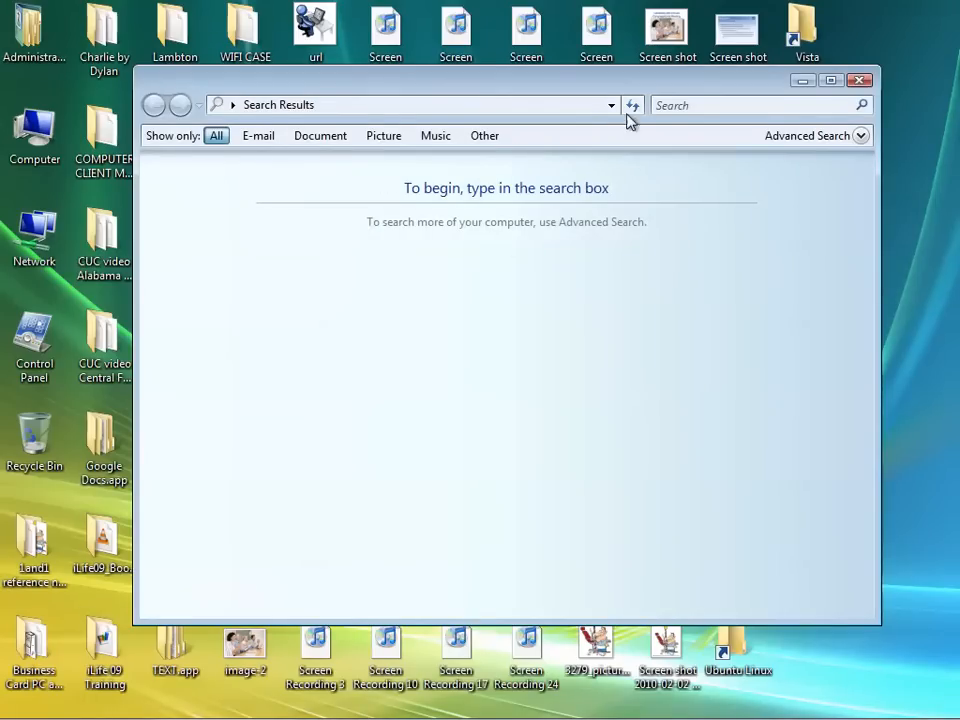
pyautogui.click(756, 104)
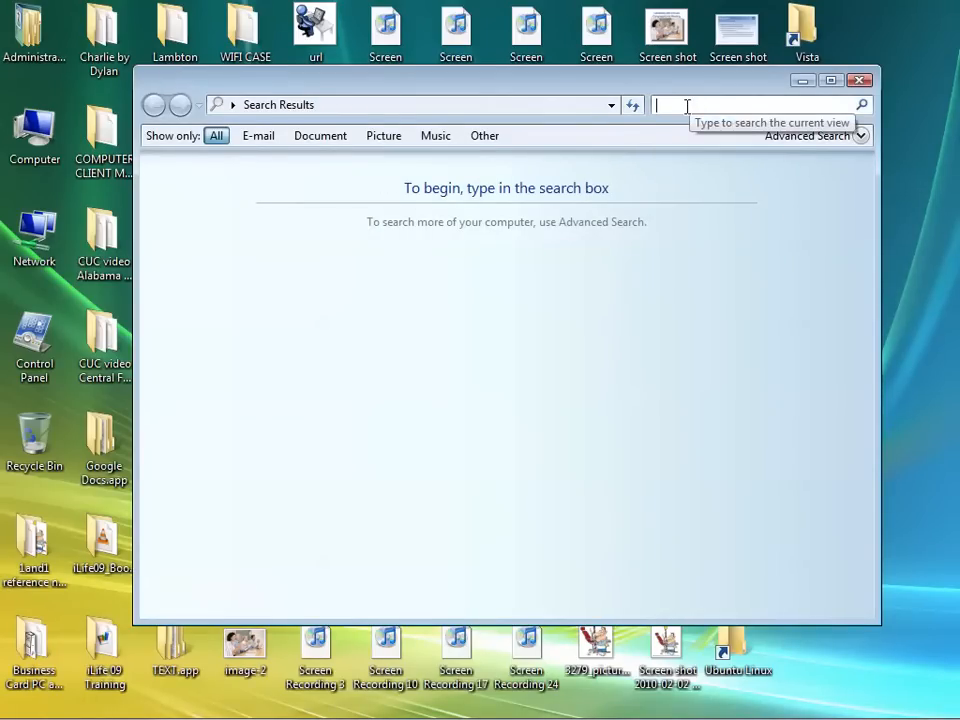
pyautogui.write('wordpad')
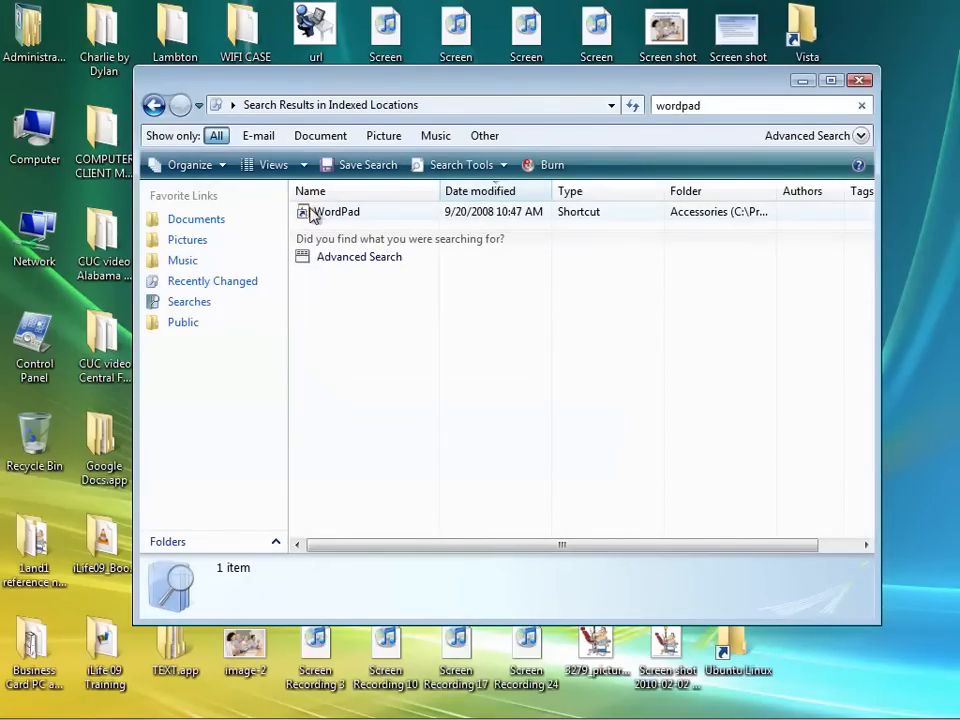
pyautogui.click(336, 212)
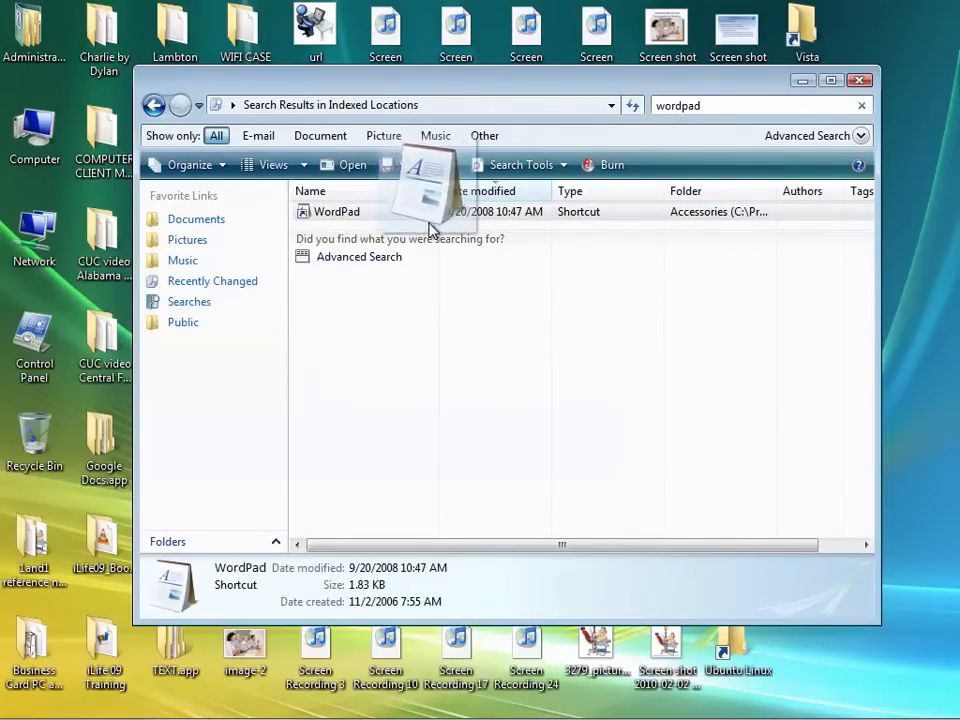
pyautogui.moveTo(430, 220); pyautogui.dragTo(792, 364)
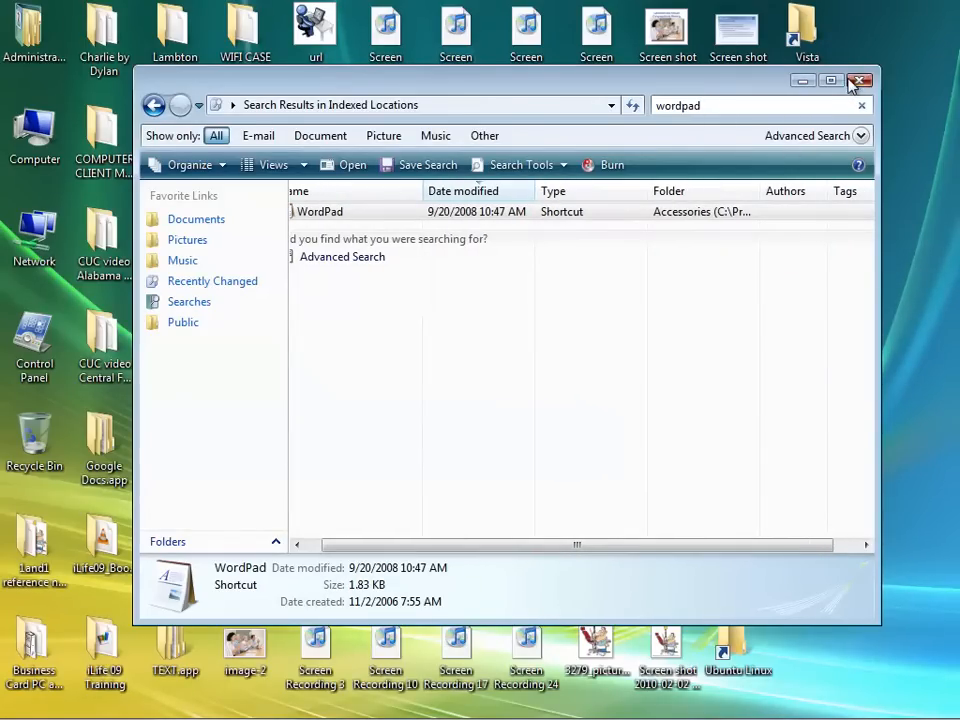
# Close the search results and launch WordPad from the desktop shortcut, accepting the security warning
pyautogui.click(860, 80)
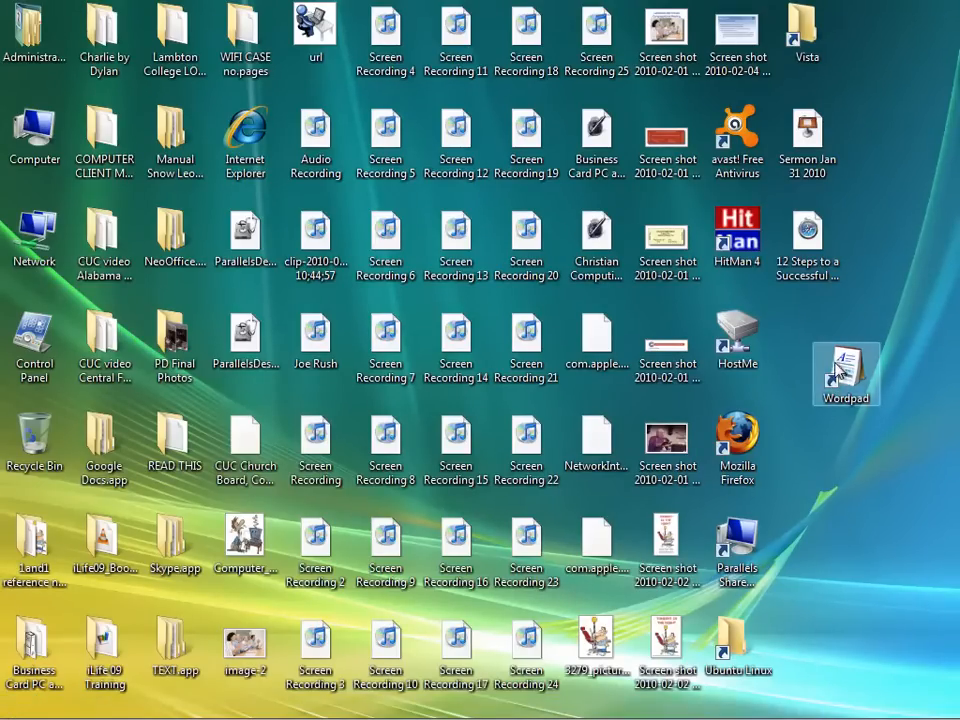
pyautogui.doubleClick(844, 374)
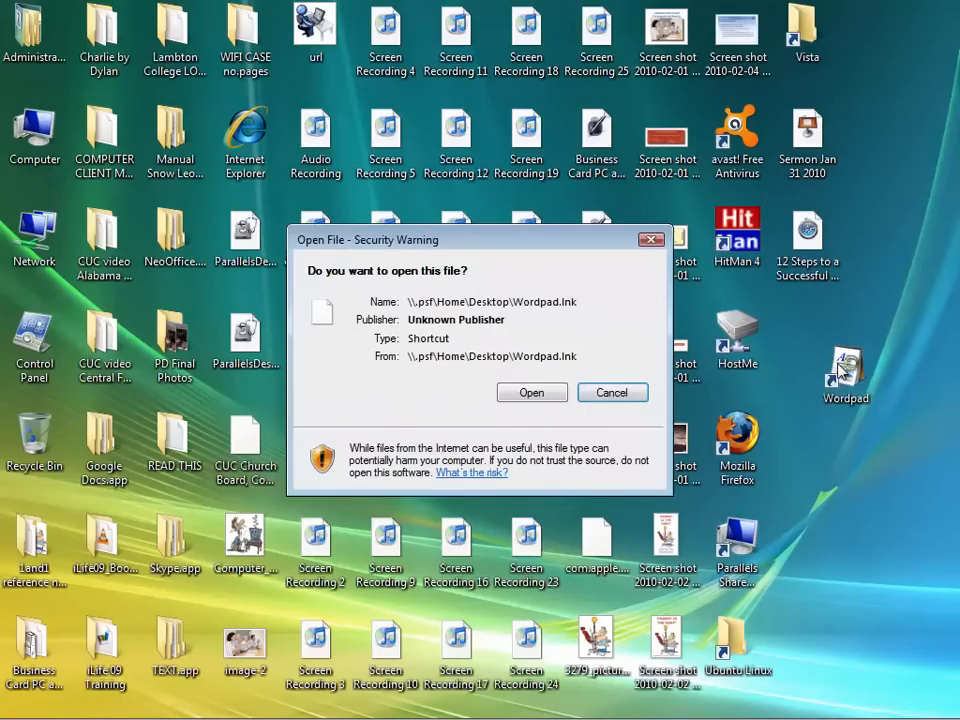
pyautogui.click(532, 392)
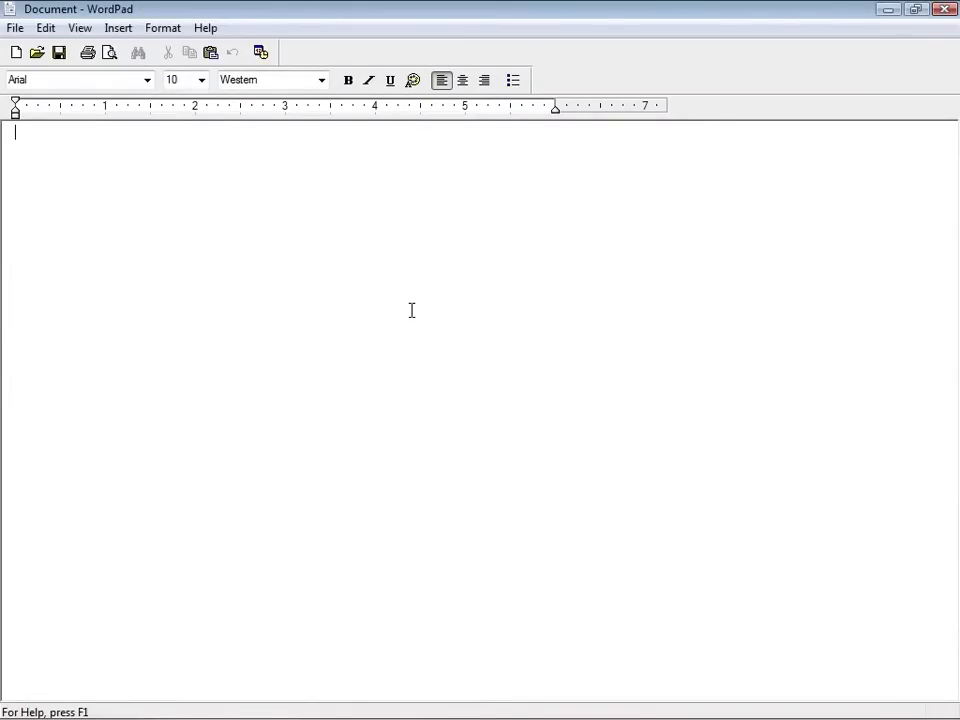
# Write the recipe: title Cabbage Soup, then lines 1 onion, 1 carrot and "and so on"
pyautogui.write('Cabb')
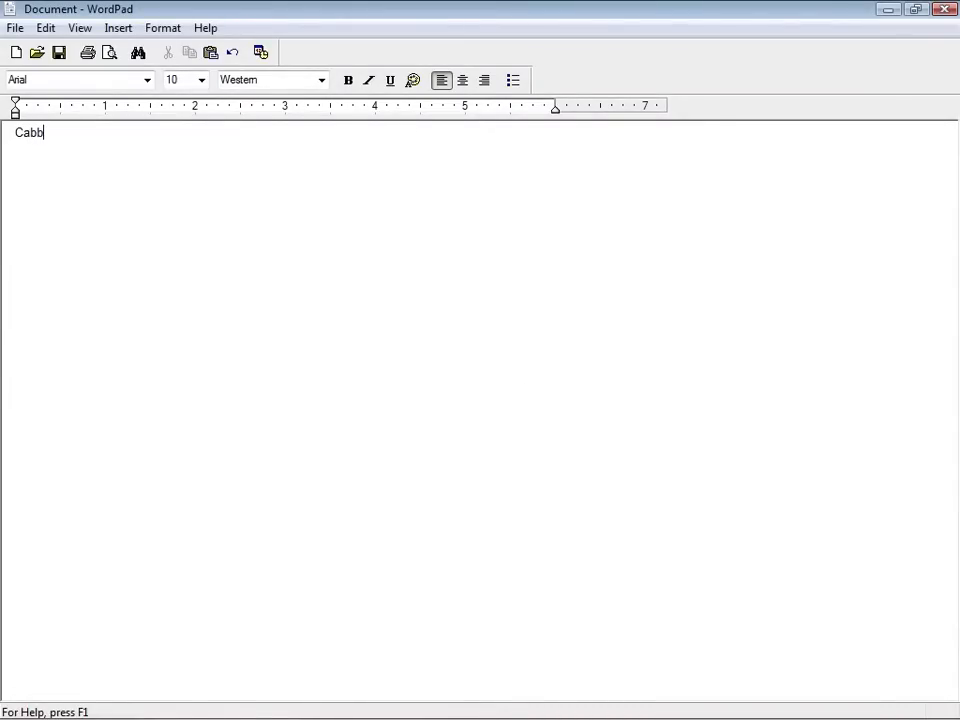
pyautogui.write('age')
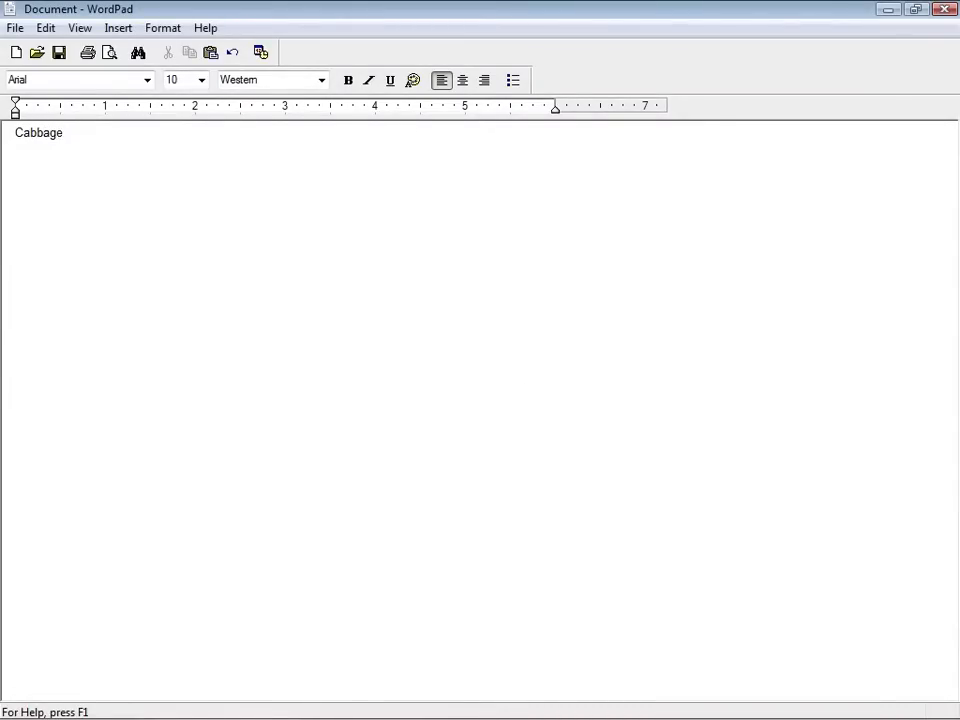
pyautogui.write('Soup')
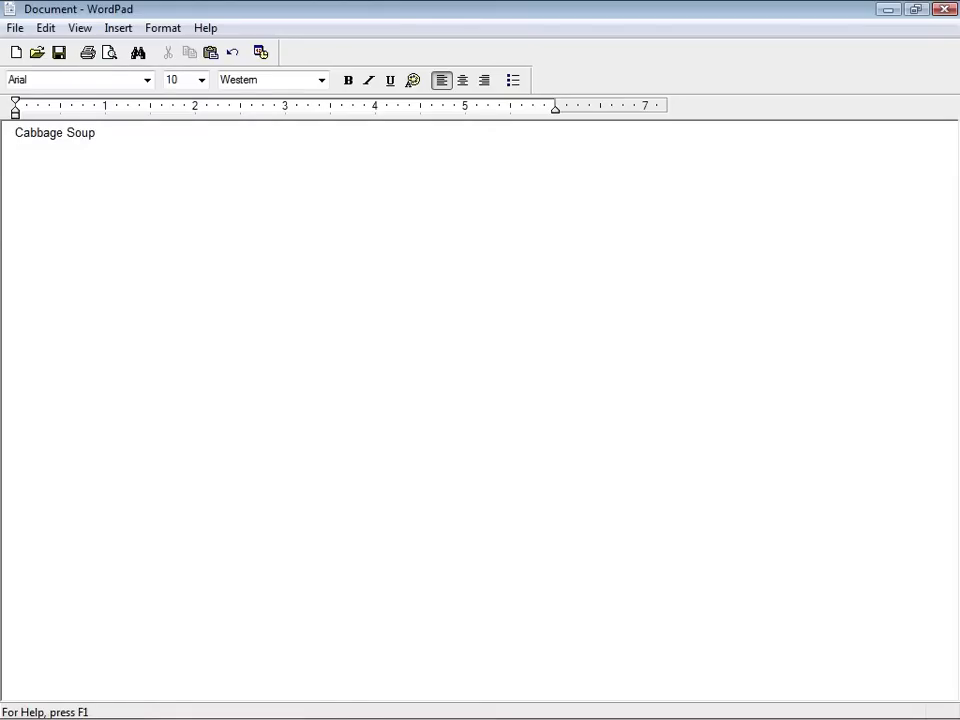
pyautogui.write('1 oinion')
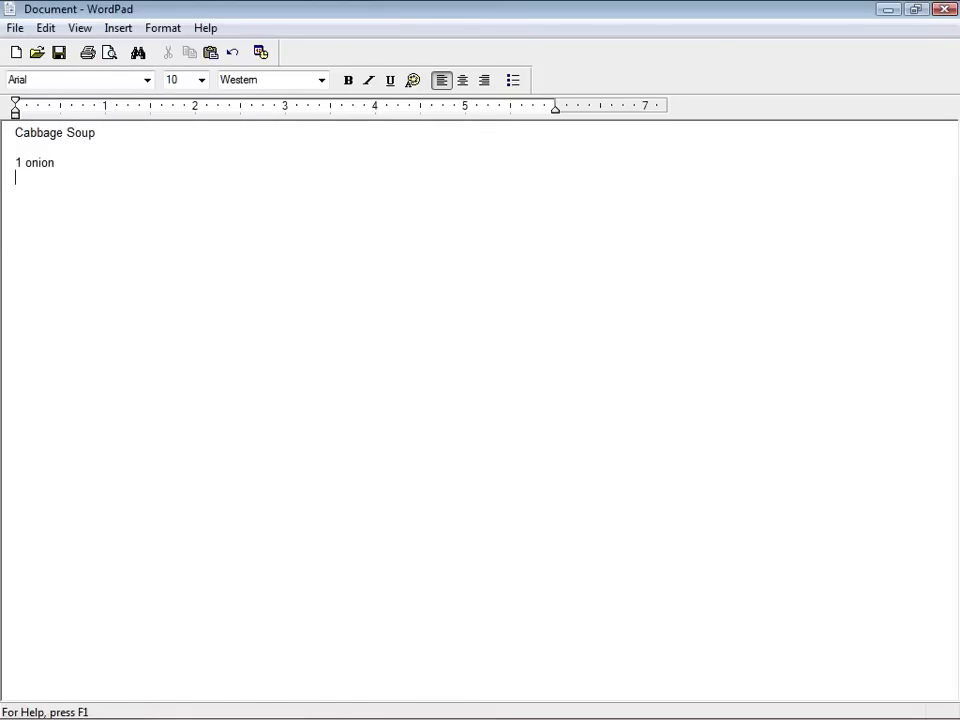
pyautogui.write('1 cr')
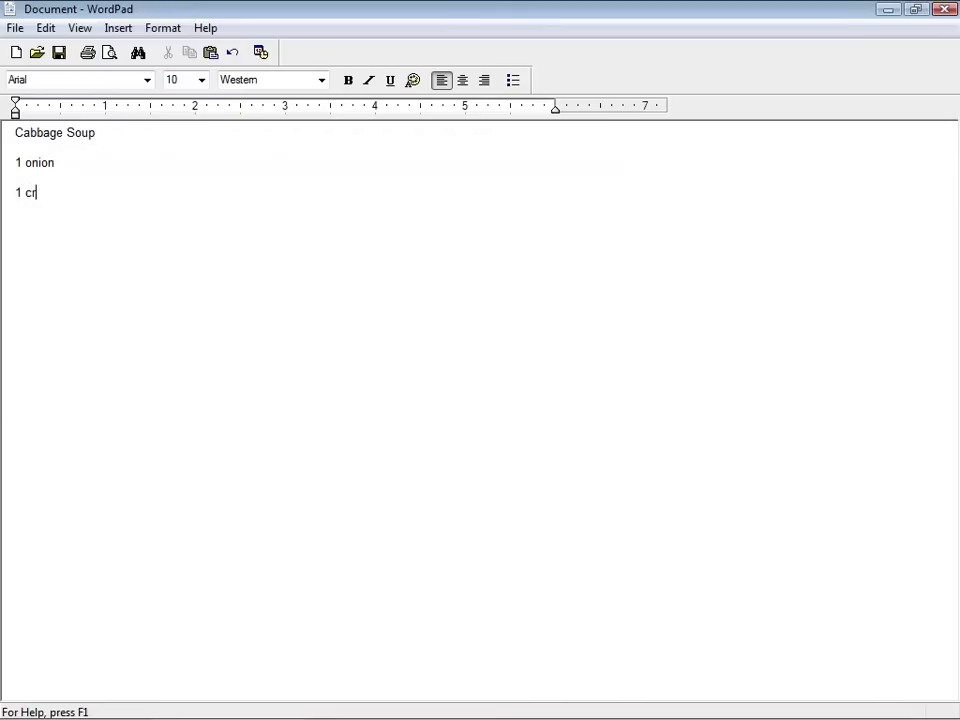
pyautogui.write('arrot')
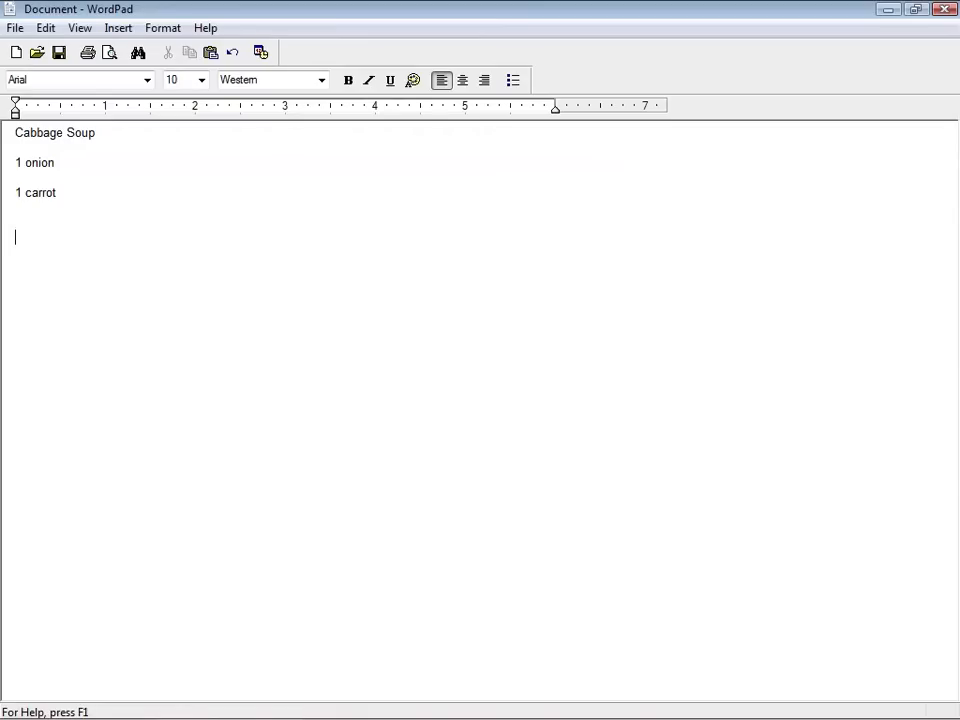
pyautogui.write('and so n')
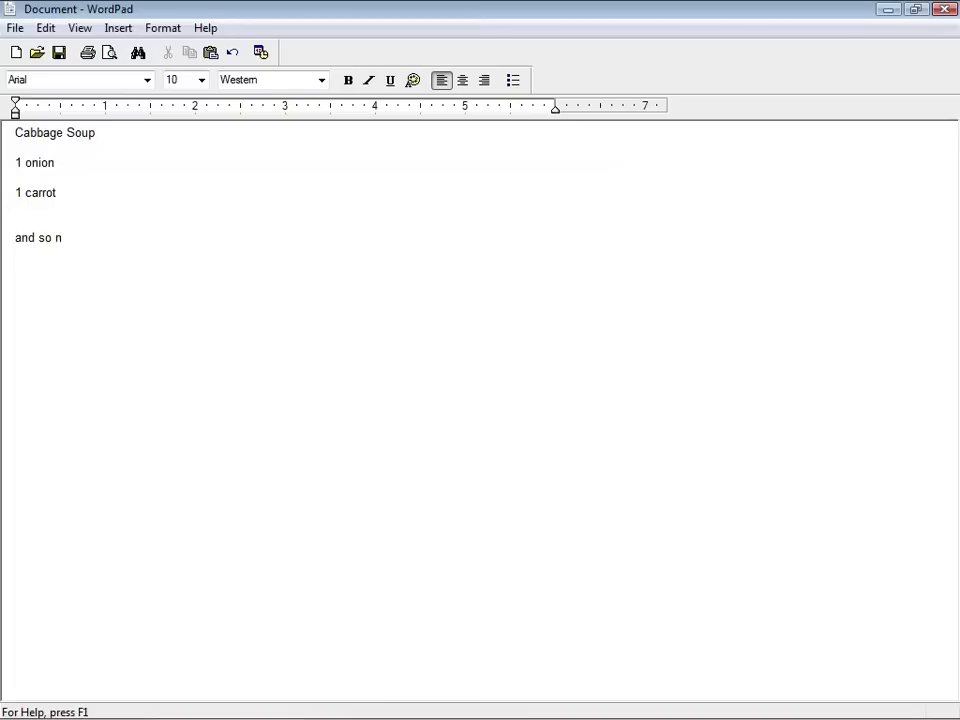
pyautogui.write('o')
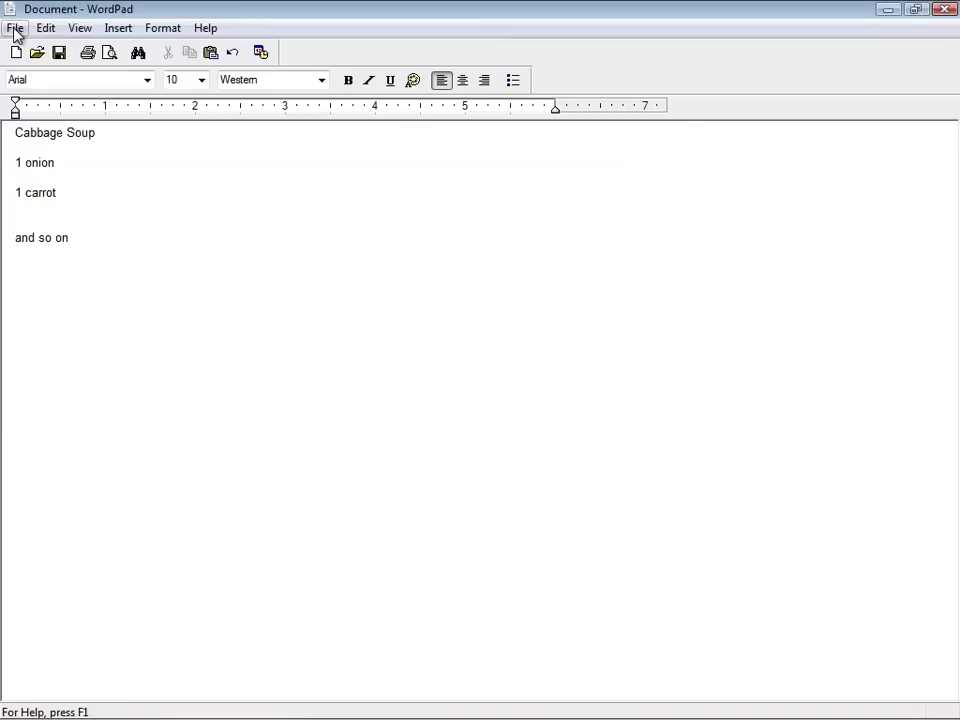
# Start Save As from WordPad's File menu, landing on the Recipes folder
pyautogui.click(16, 28)
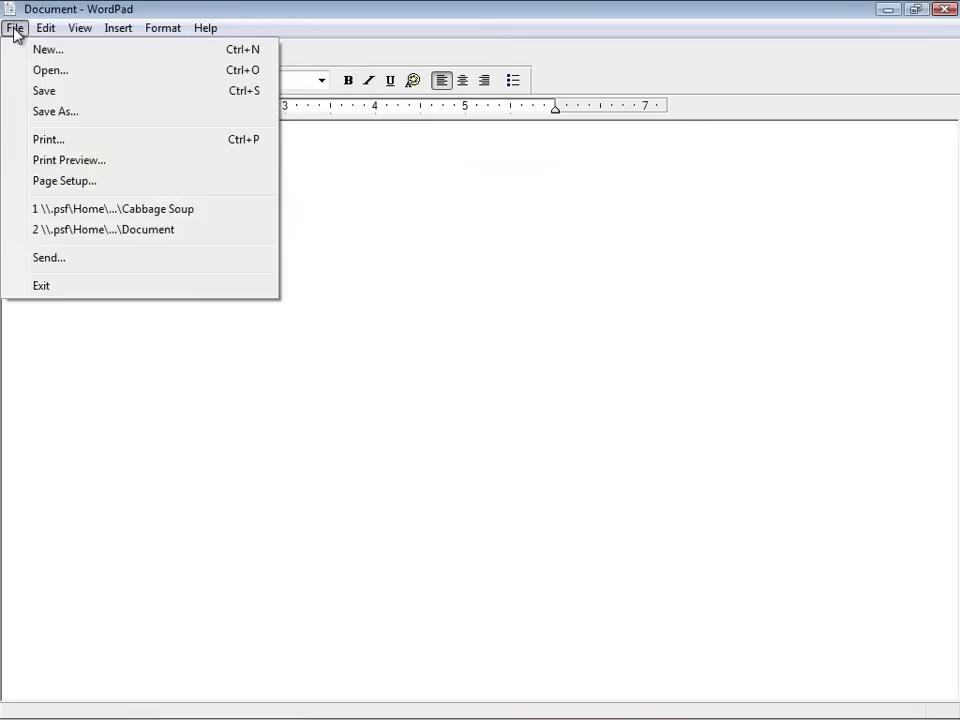
pyautogui.moveTo(44, 92)
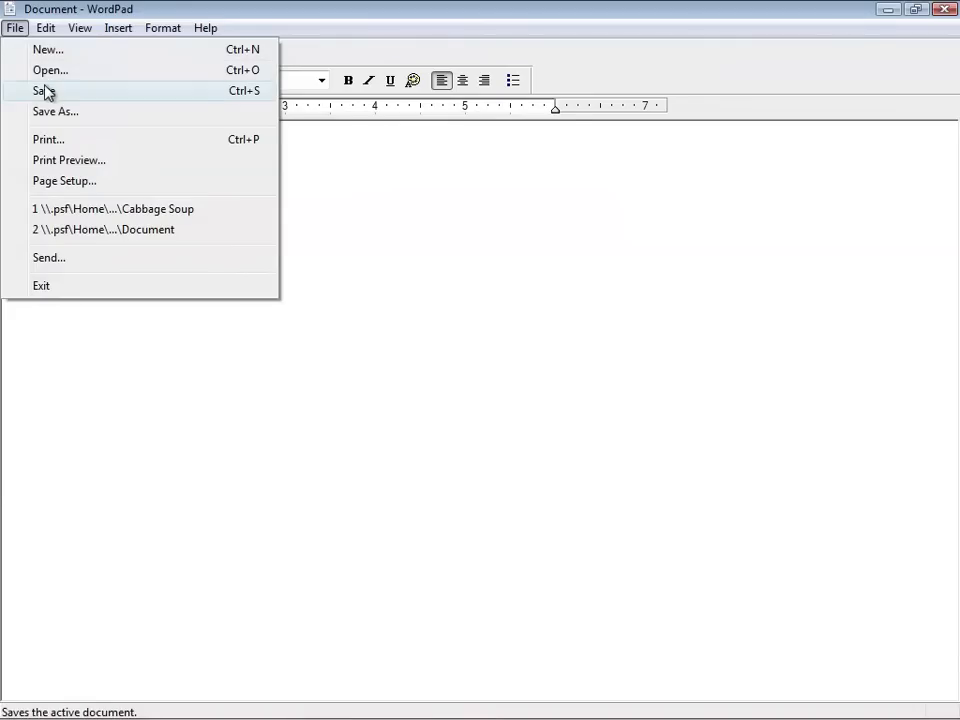
pyautogui.moveTo(64, 122)
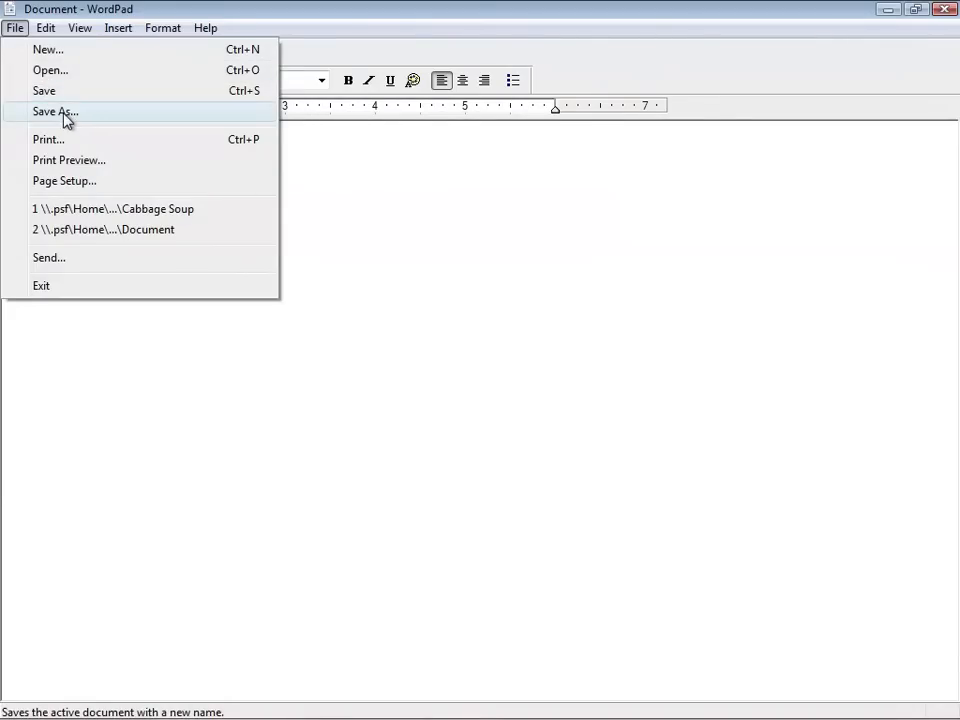
pyautogui.click(56, 112)
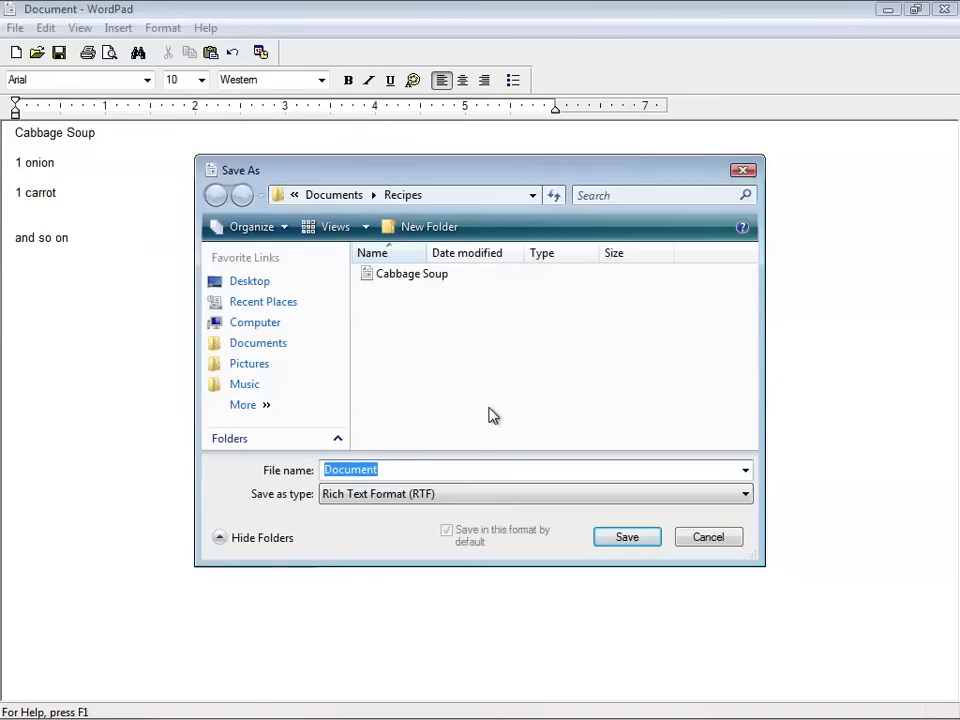
# Name the file Cabbage Soup and try a recent location from the address bar, dismissing the error
pyautogui.write('Cabb')
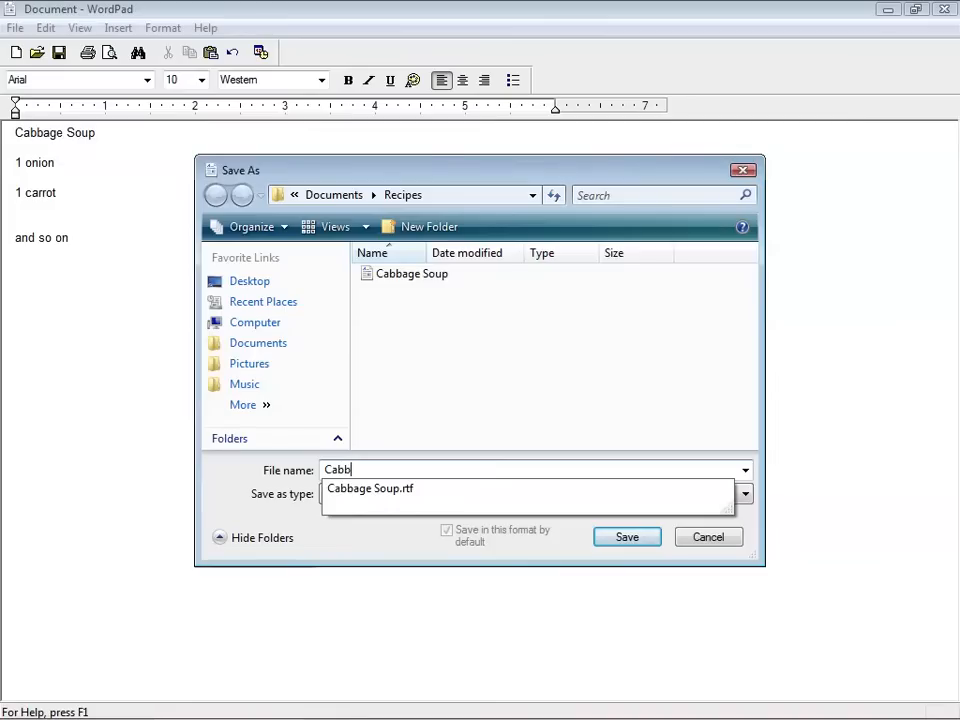
pyautogui.write('age Soup')
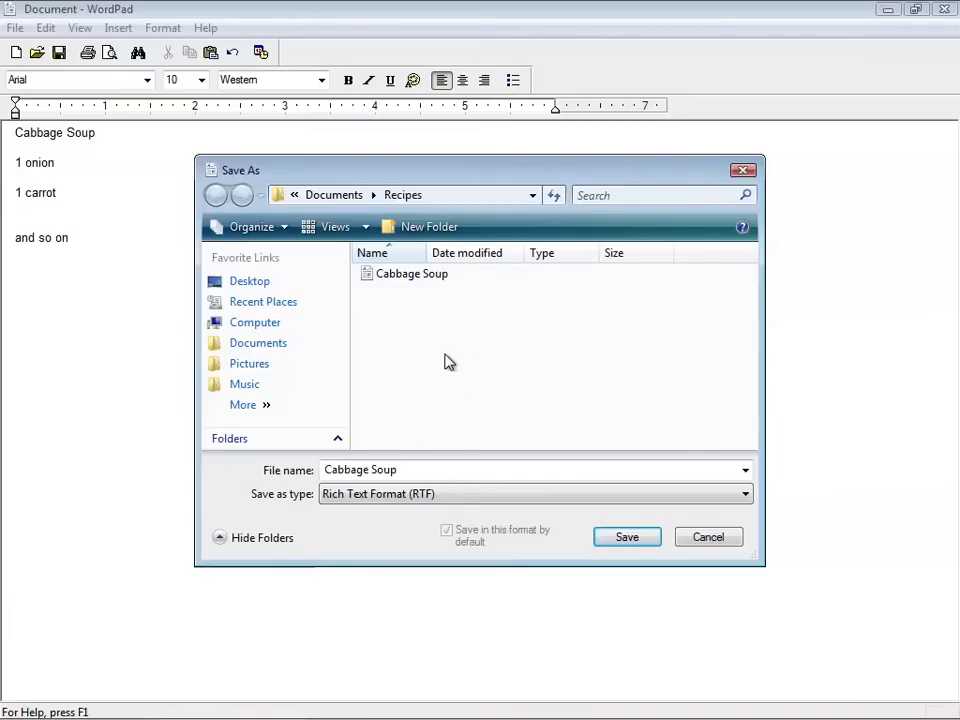
pyautogui.moveTo(504, 192)
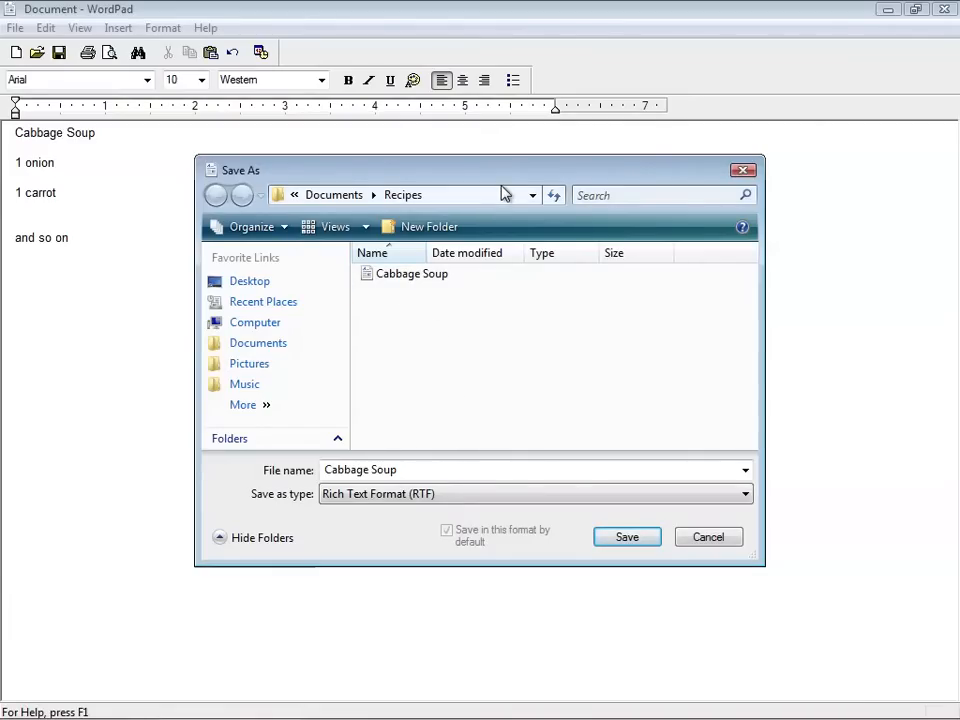
pyautogui.click(532, 196)
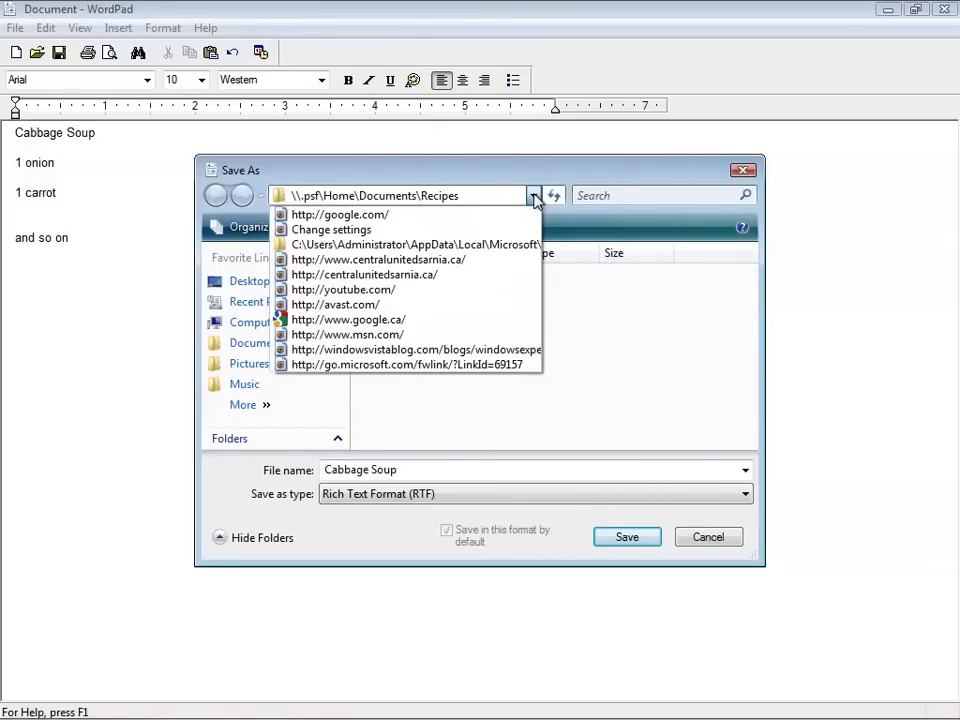
pyautogui.moveTo(410, 364)
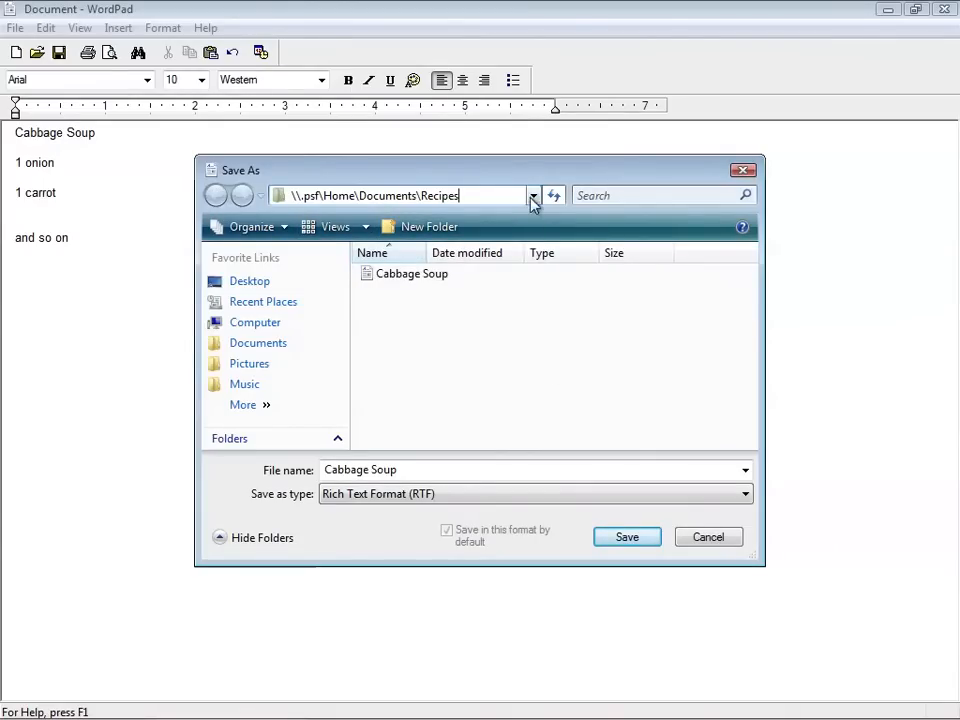
pyautogui.click(532, 196)
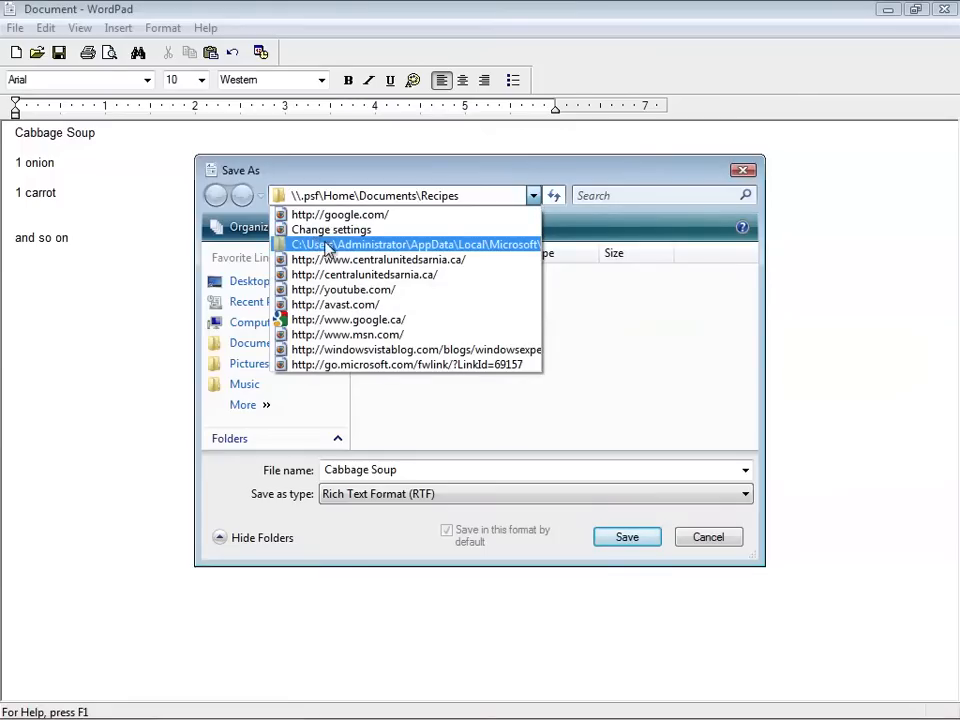
pyautogui.click(412, 244)
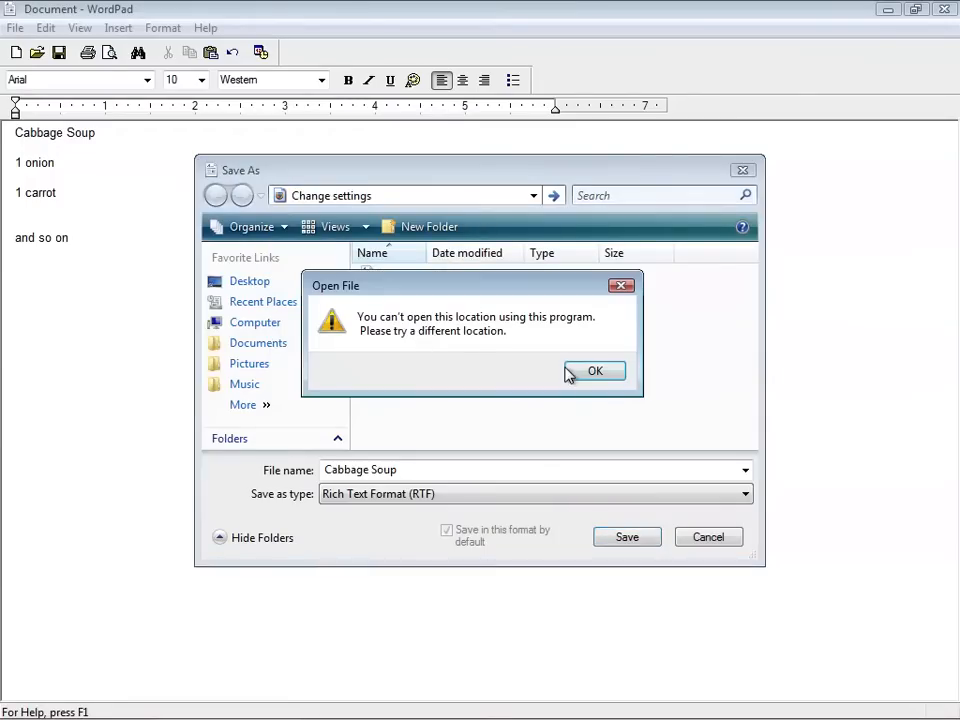
pyautogui.click(596, 370)
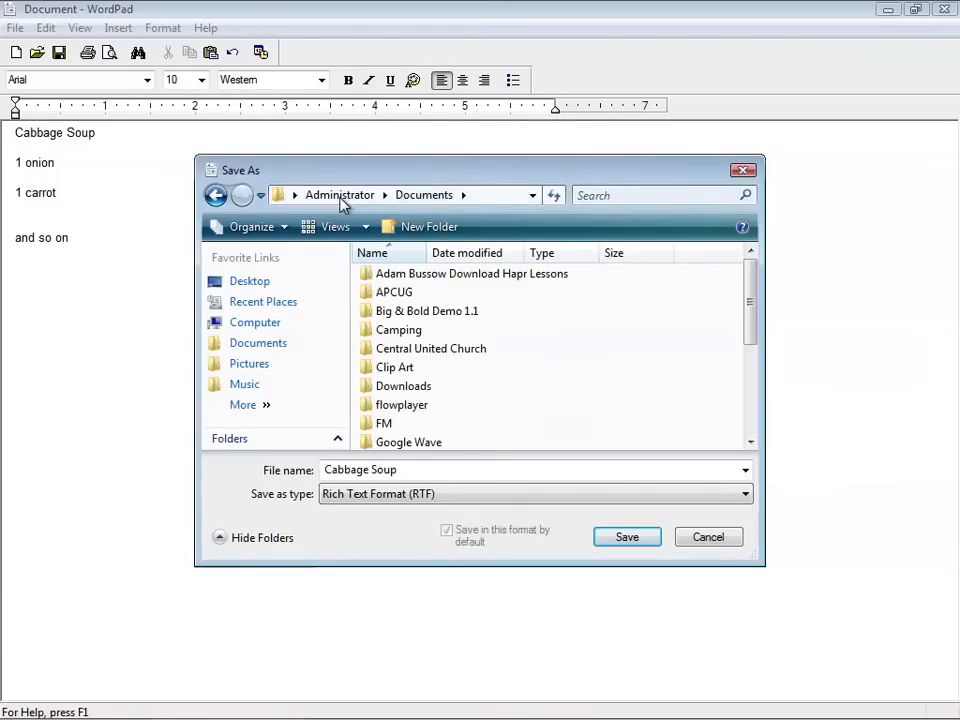
pyautogui.moveTo(716, 300)
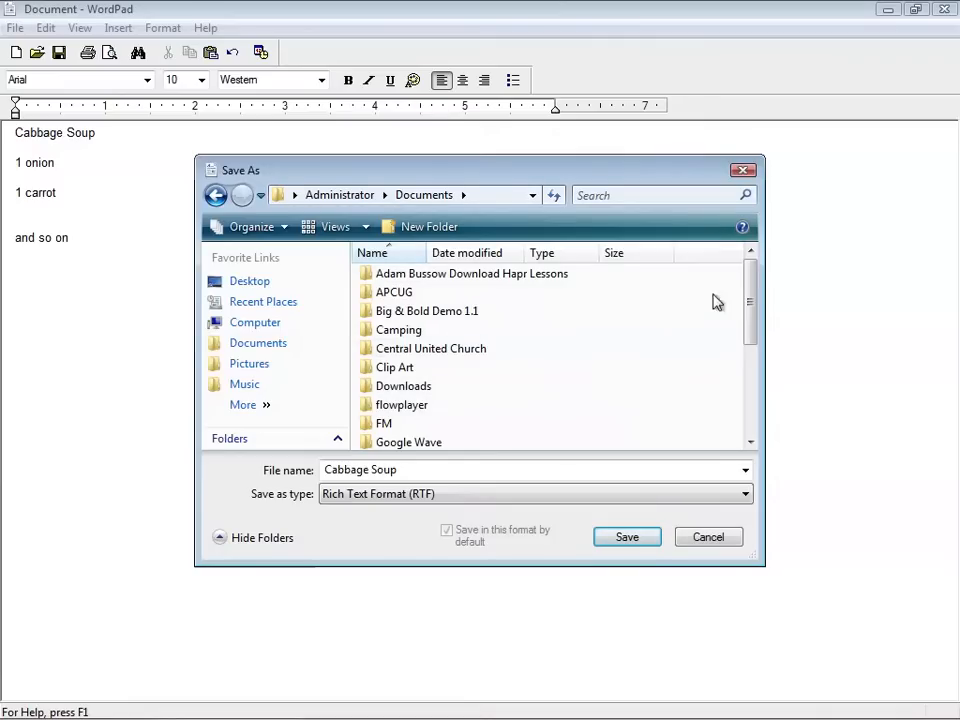
# Scroll down the Documents list and select the Recipes folder
pyautogui.scroll(-3)
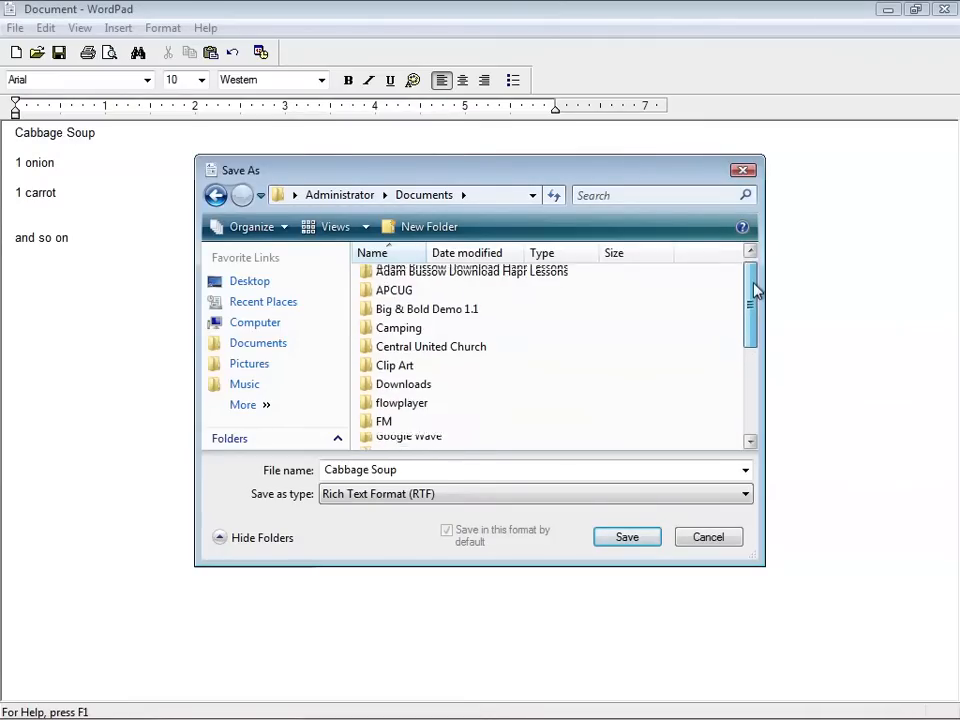
pyautogui.scroll(-3)
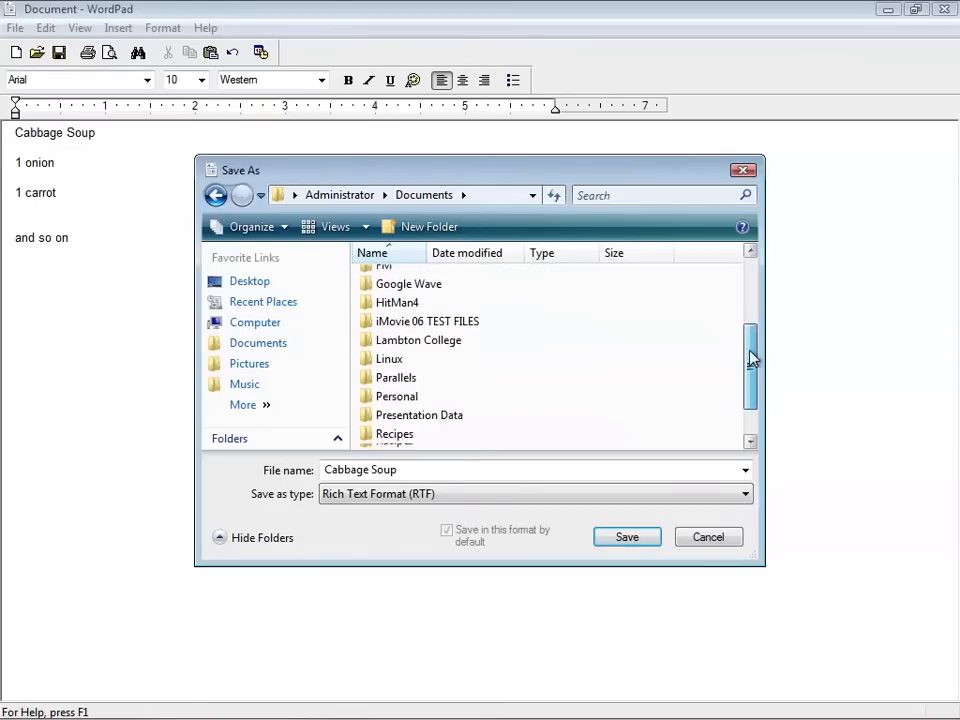
pyautogui.scroll(-3)
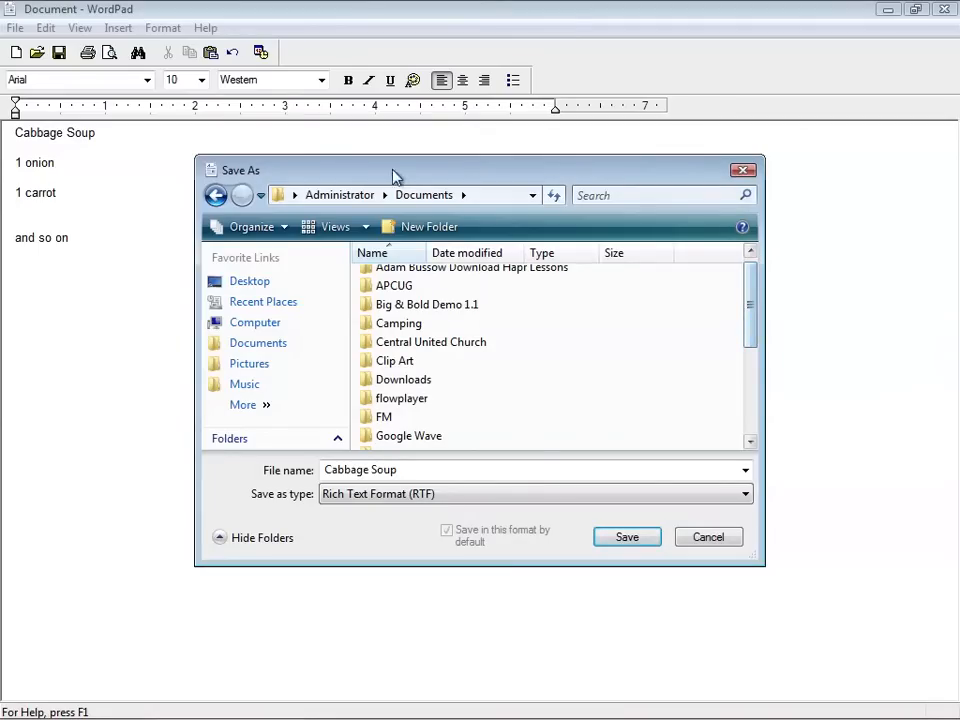
pyautogui.moveTo(548, 380)
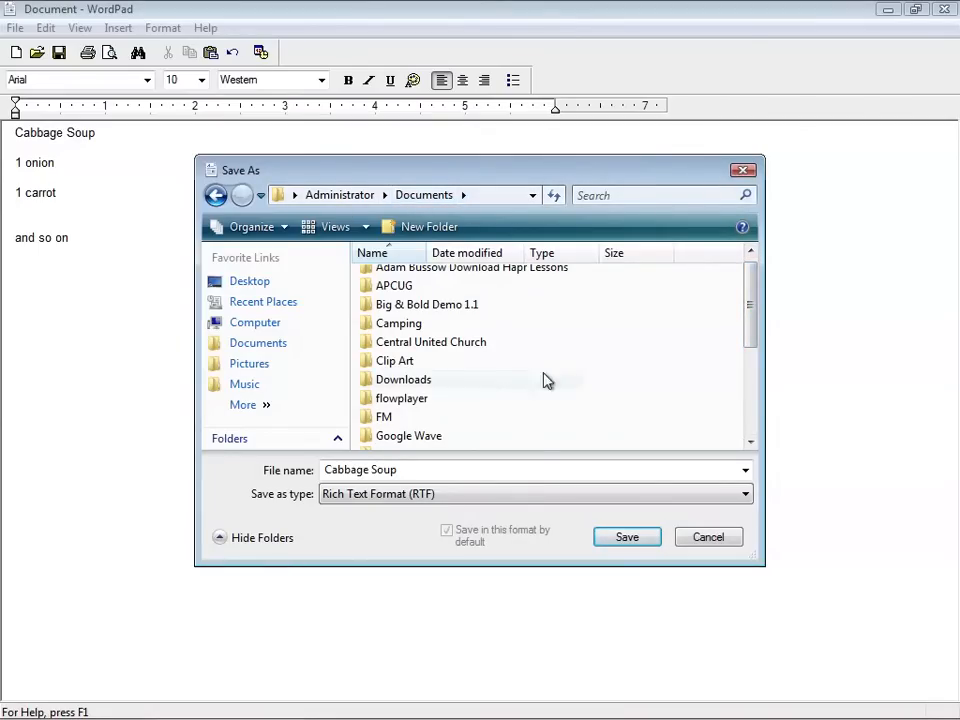
pyautogui.scroll(-3)
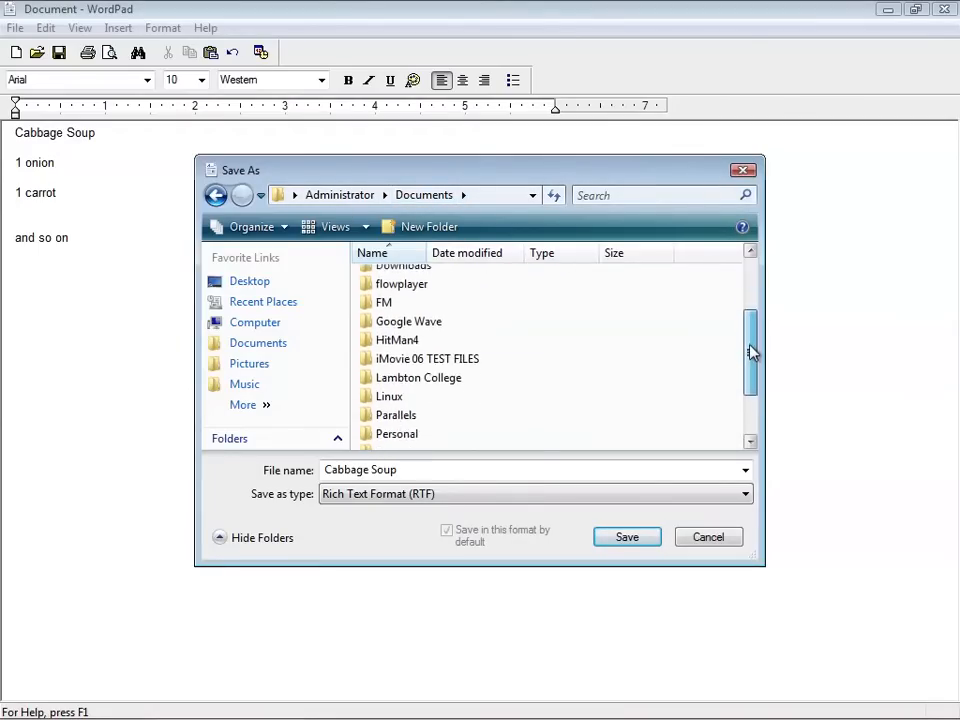
pyautogui.scroll(-3)
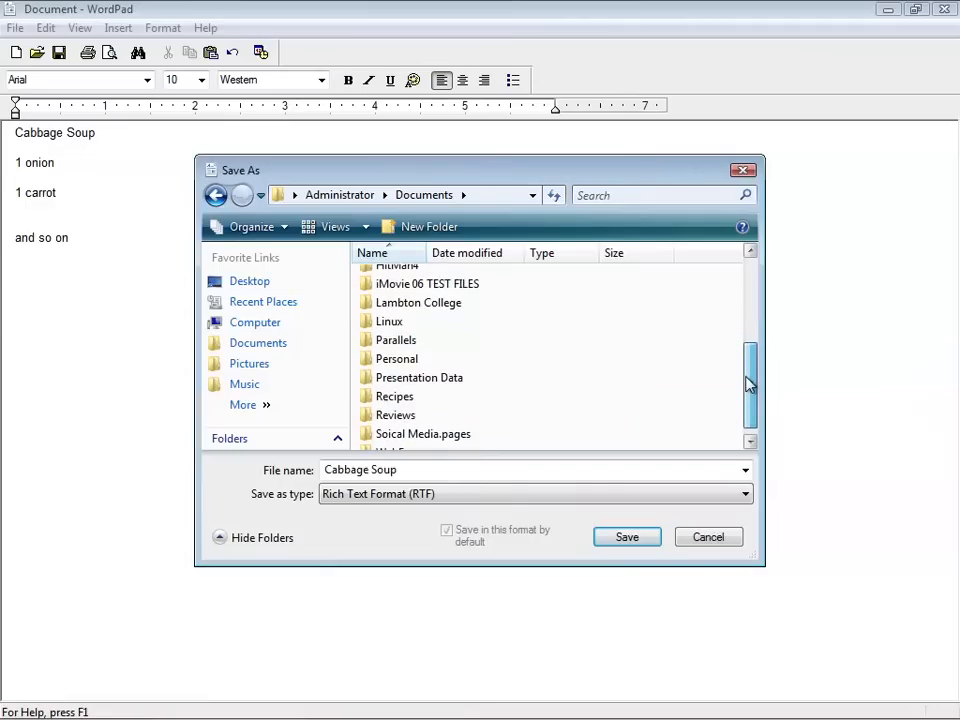
pyautogui.click(394, 396)
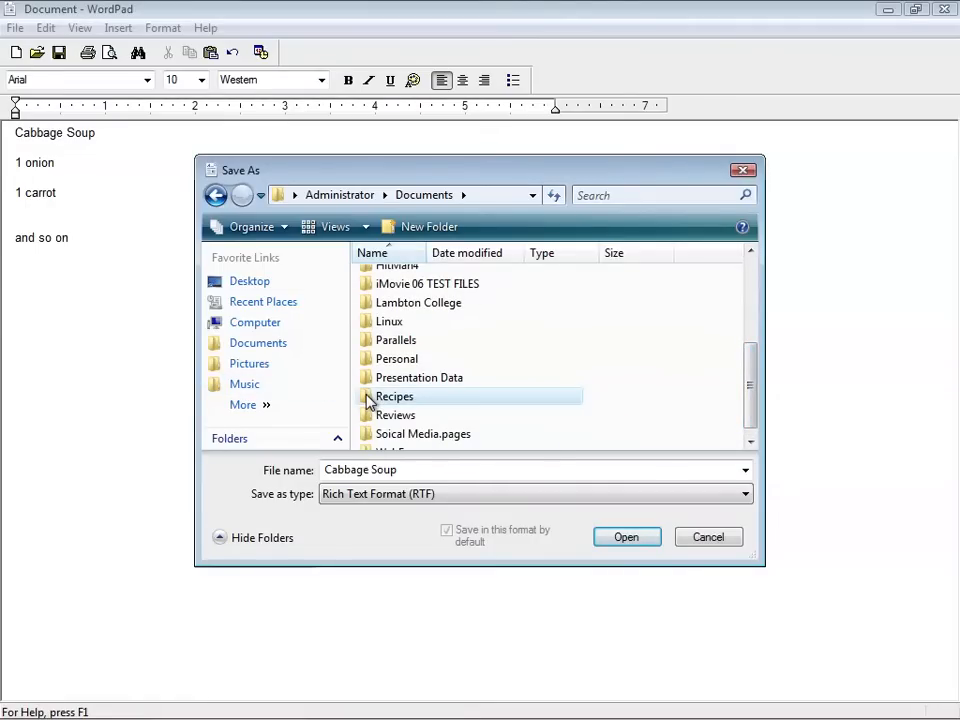
# Save Cabbage Soup into the Recipes folder, replacing the existing Cabbage Soup.rtf
pyautogui.doubleClick(394, 396)
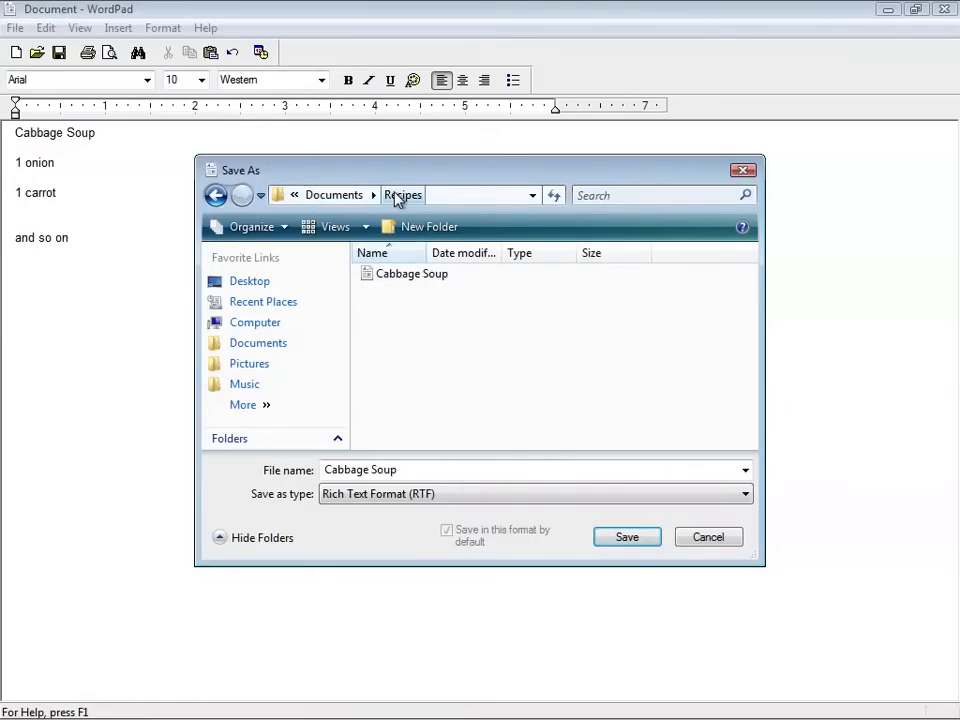
pyautogui.click(404, 196)
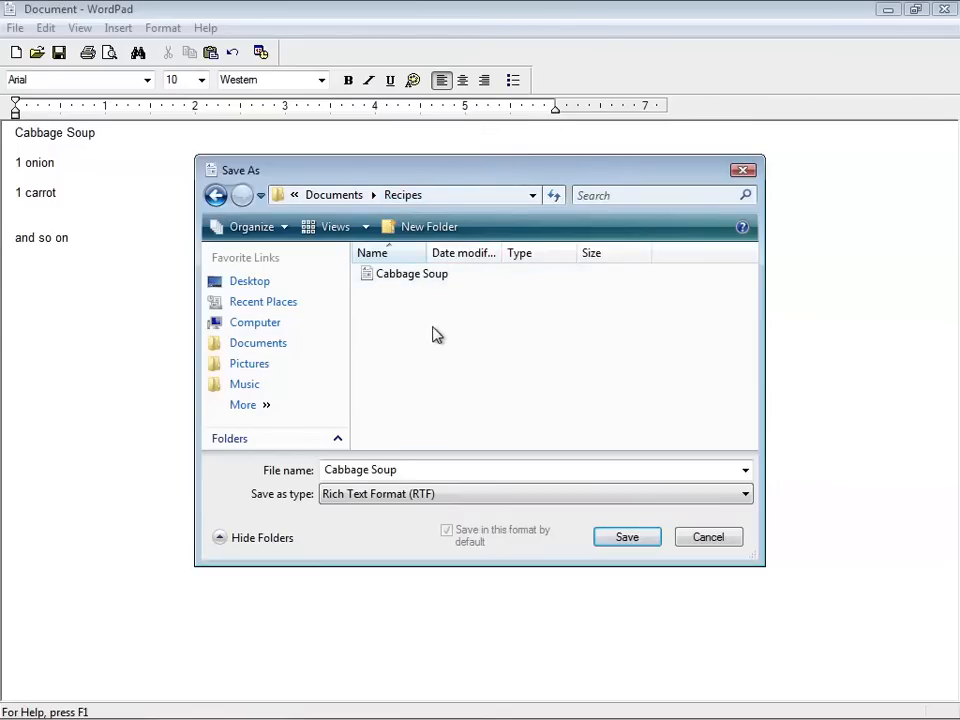
pyautogui.moveTo(486, 354)
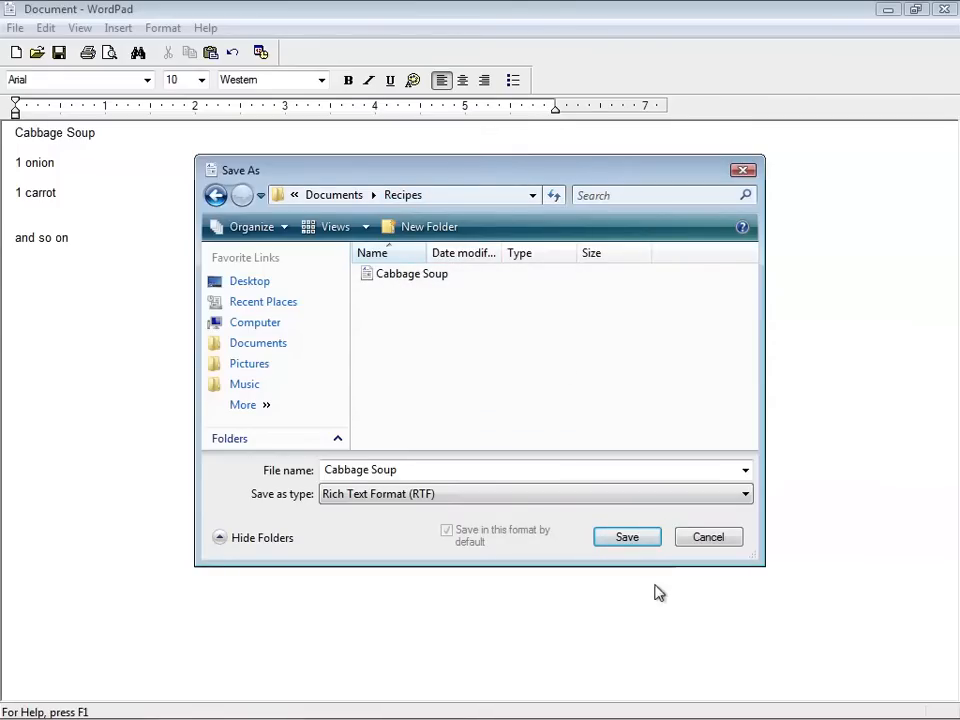
pyautogui.click(628, 536)
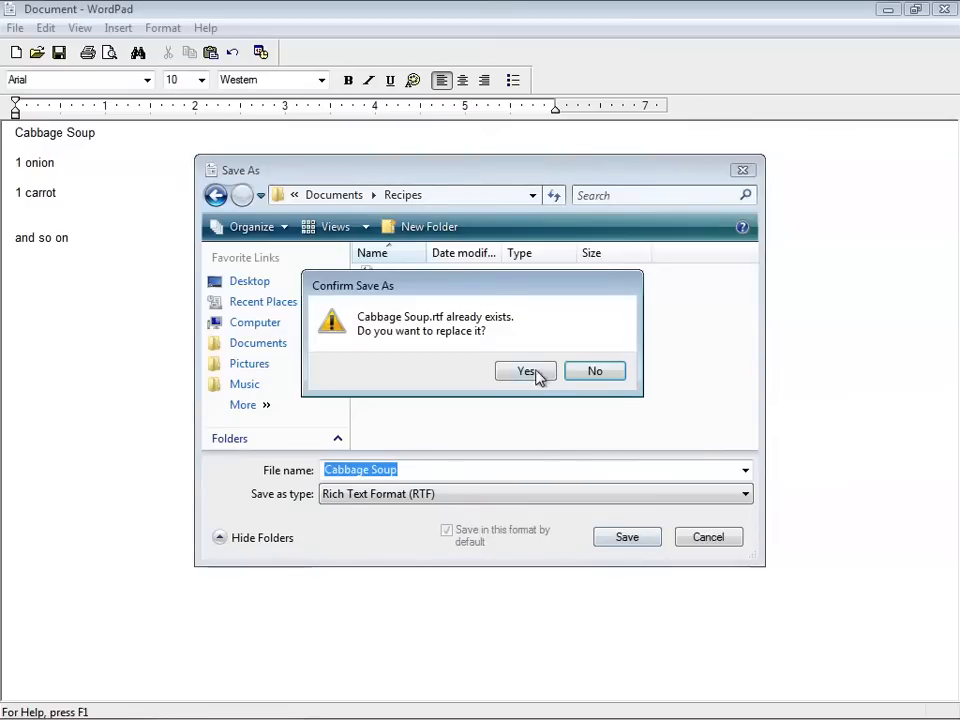
pyautogui.click(524, 370)
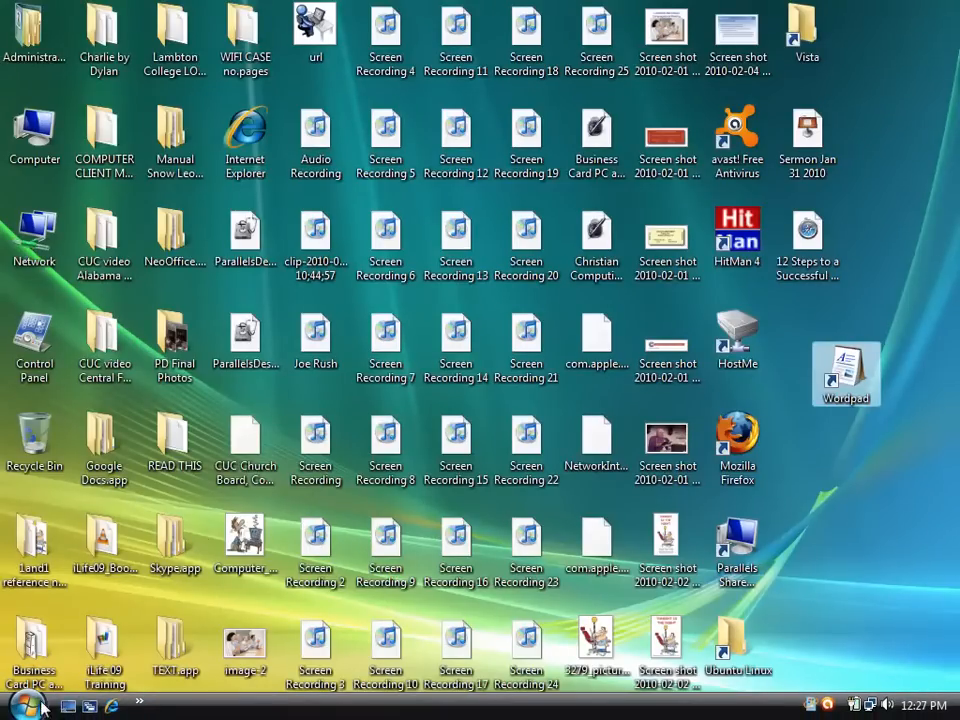
# From Start open Documents > Recipes, view Cabbage Soup in WordPad, then close it
pyautogui.click(18, 704)
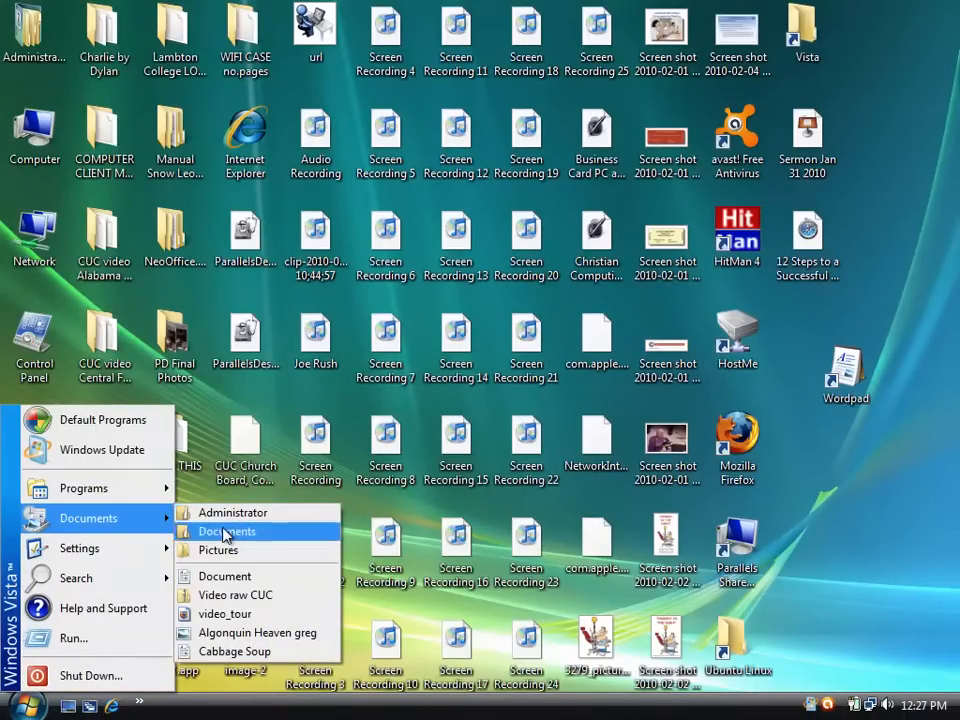
pyautogui.click(228, 532)
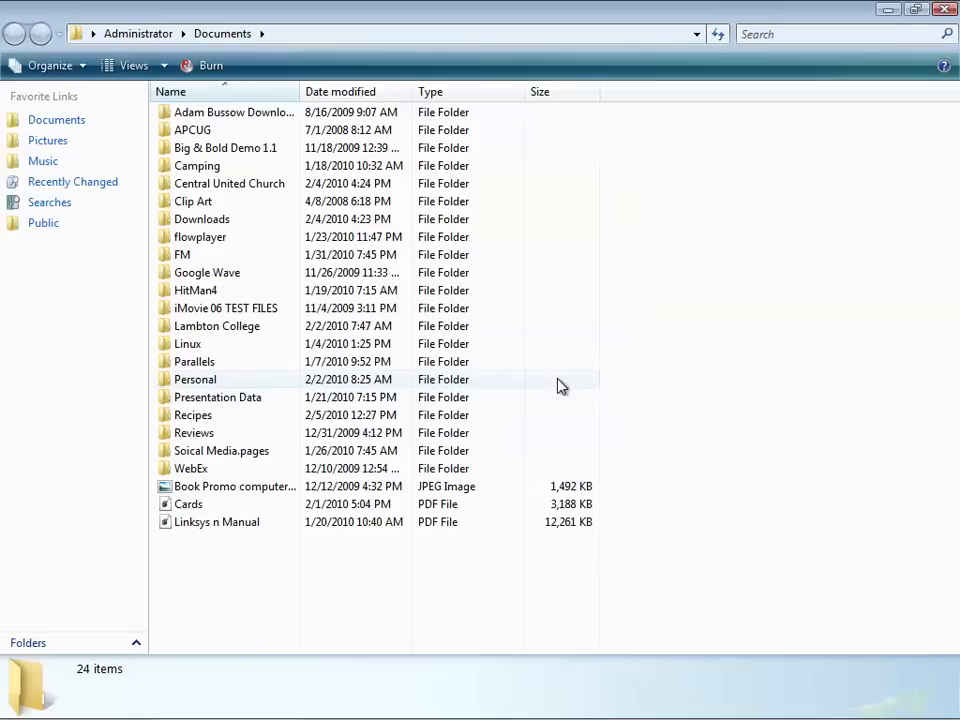
pyautogui.moveTo(560, 316)
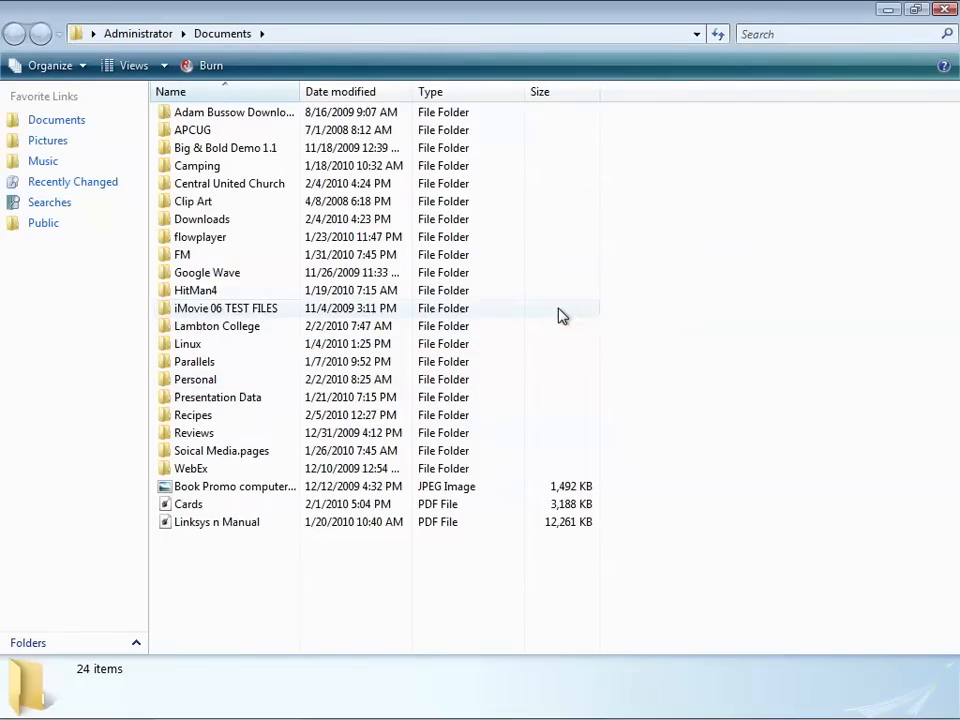
pyautogui.moveTo(540, 218)
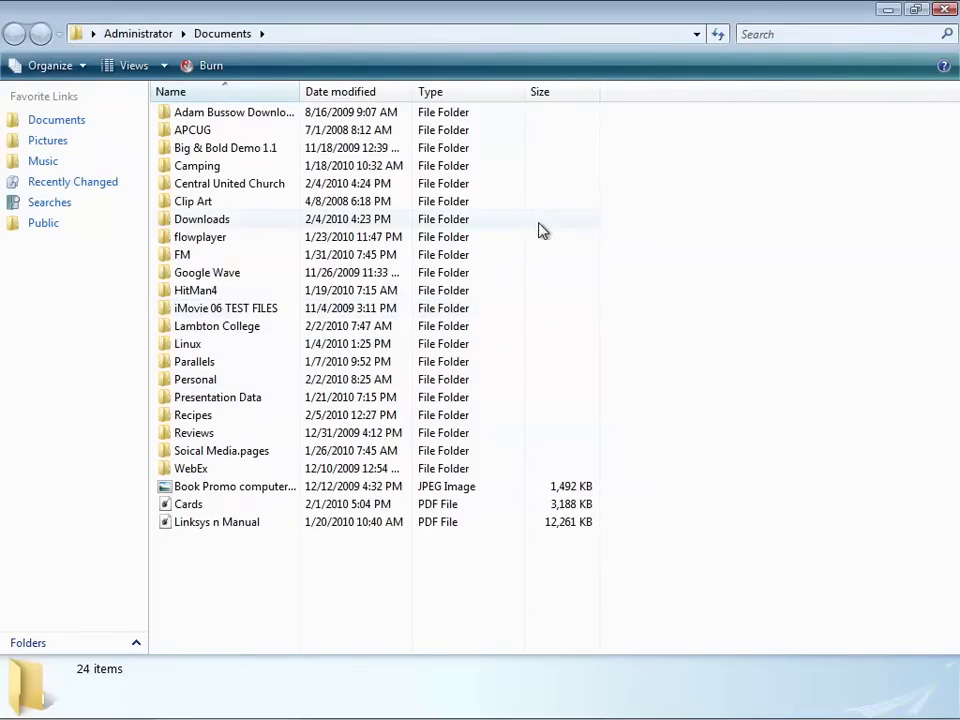
pyautogui.moveTo(640, 280)
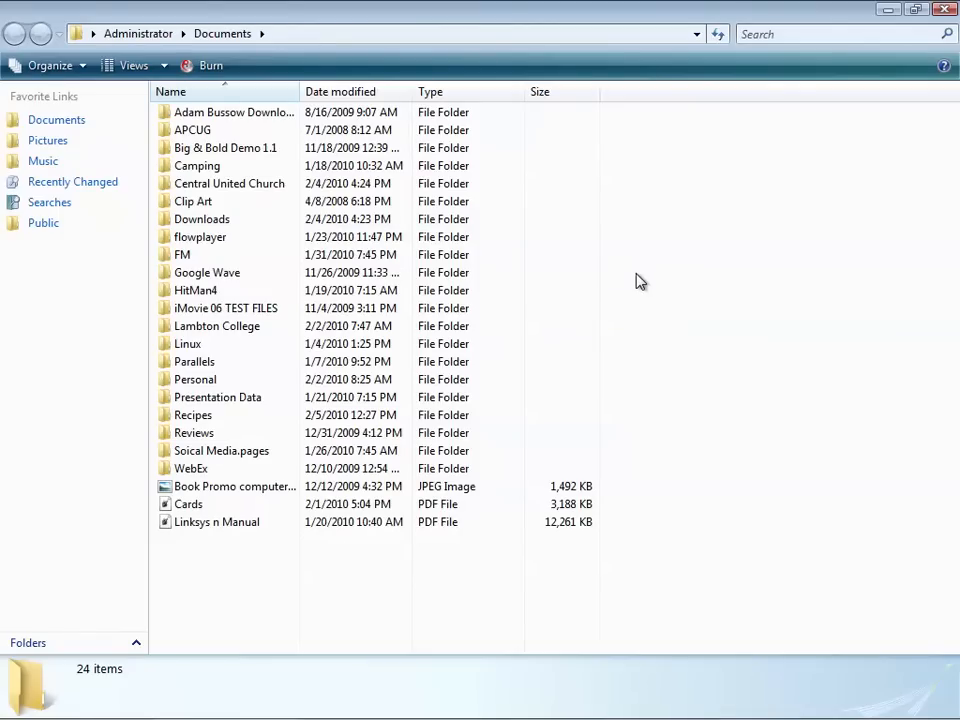
pyautogui.moveTo(224, 256)
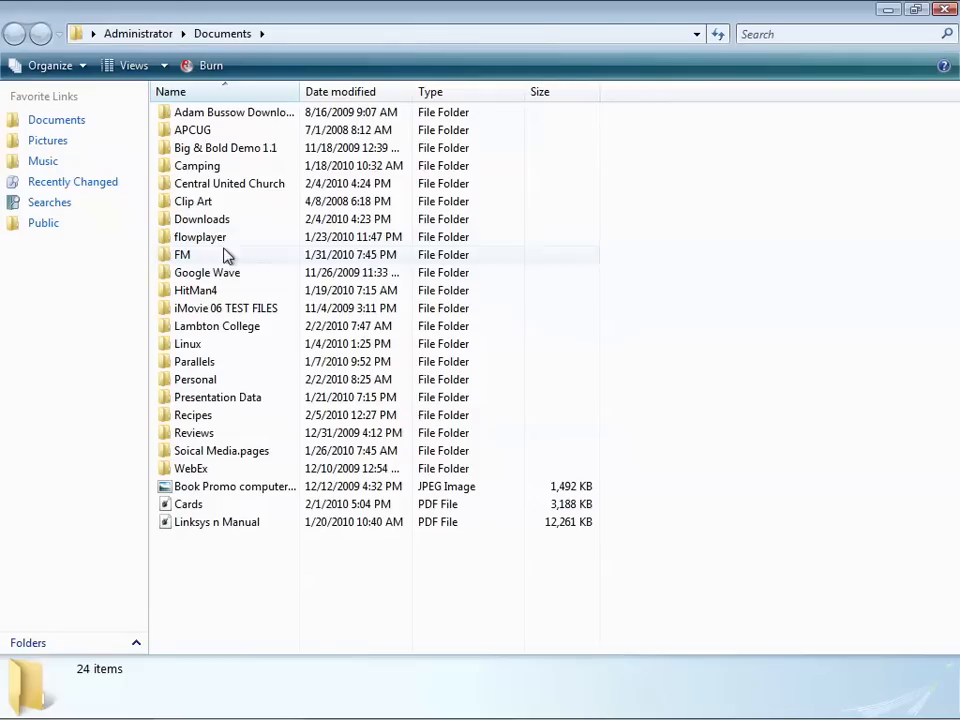
pyautogui.click(192, 414)
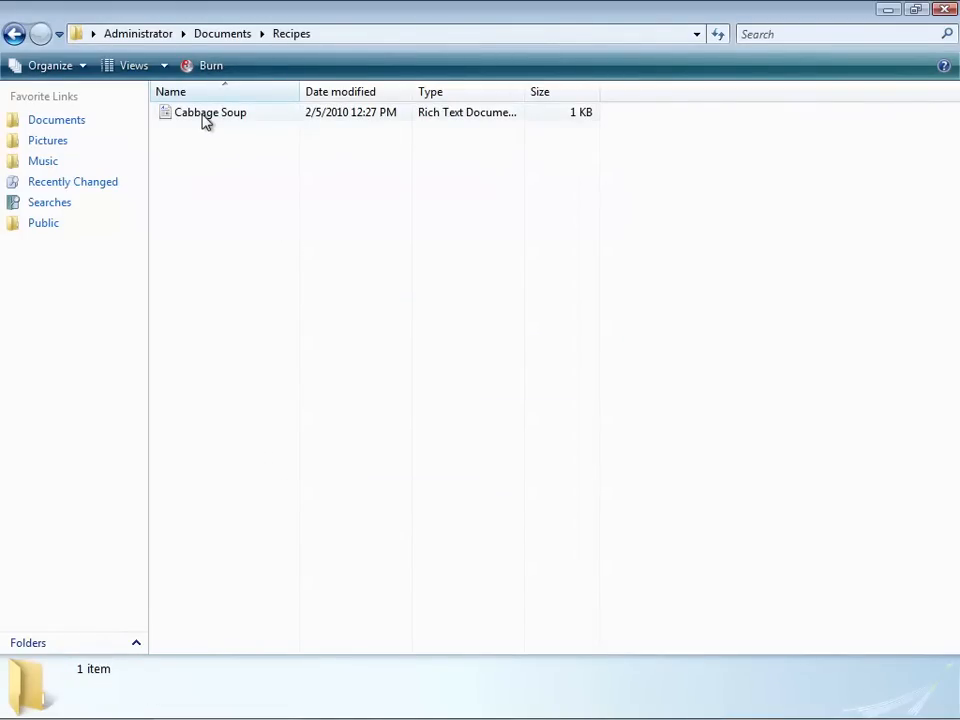
pyautogui.doubleClick(210, 112)
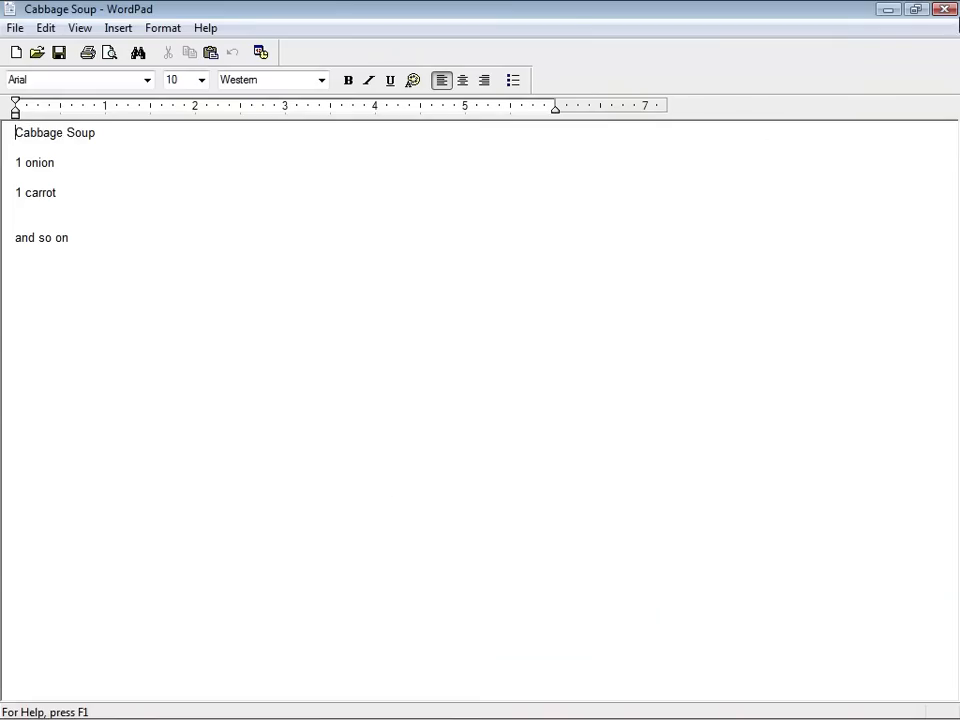
pyautogui.click(944, 8)
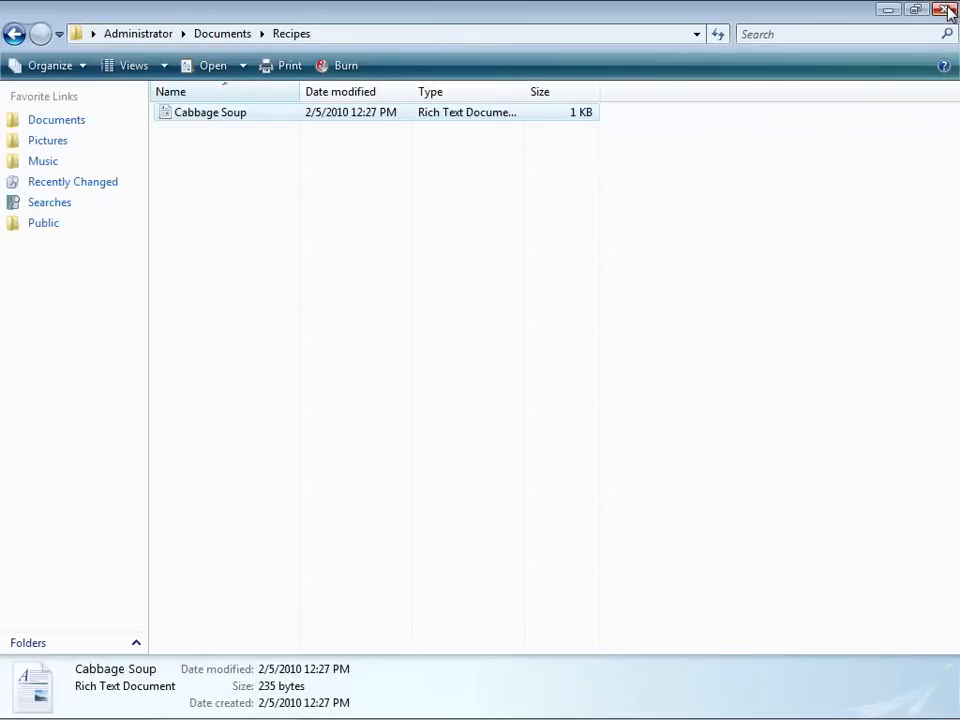
# Close the Recipes window and reopen Documents from the Start menu
pyautogui.click(946, 8)
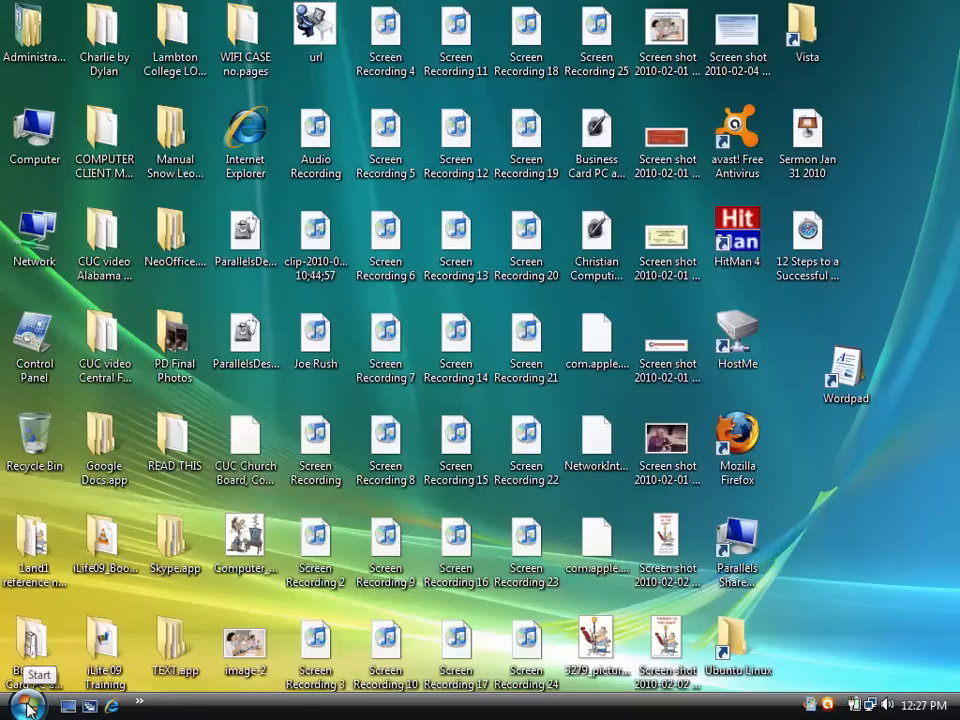
pyautogui.click(20, 704)
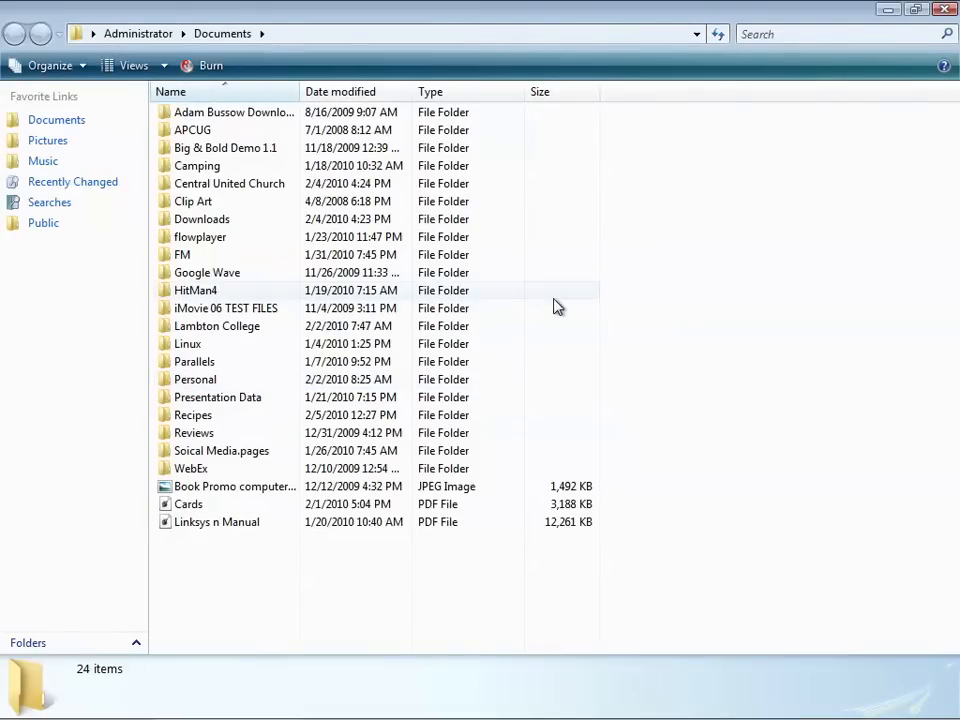
pyautogui.moveTo(478, 288)
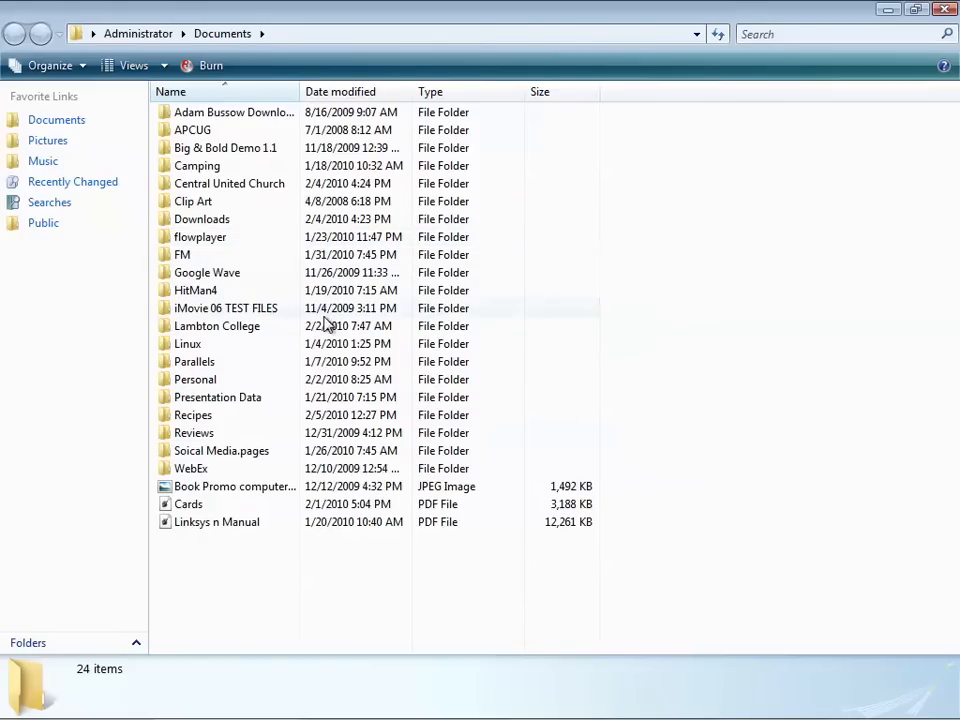
pyautogui.moveTo(244, 344)
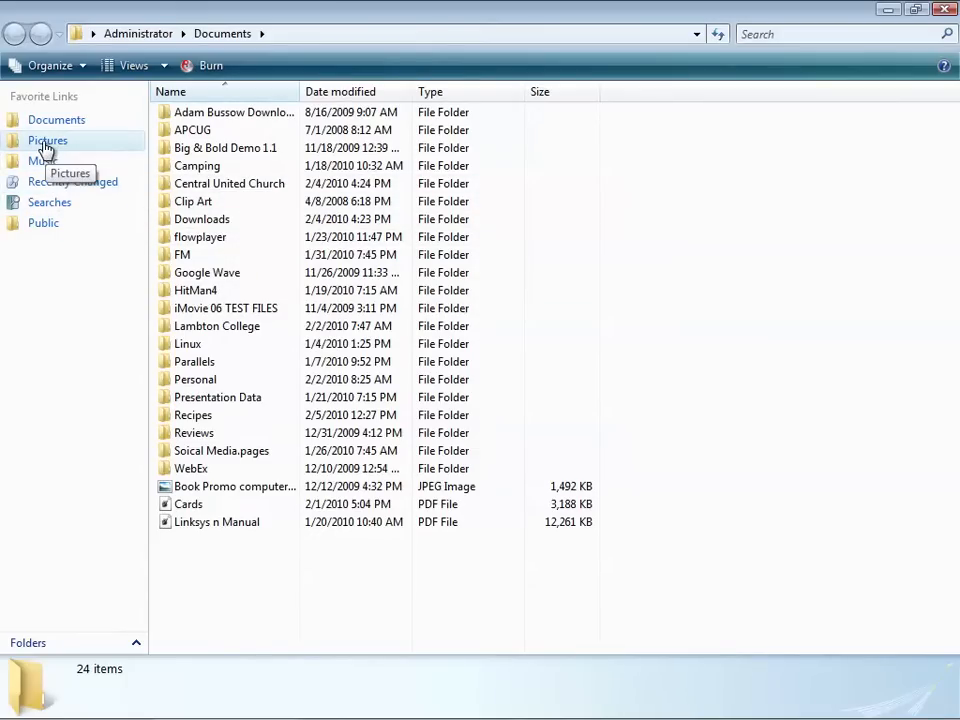
# Go to Pictures and open the inner Pictures folder
pyautogui.click(48, 140)
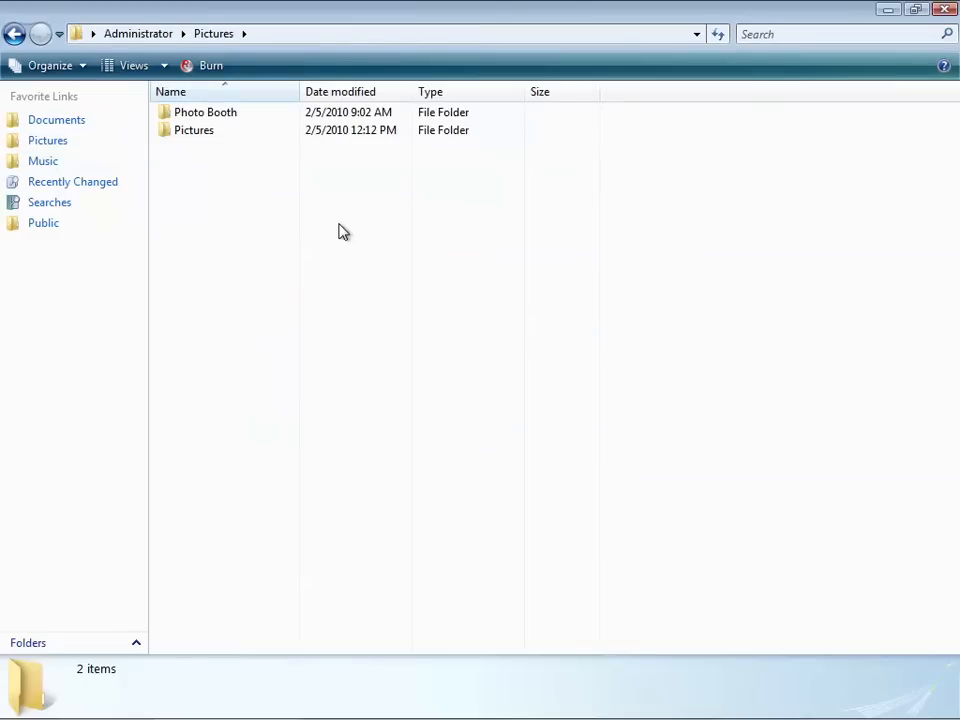
pyautogui.click(194, 130)
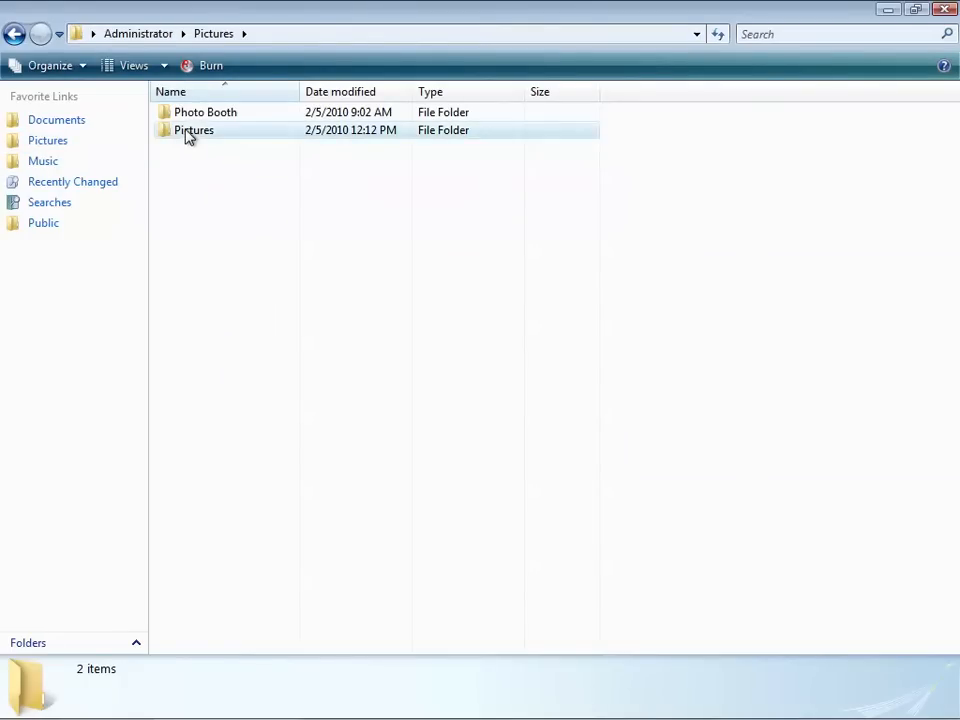
pyautogui.doubleClick(194, 130)
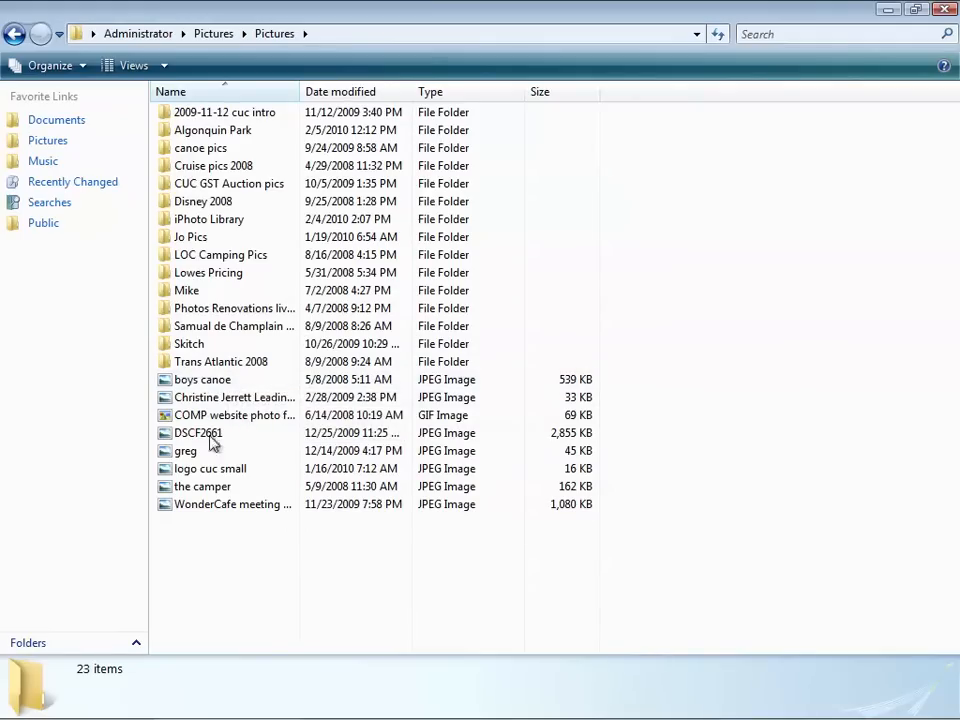
pyautogui.moveTo(312, 536)
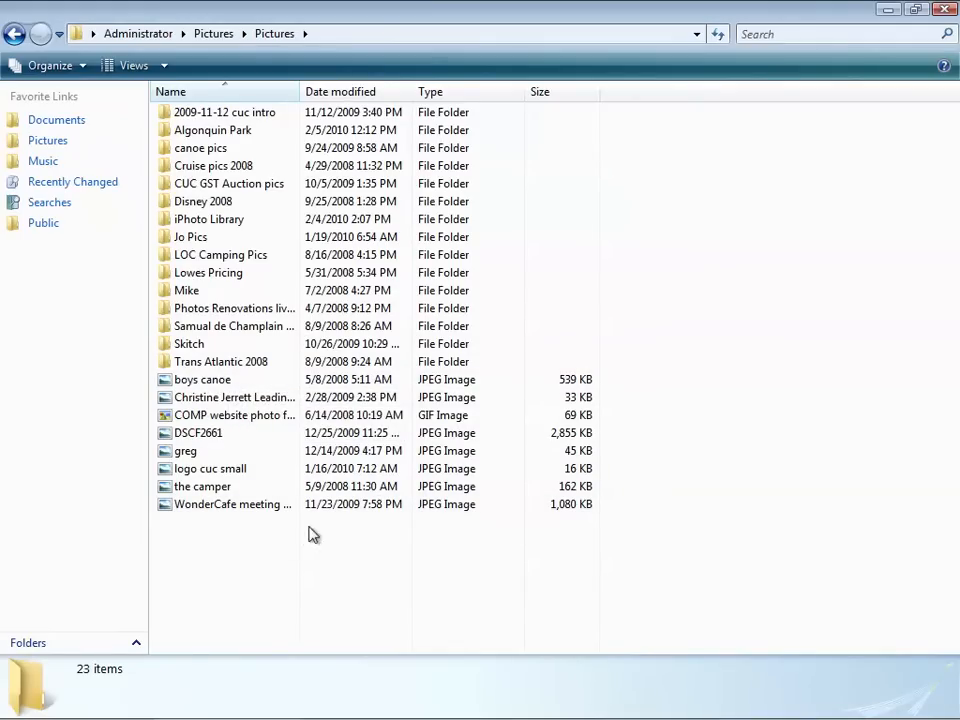
pyautogui.moveTo(700, 236)
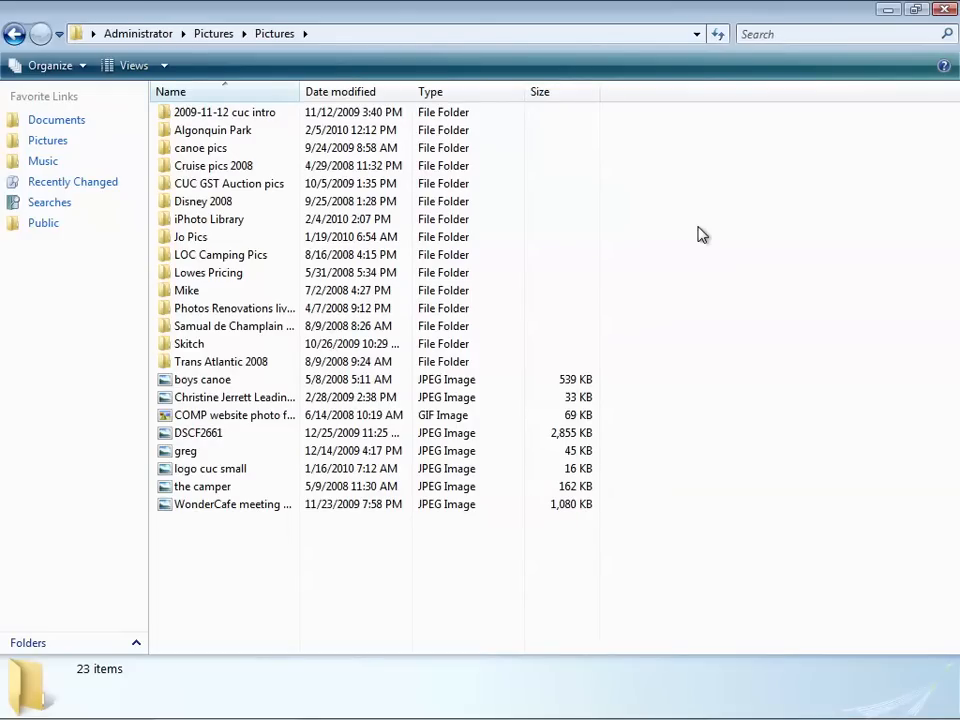
pyautogui.moveTo(772, 242)
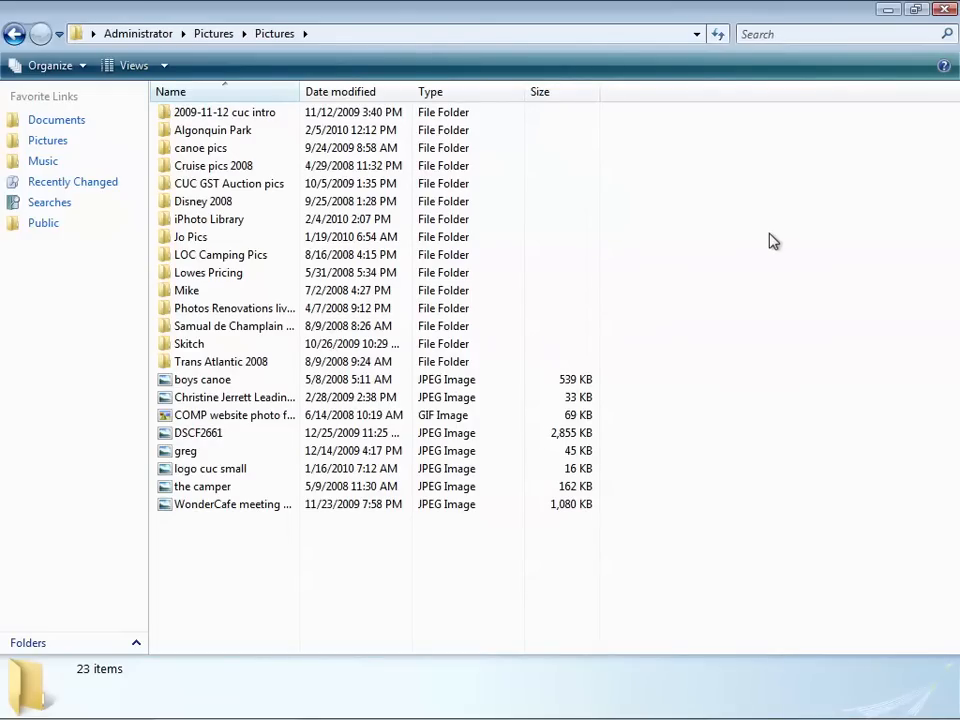
# Create a new folder there named Canoe pics to sort
pyautogui.rightClick(772, 240)
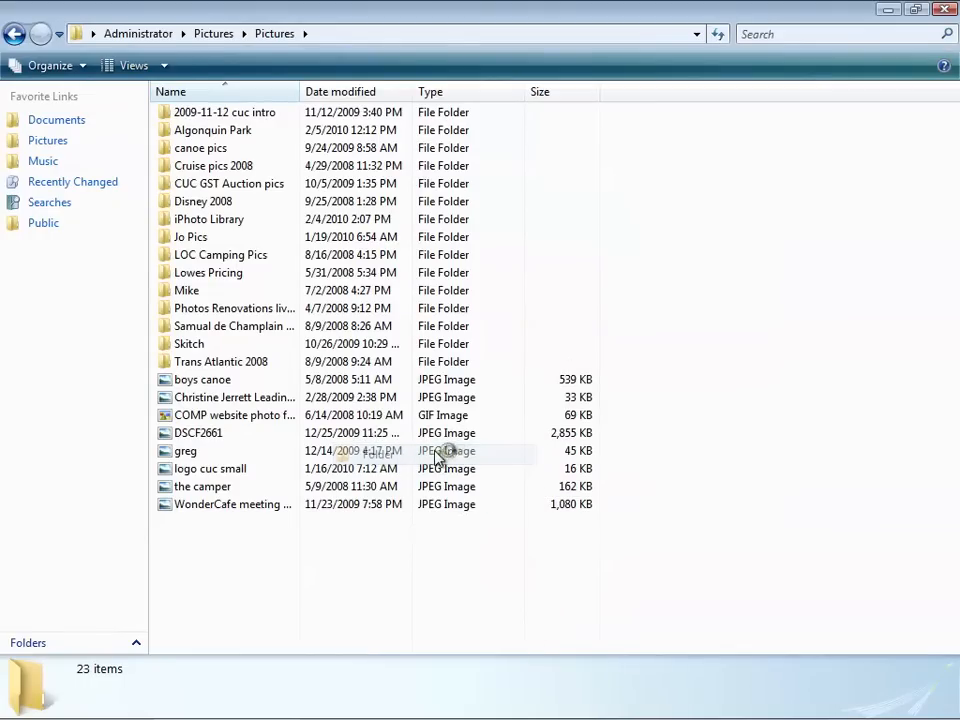
pyautogui.write('Ca')
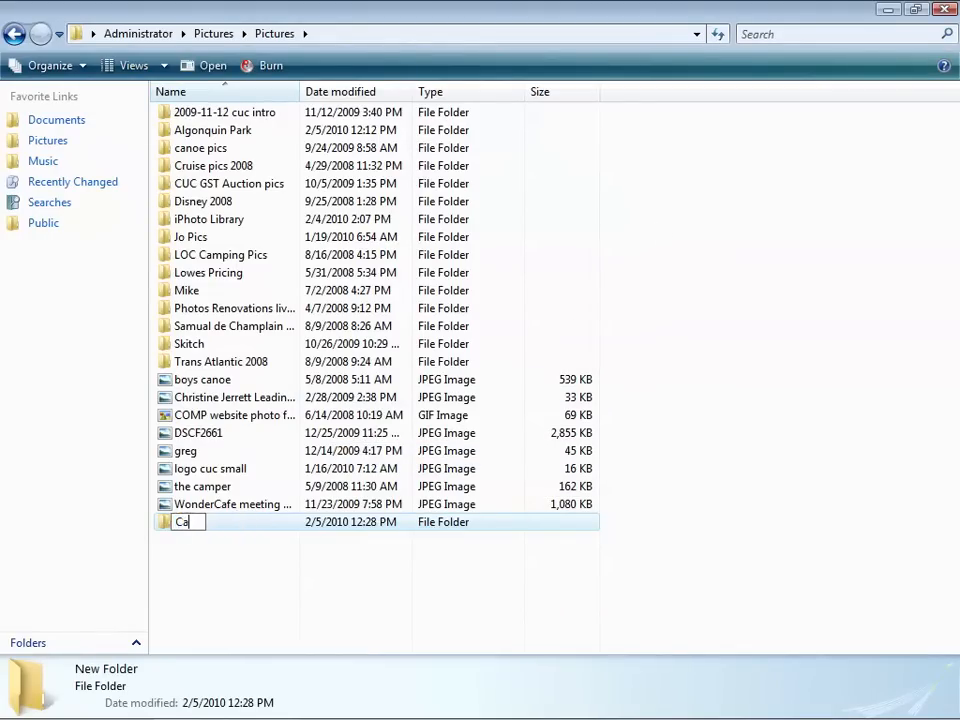
pyautogui.write('noe pics to')
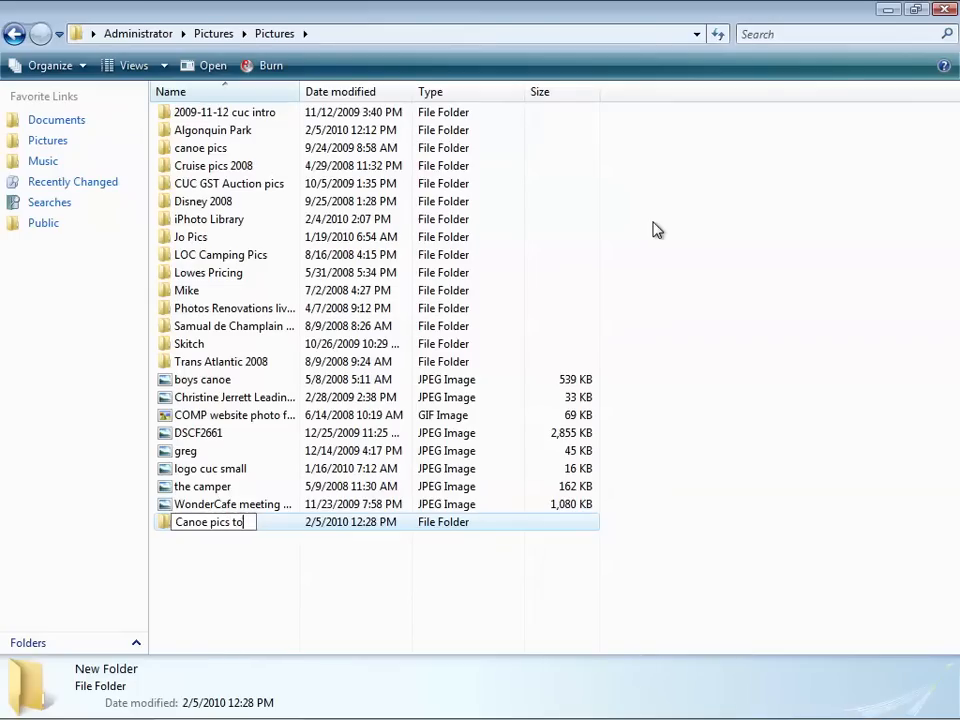
pyautogui.write('sort')
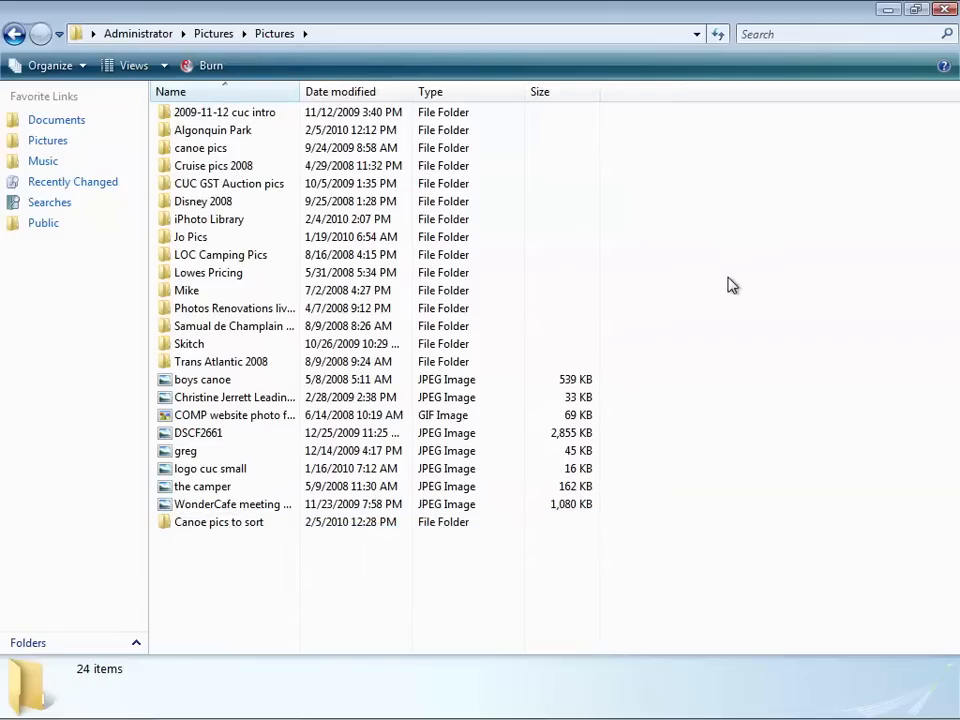
pyautogui.moveTo(200, 380)
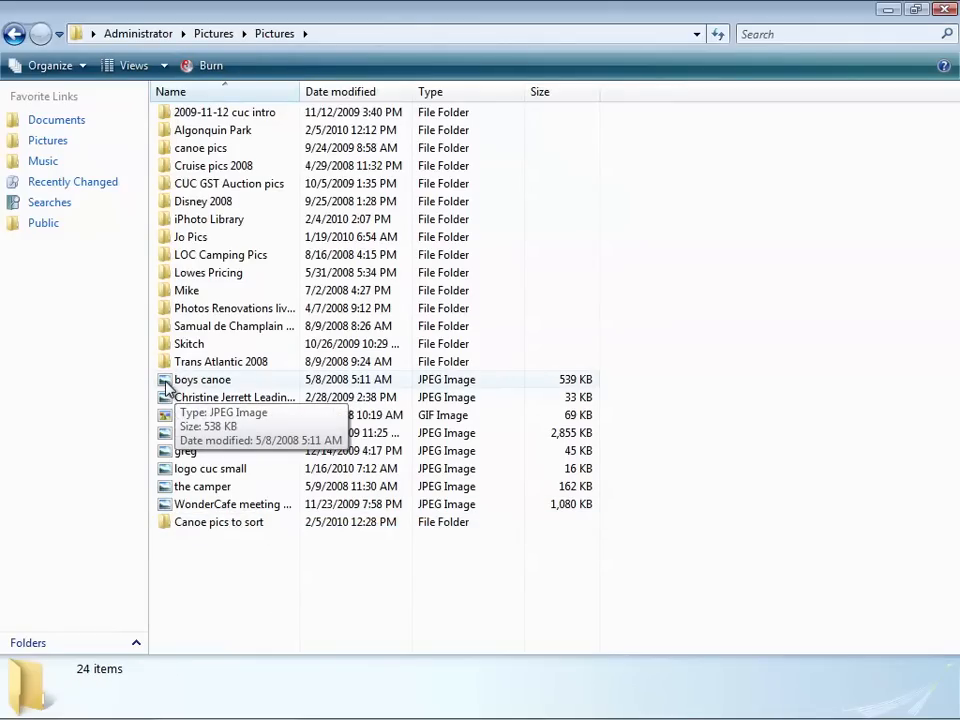
# Move the boys canoe JPEG into the Canoe pics to sort folder
pyautogui.click(200, 380)
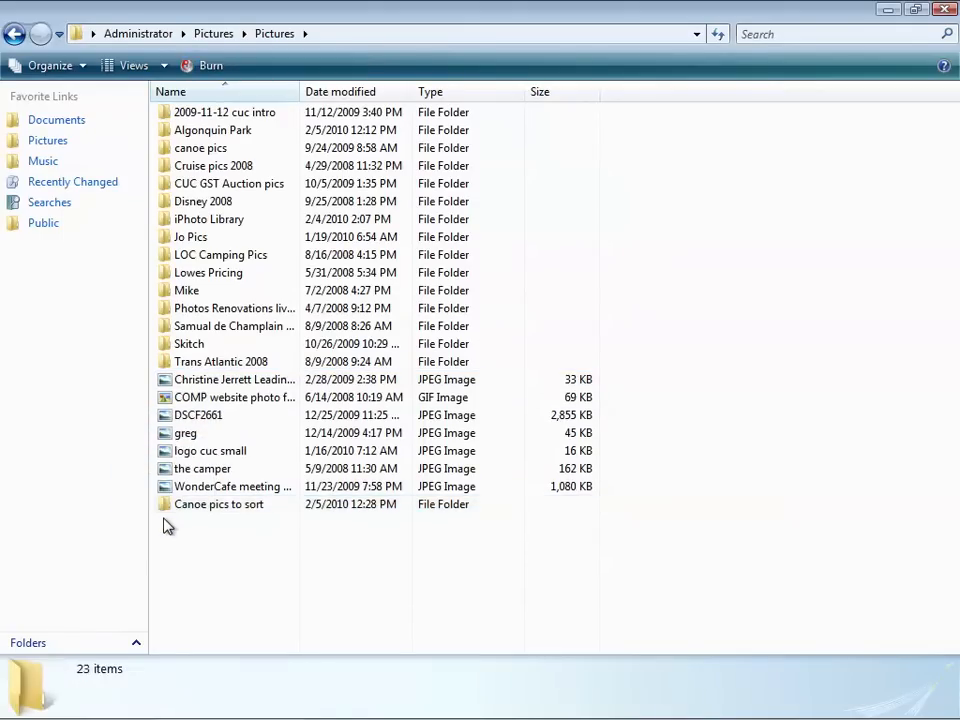
pyautogui.moveTo(176, 458)
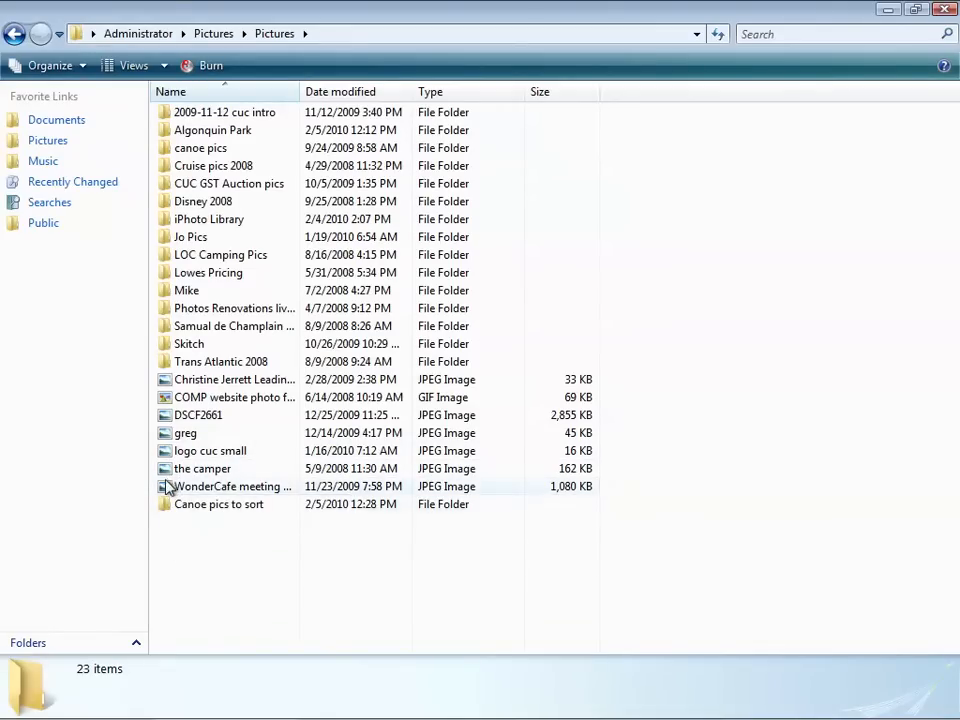
pyautogui.click(202, 468)
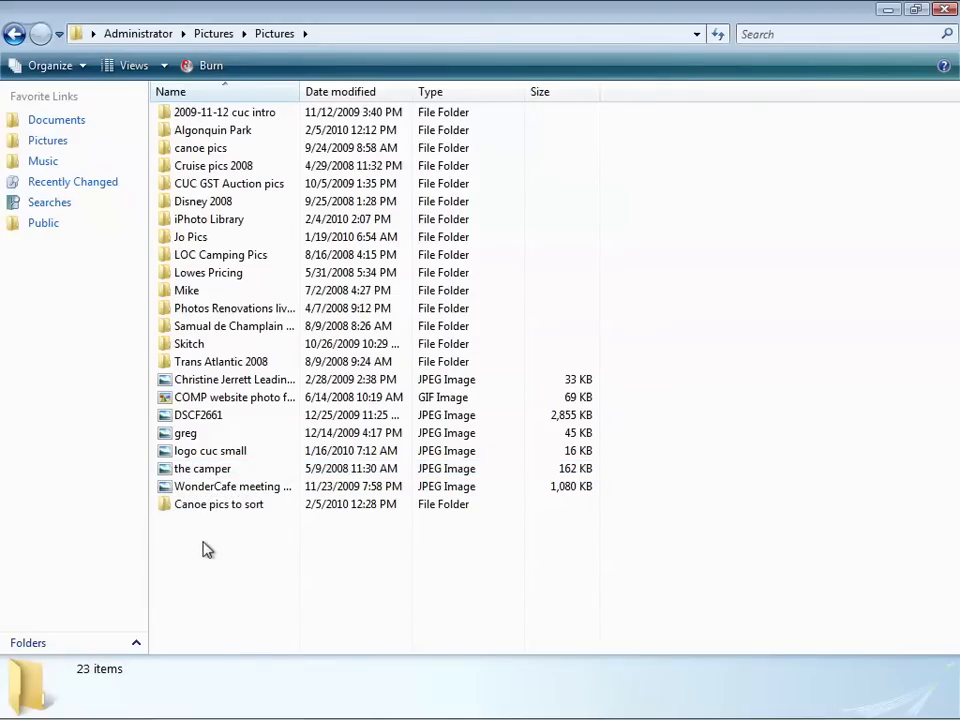
pyautogui.click(220, 504)
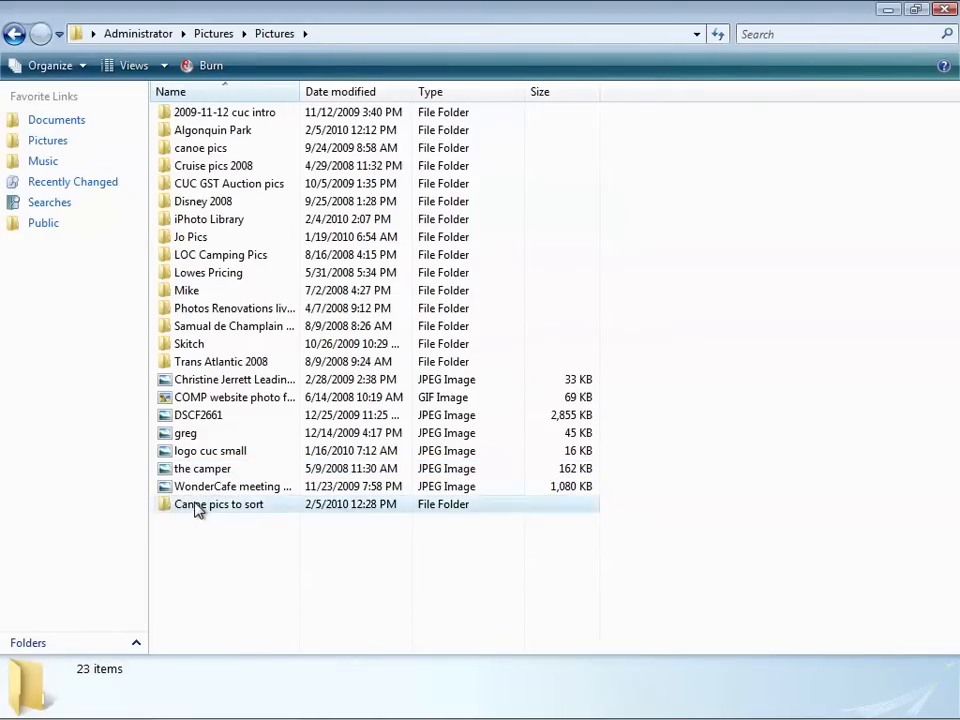
# Confirm the boys canoe photo inside 'Canoe pics to sort', then return to the main Pictures folder
pyautogui.doubleClick(218, 504)
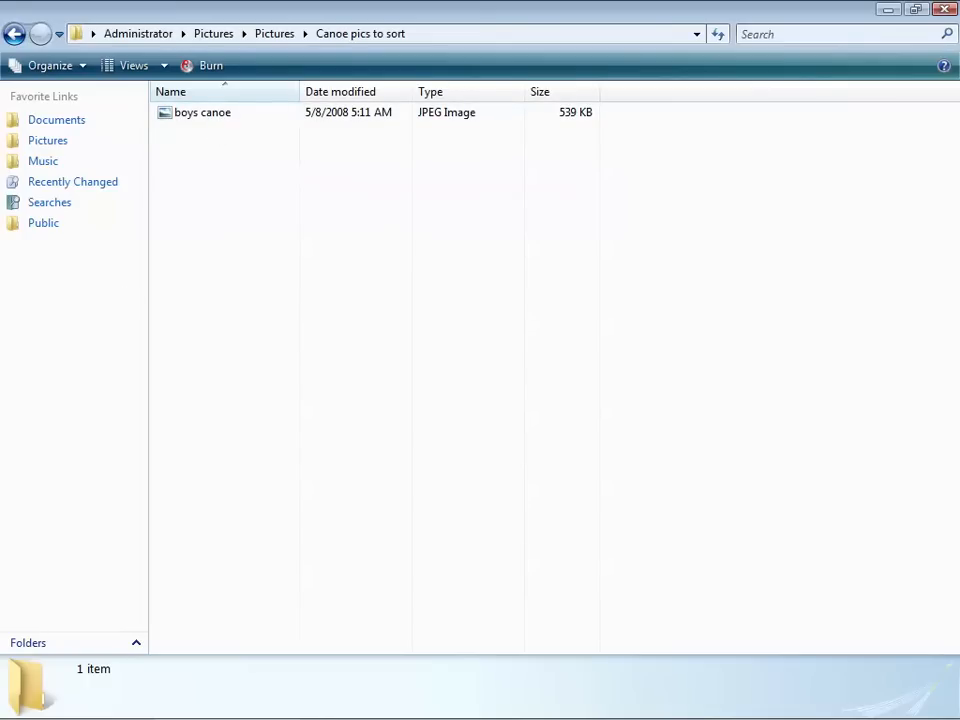
pyautogui.click(134, 64)
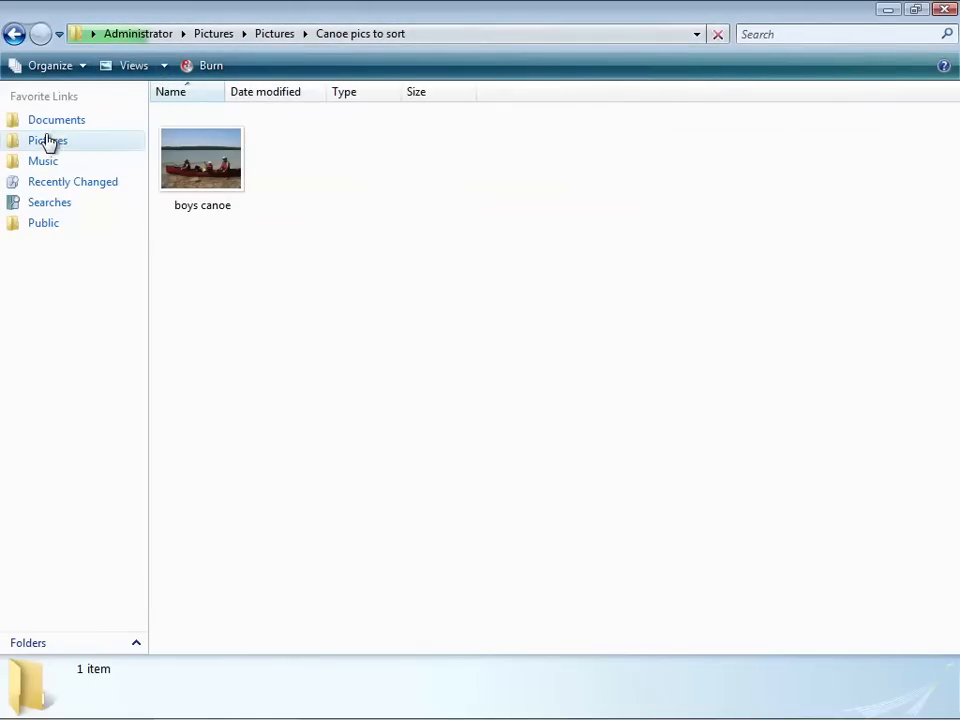
pyautogui.click(48, 140)
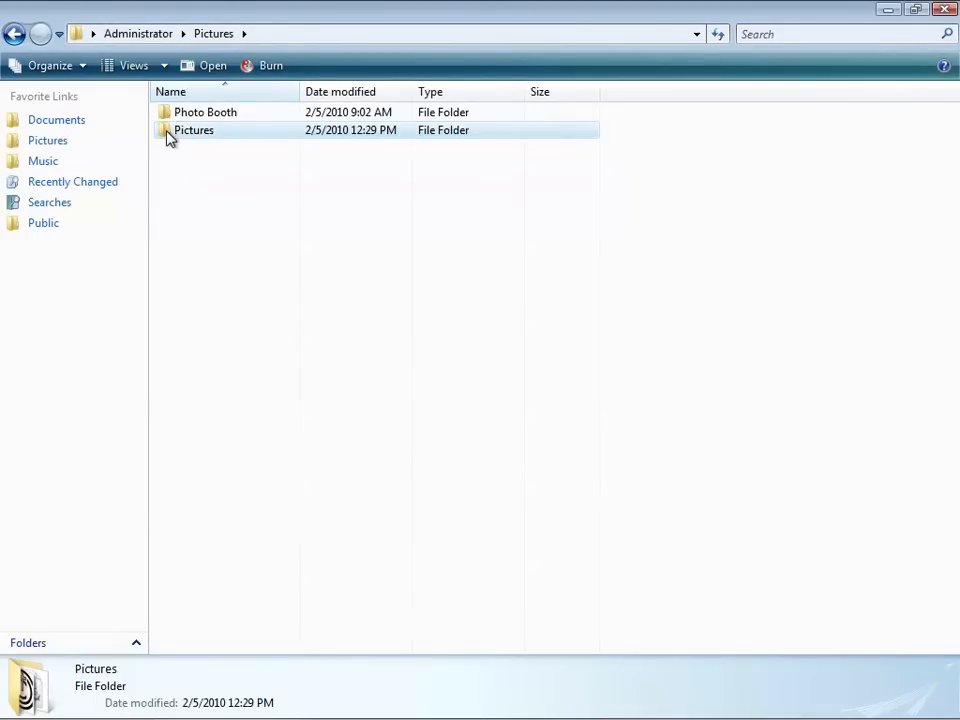
# Check the canoe pics folder inside Pictures, then browse into Samual de Champlain Park
pyautogui.doubleClick(194, 130)
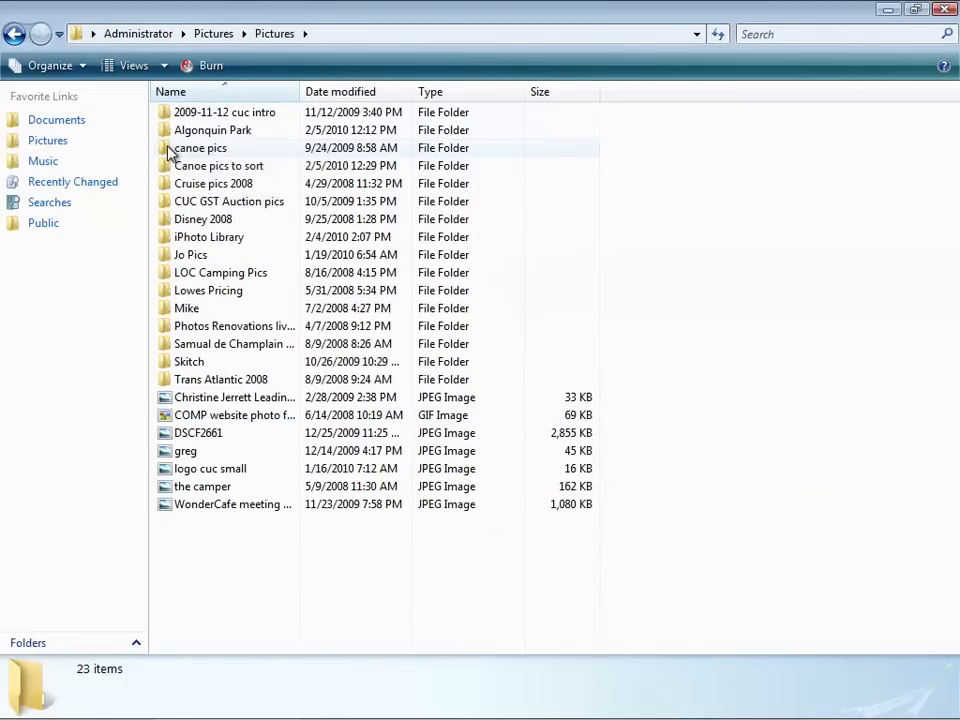
pyautogui.doubleClick(200, 148)
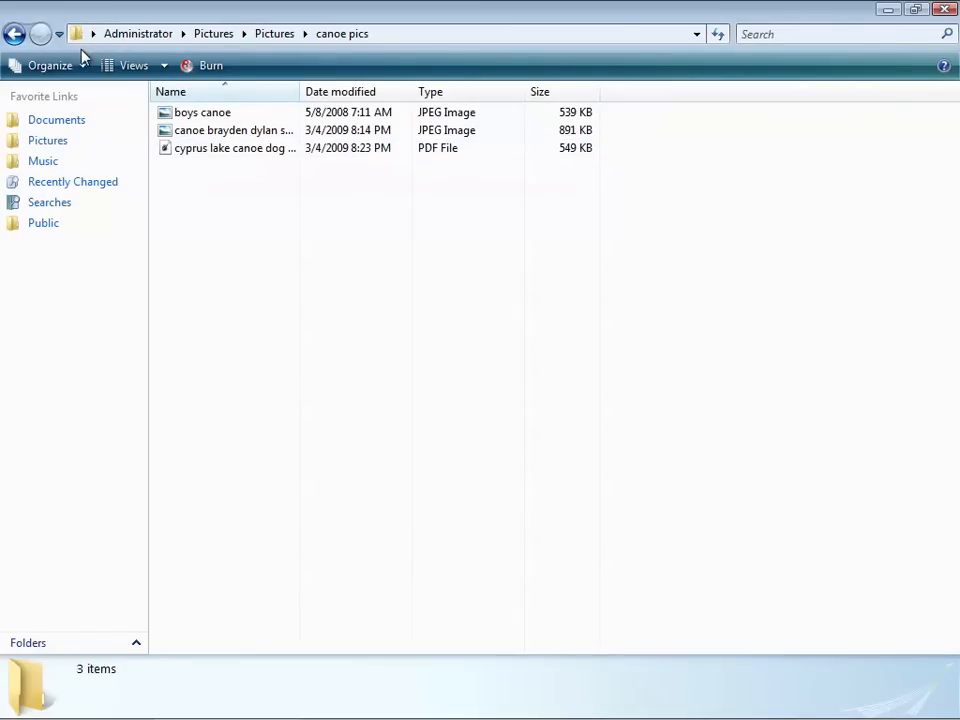
pyautogui.click(16, 32)
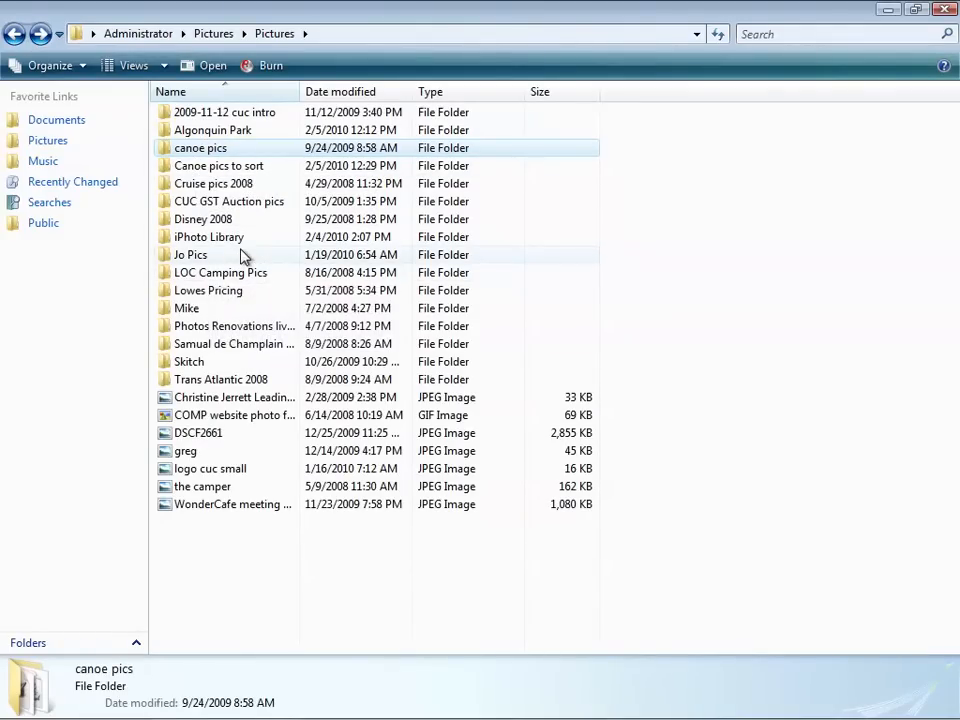
pyautogui.moveTo(220, 272)
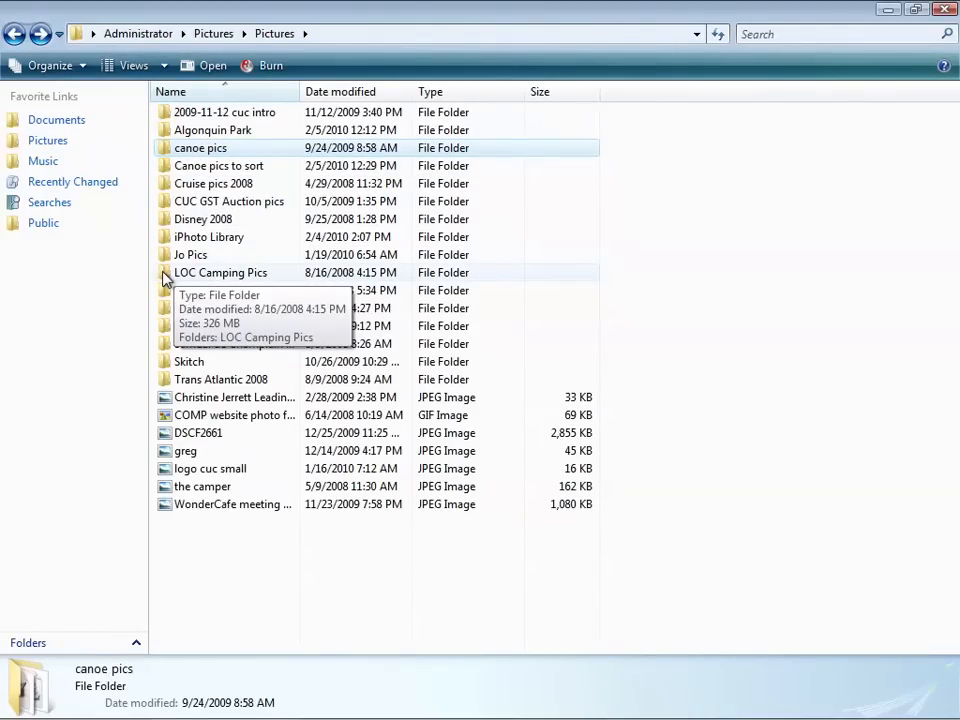
pyautogui.moveTo(284, 254)
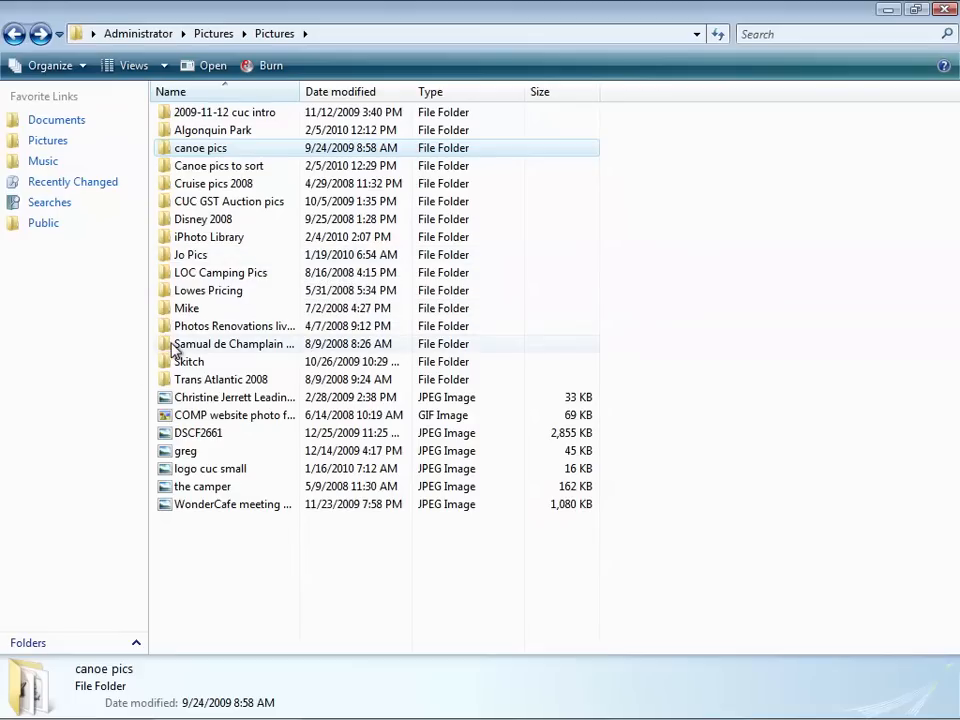
pyautogui.doubleClick(232, 344)
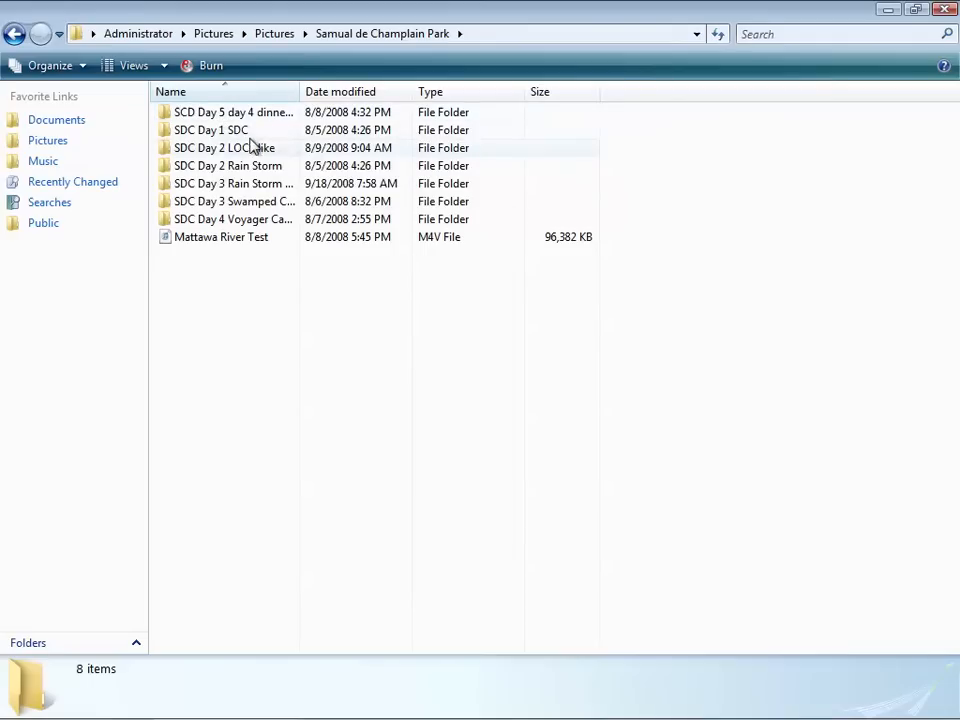
# Show SDC Day 2 LOC Hike as Large Icons, then return to Samual de Champlain Park
pyautogui.rightClick(456, 404)
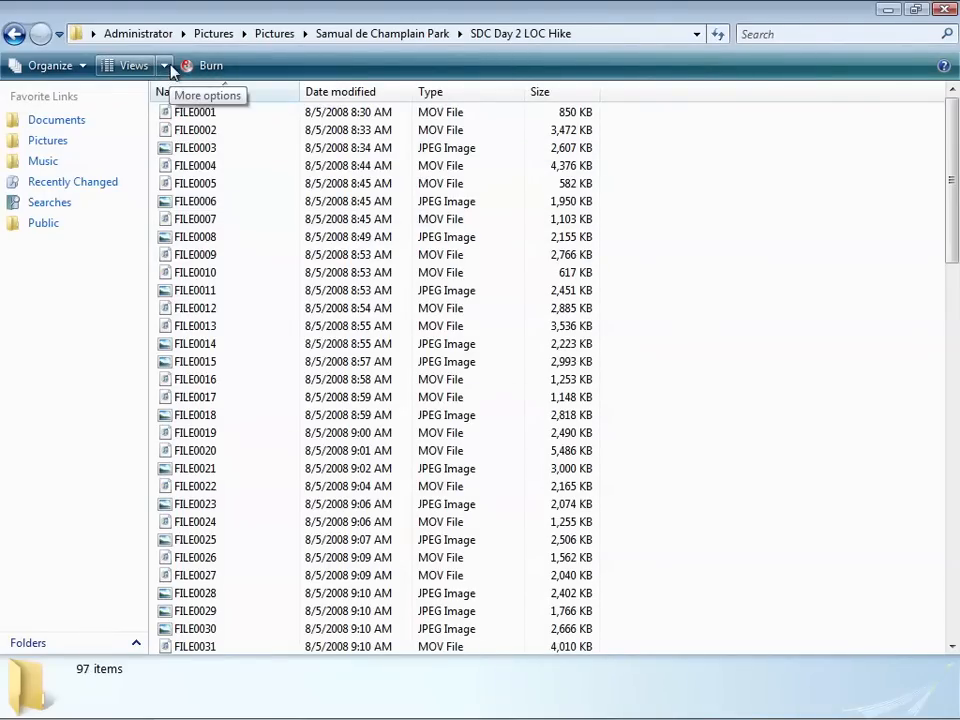
pyautogui.click(166, 64)
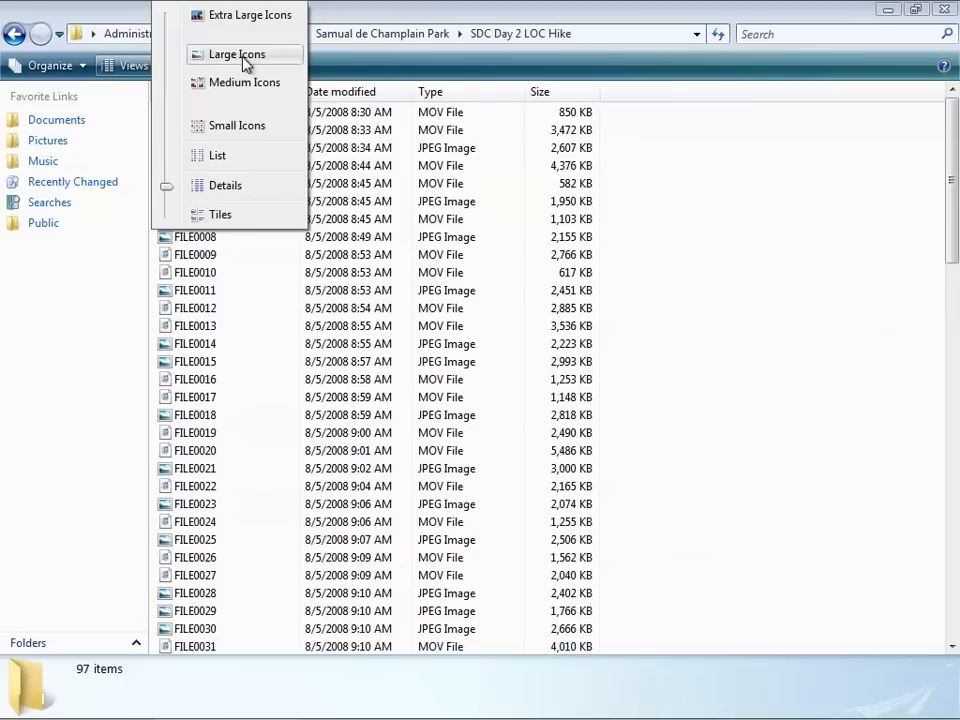
pyautogui.click(236, 54)
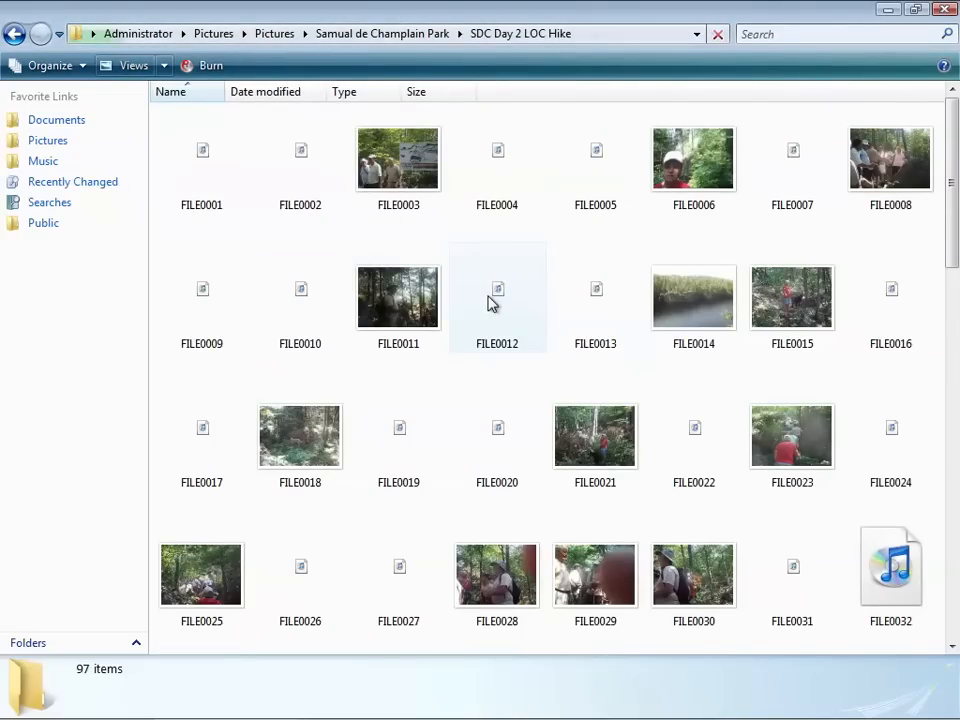
pyautogui.moveTo(496, 296)
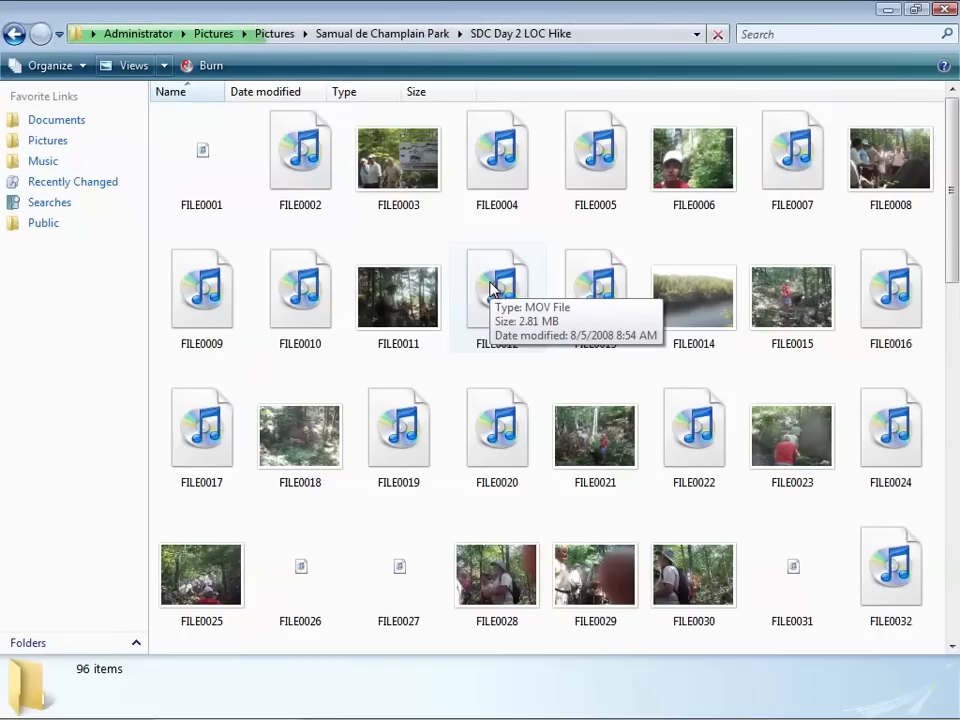
pyautogui.moveTo(692, 424)
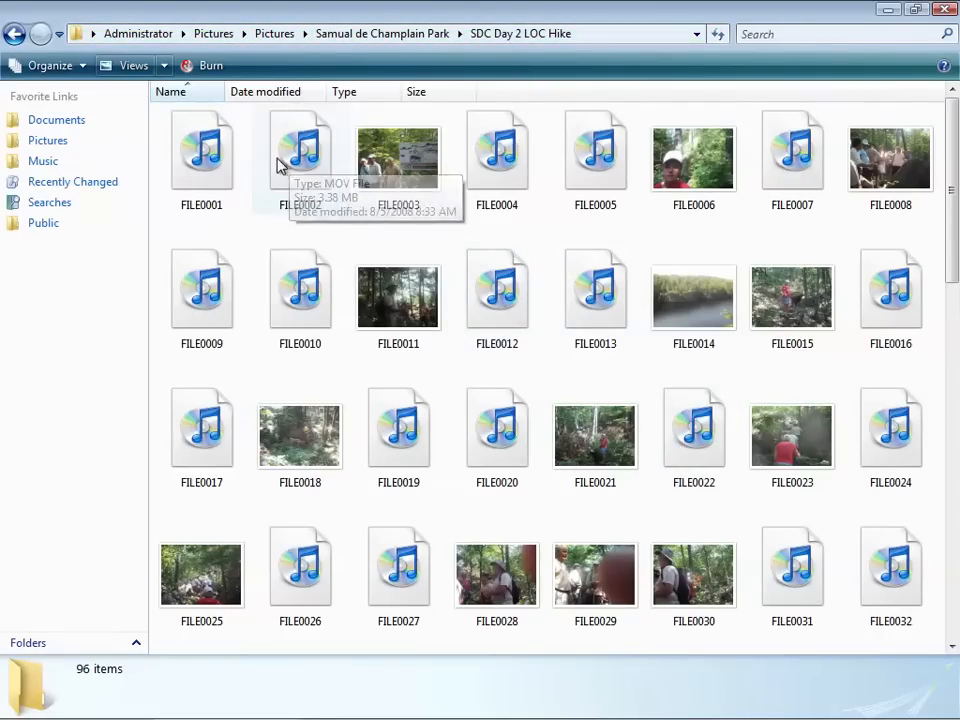
pyautogui.moveTo(692, 156)
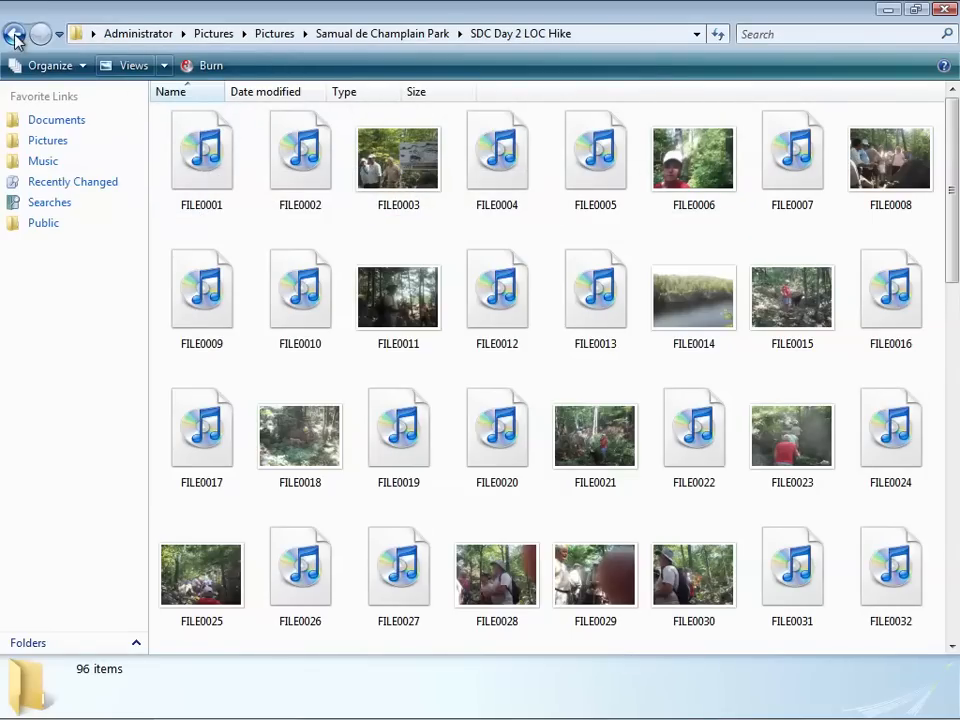
pyautogui.moveTo(16, 36)
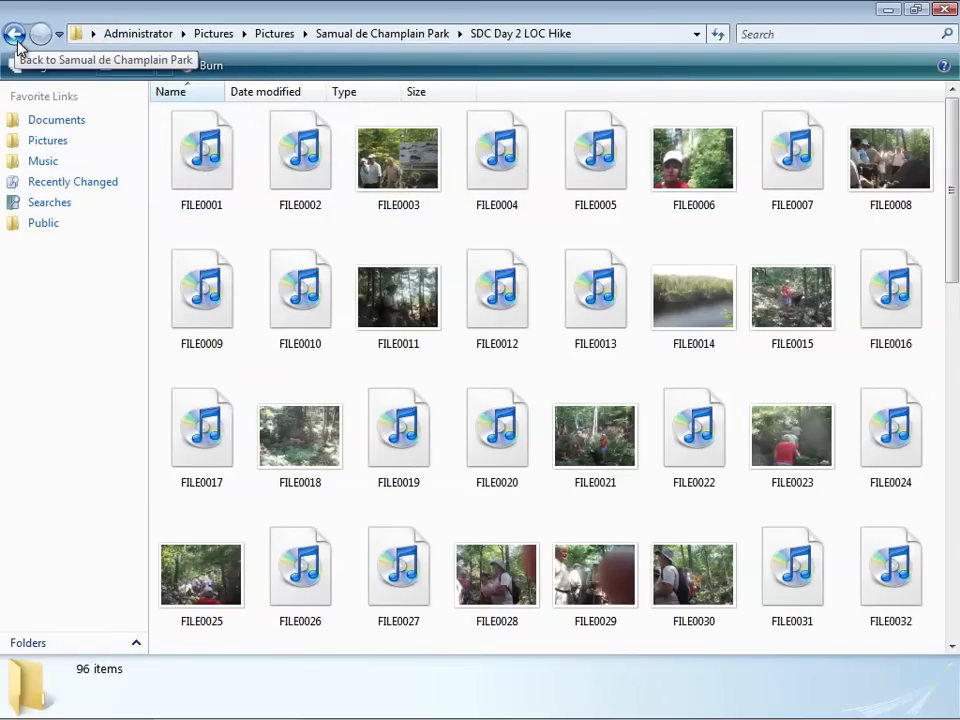
pyautogui.click(16, 32)
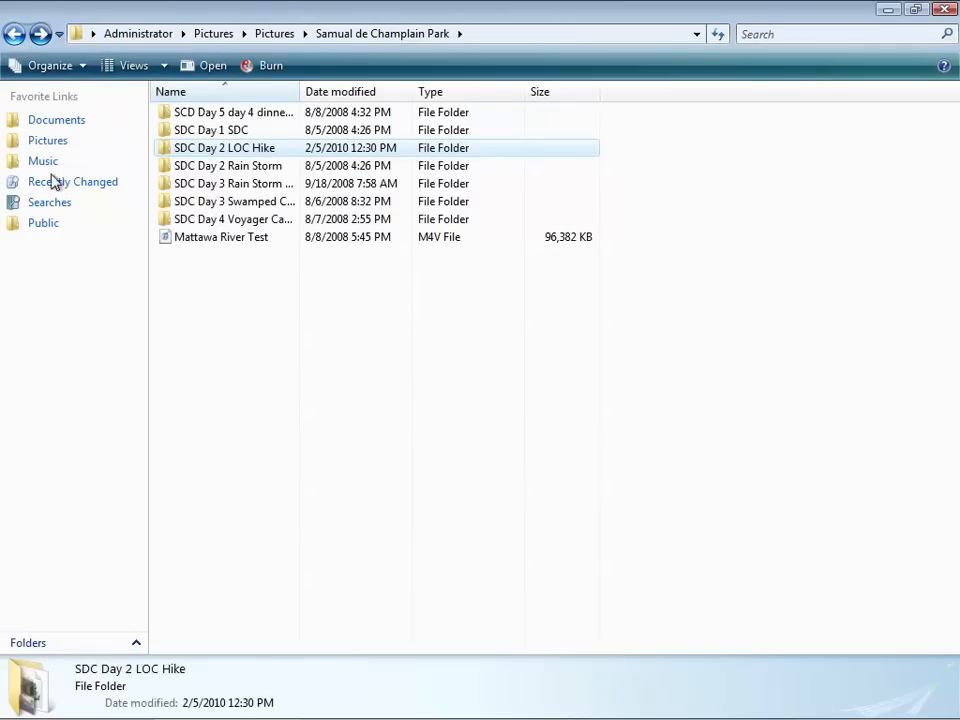
pyautogui.moveTo(220, 236)
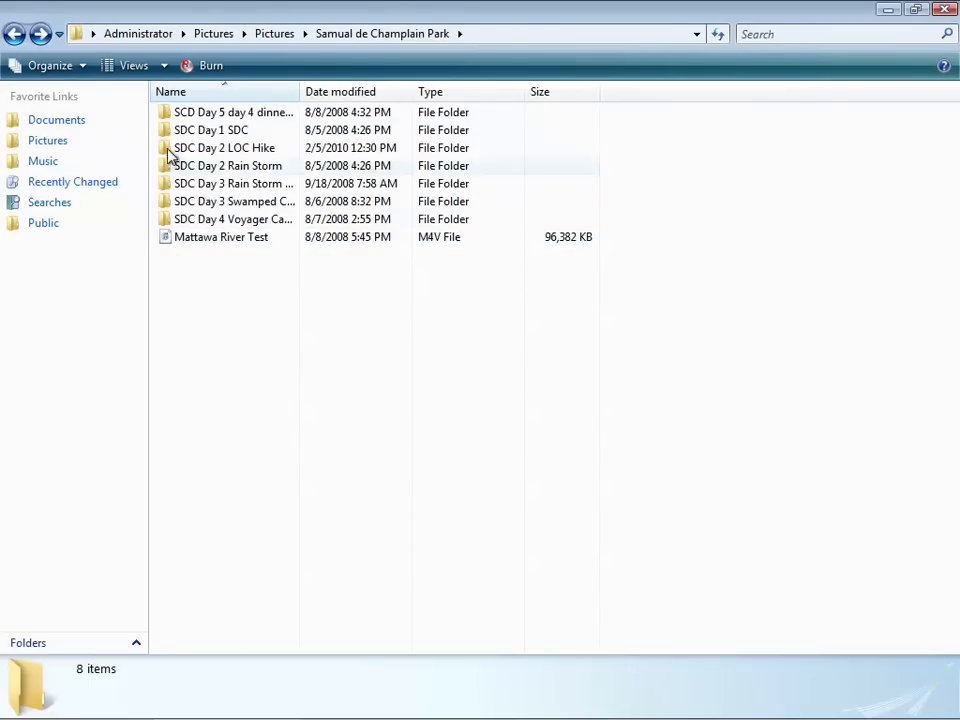
# Browse from Pictures through Disney 2008 > DISNEY 2008 > PAPA Disney Trip 2008 into Fort Wilderness Hummer Cart 2
pyautogui.click(16, 32)
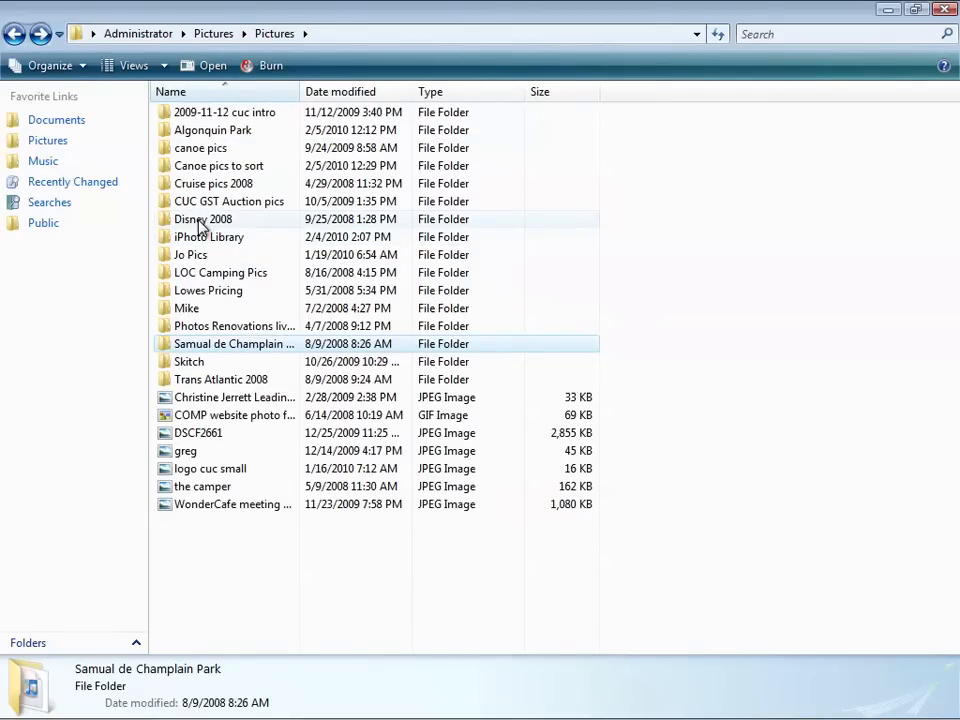
pyautogui.doubleClick(202, 218)
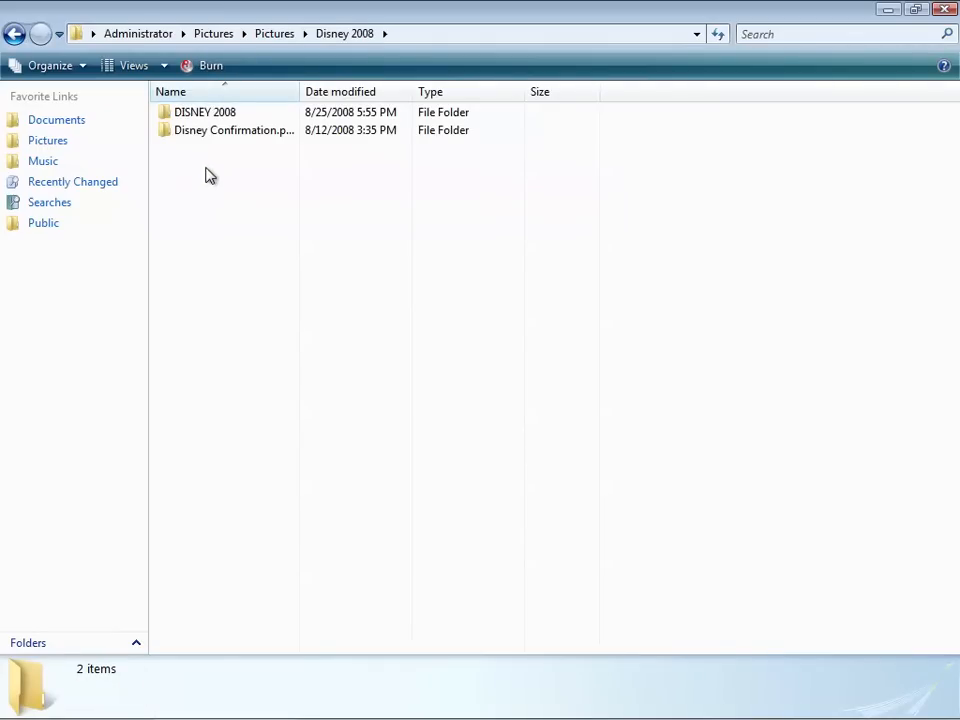
pyautogui.doubleClick(204, 112)
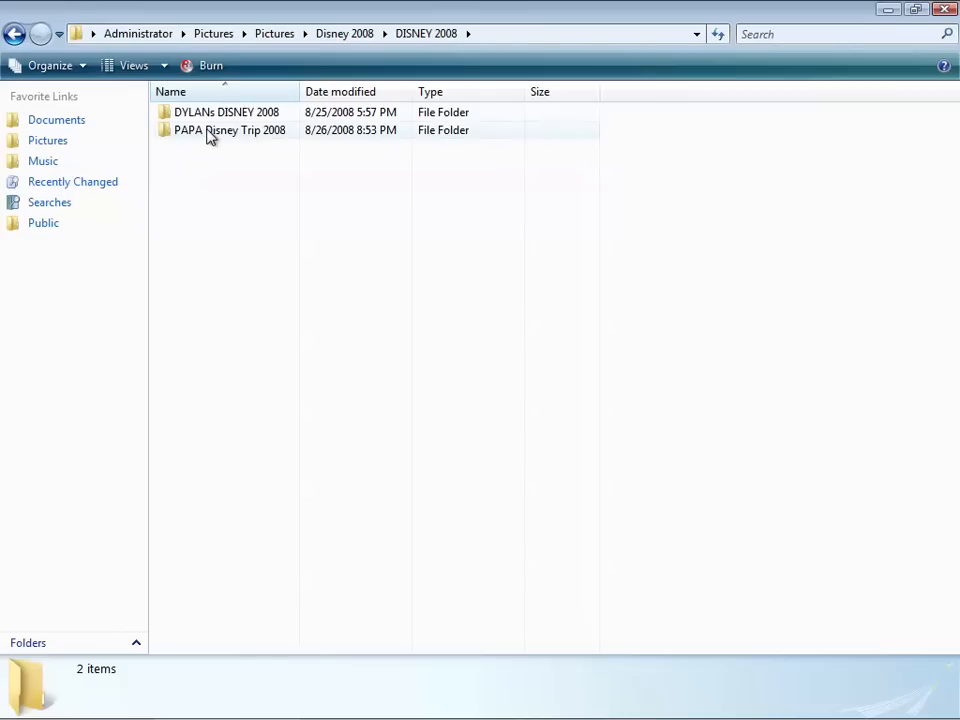
pyautogui.doubleClick(228, 130)
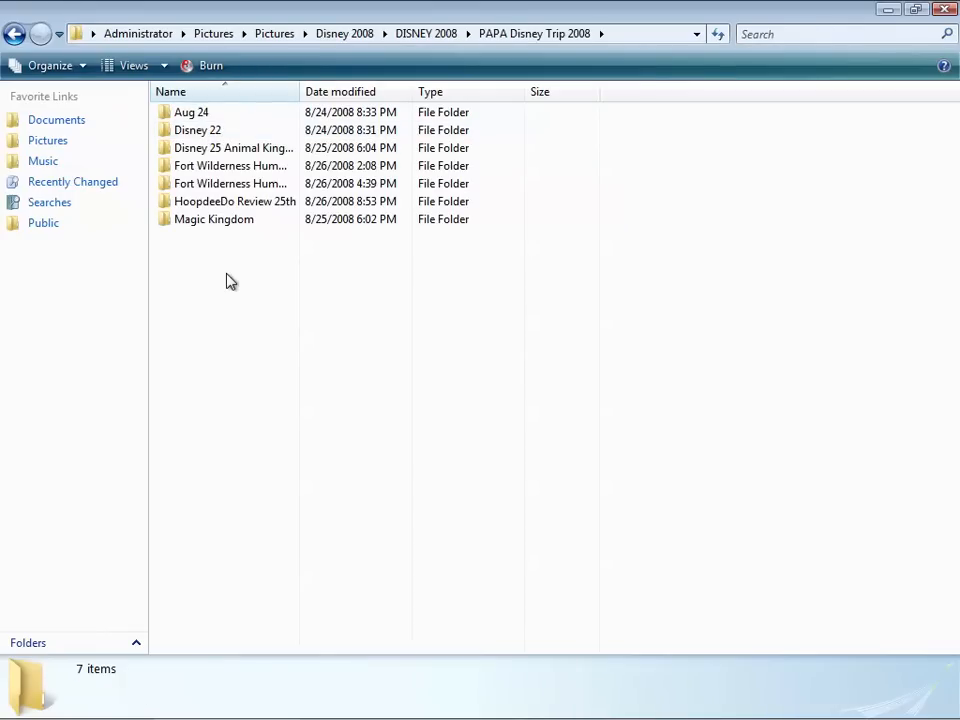
pyautogui.moveTo(196, 130)
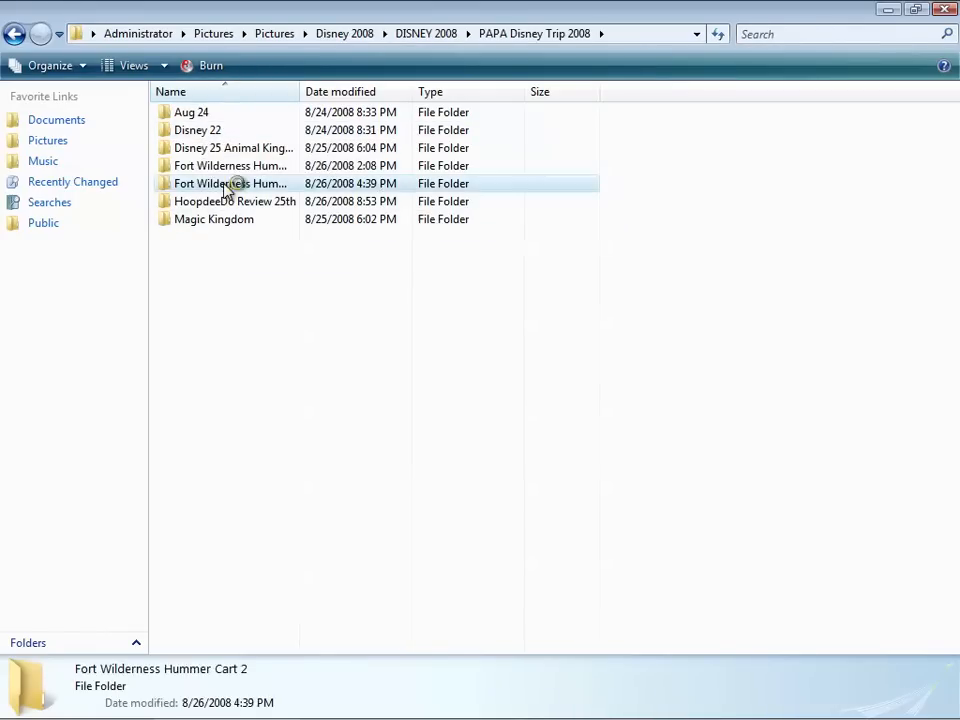
pyautogui.doubleClick(230, 184)
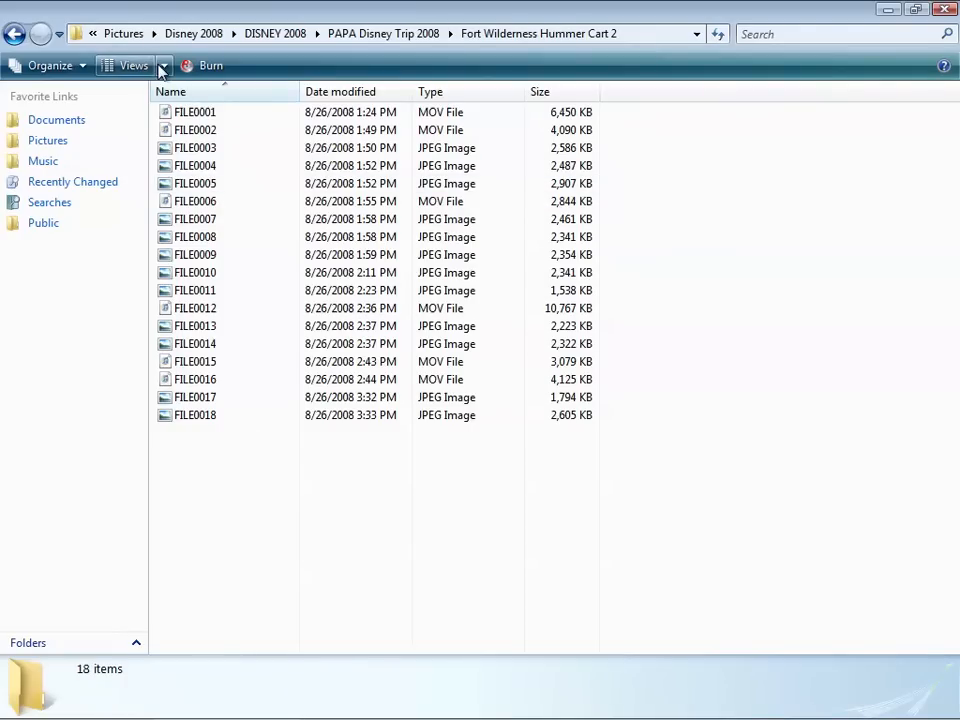
# Show the Fort Wilderness Hummer Cart 2 files as Large Icons and close Windows Explorer
pyautogui.click(164, 64)
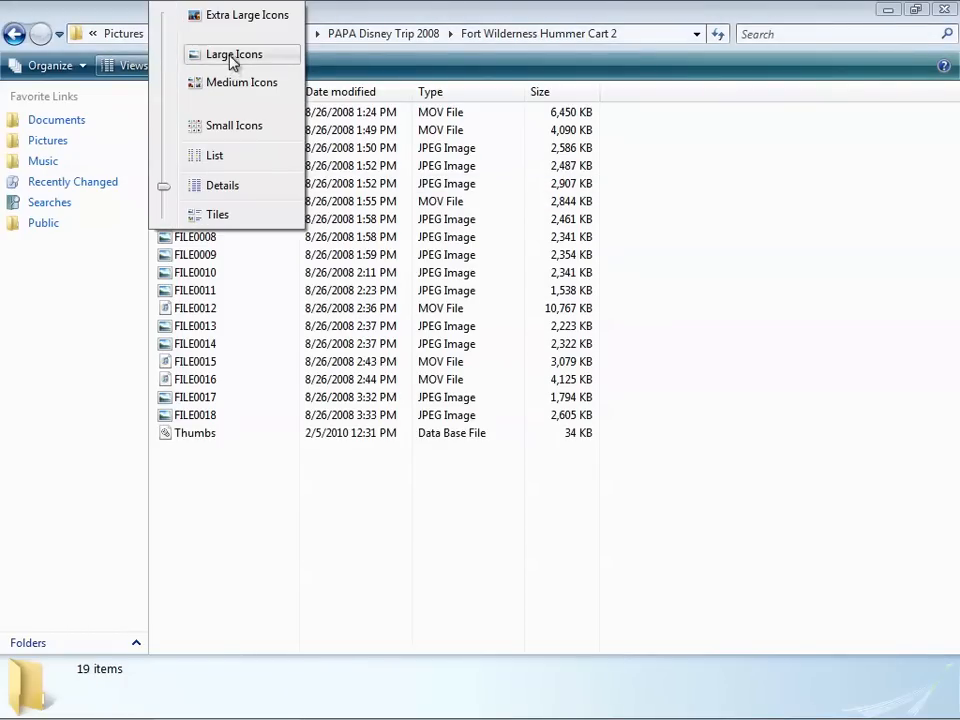
pyautogui.click(232, 54)
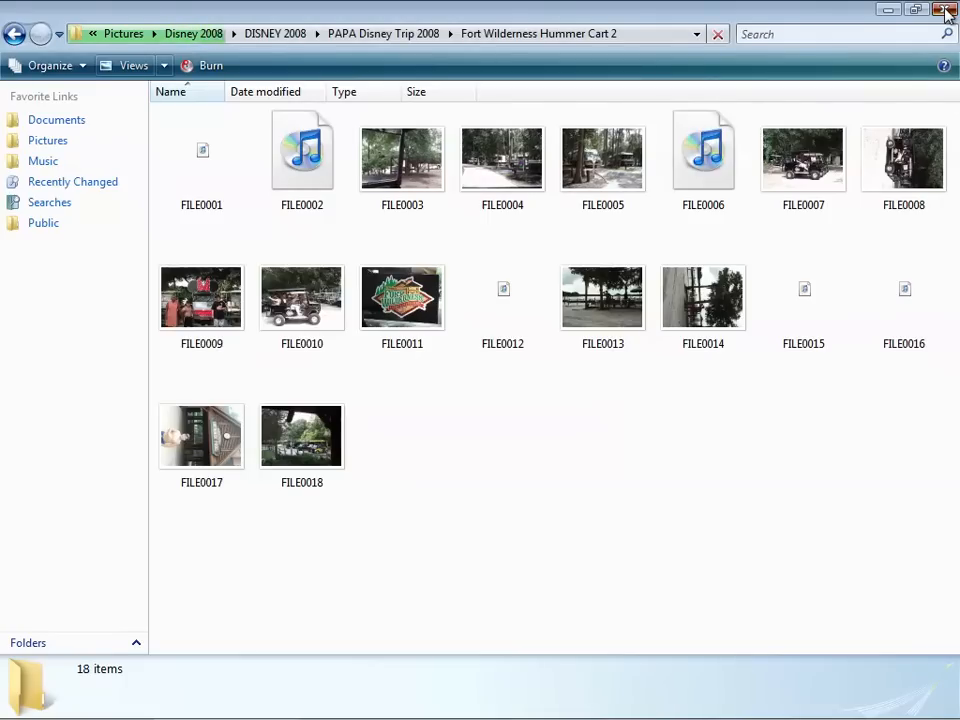
pyautogui.click(944, 8)
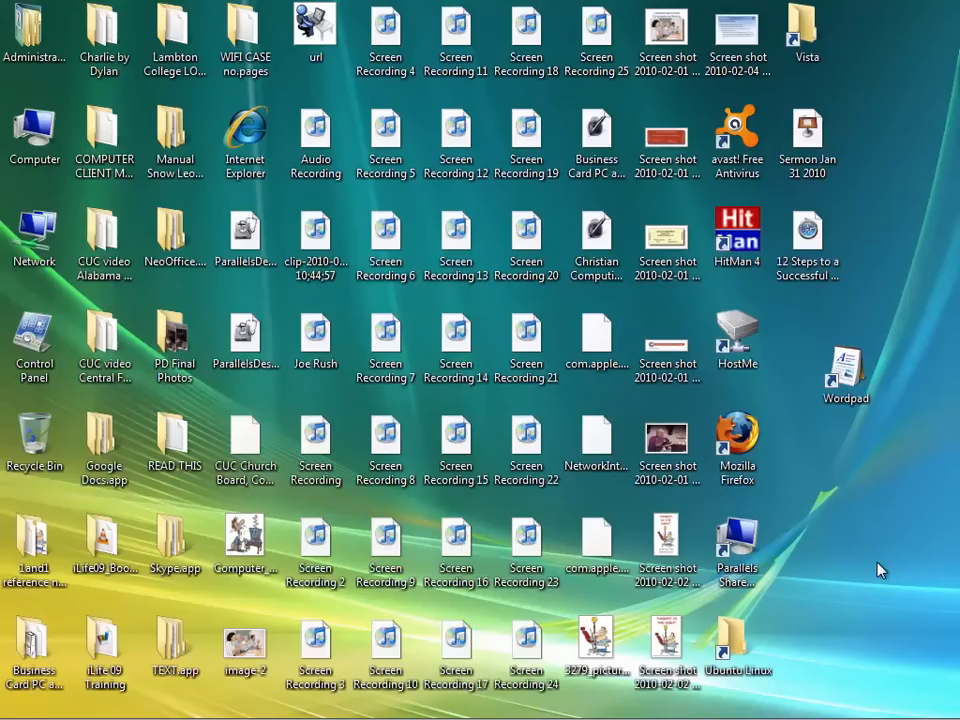